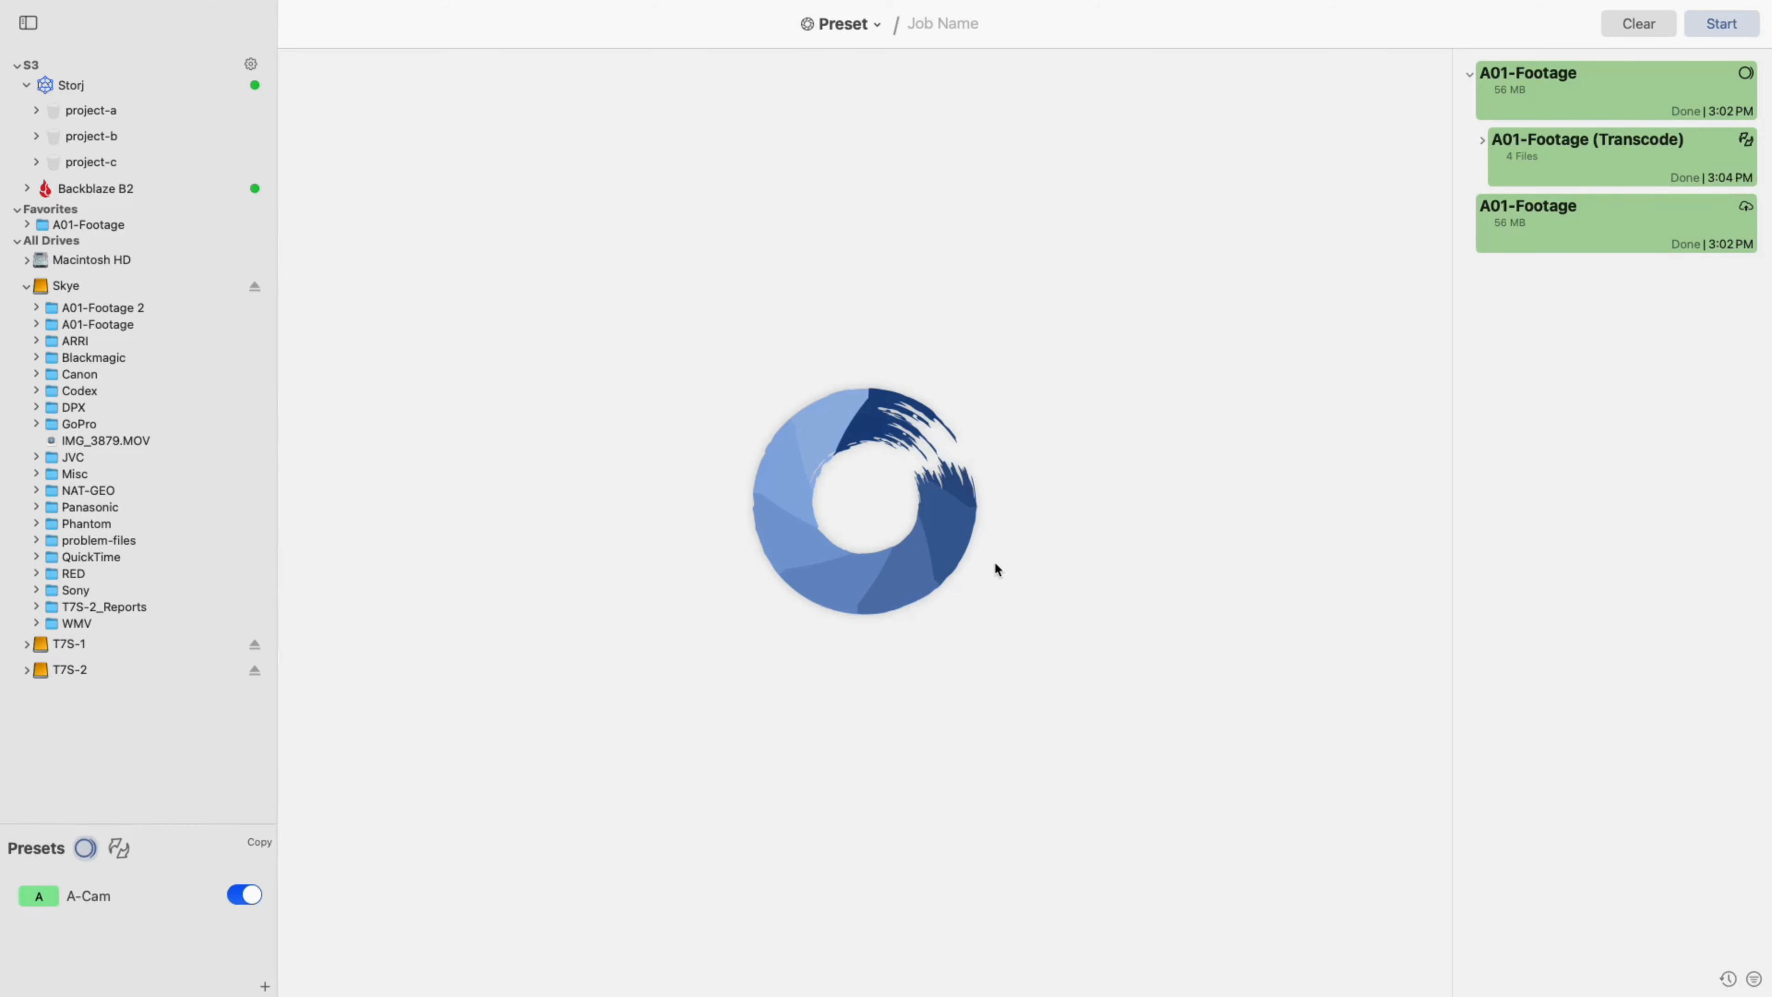
{"action": "mouse_move", "coordinate": [870, 29]}
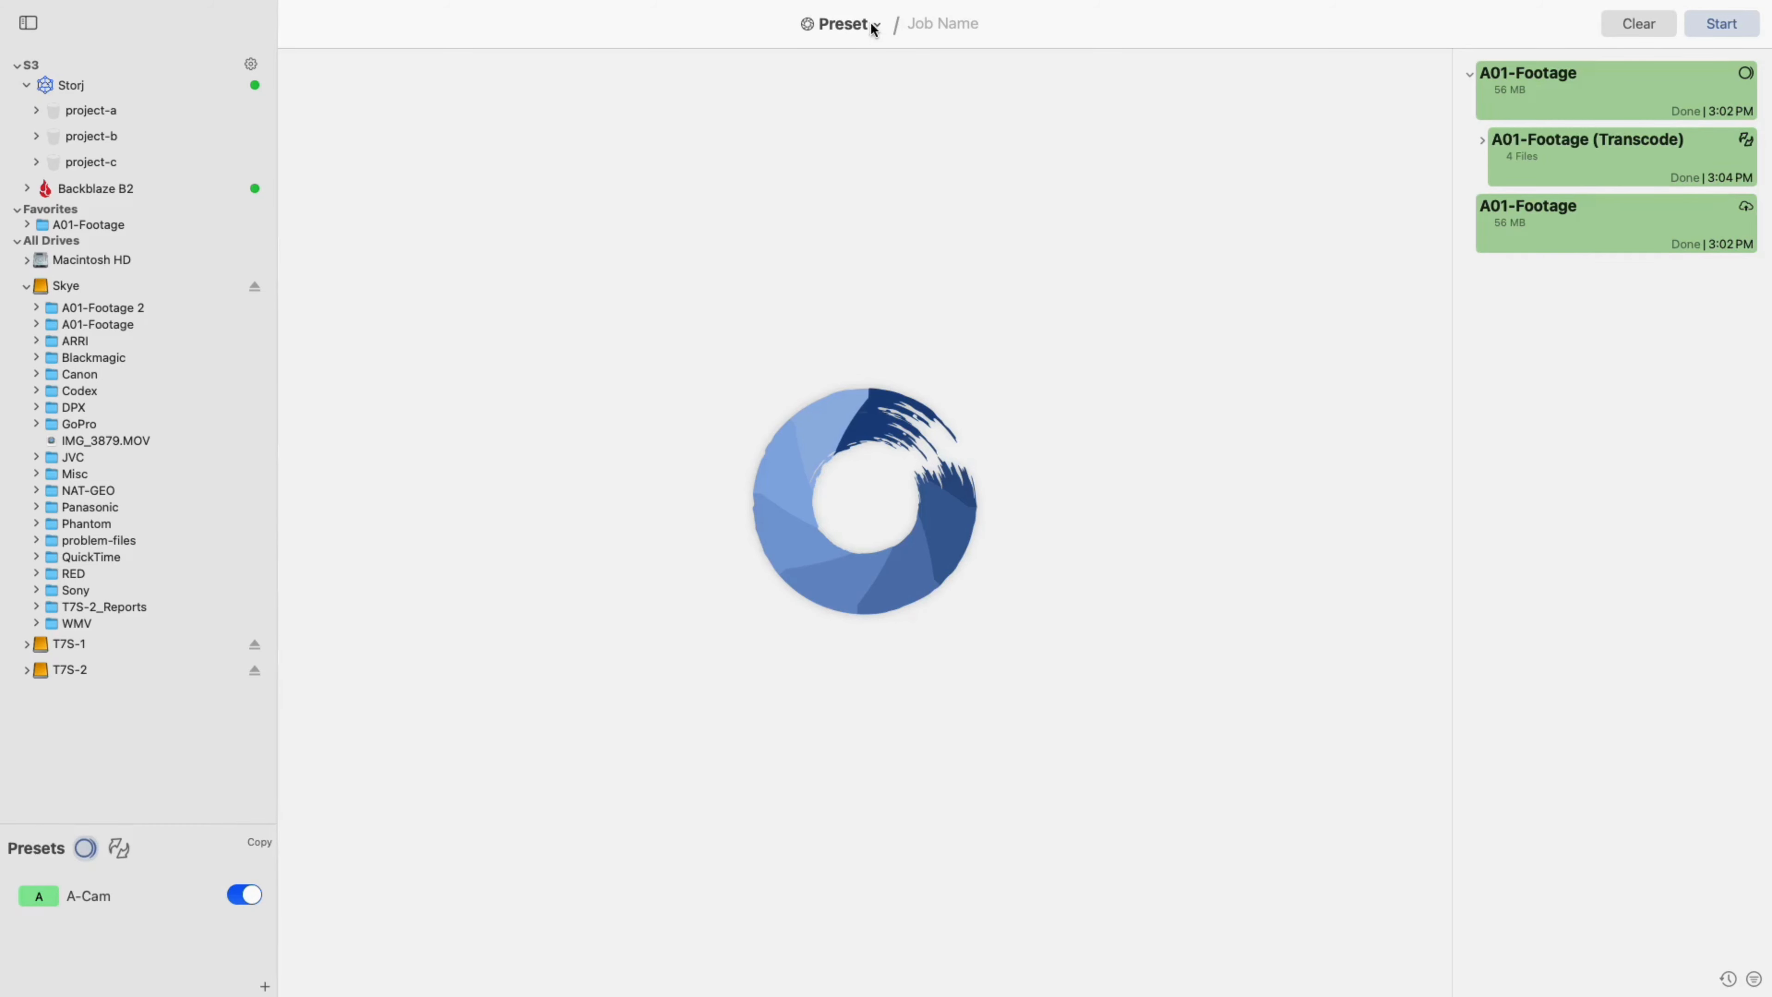
Step: Keep the job type on Presets and create a new blue preset named B-CAM
{"action": "left_click", "coordinate": [842, 24]}
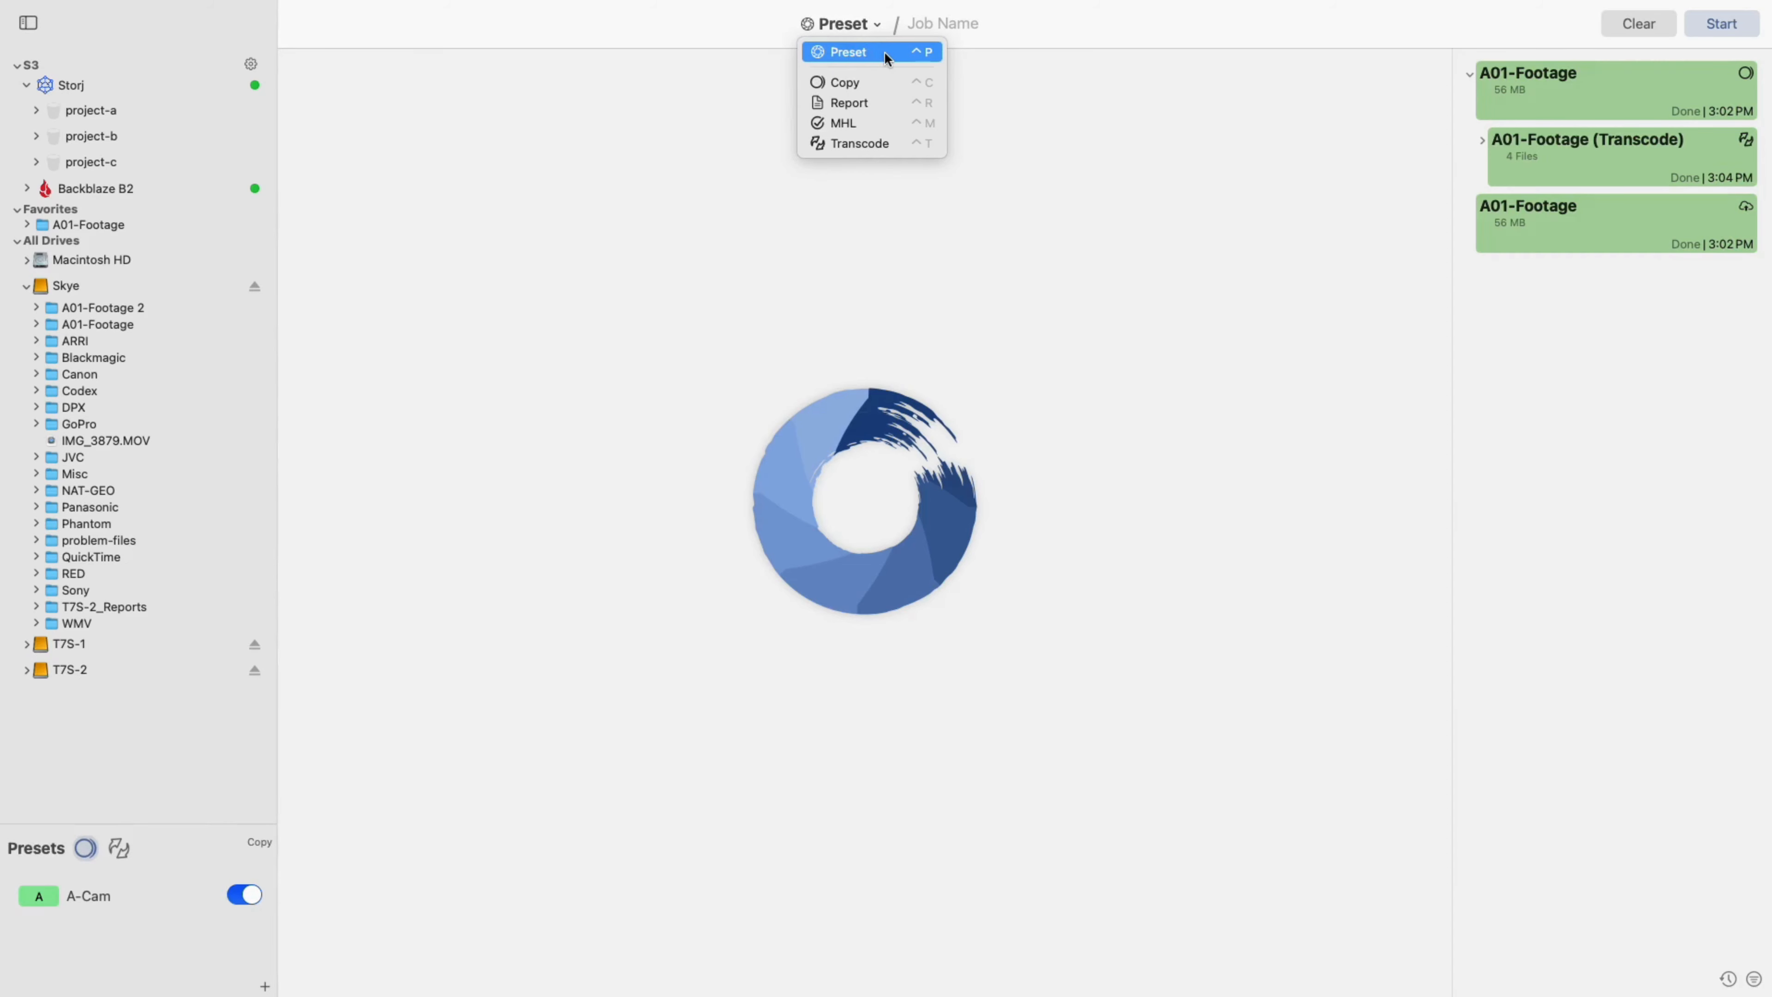
{"action": "left_click", "coordinate": [845, 50]}
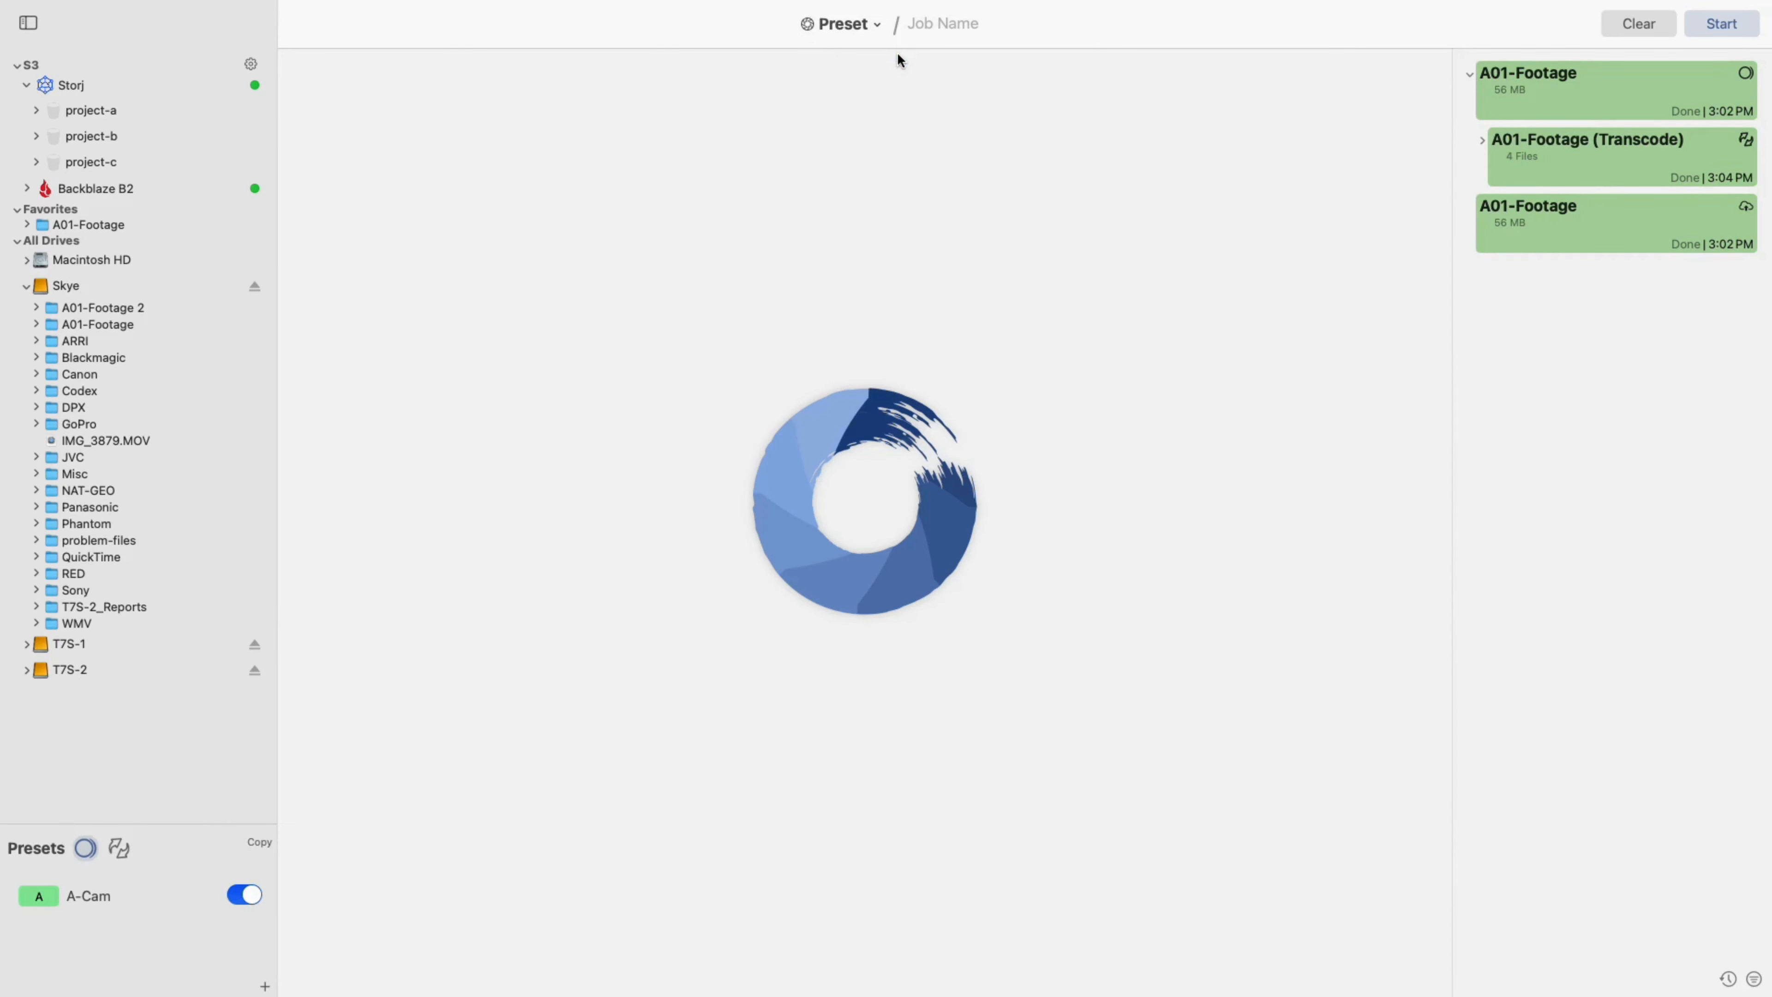
{"action": "mouse_move", "coordinate": [41, 866]}
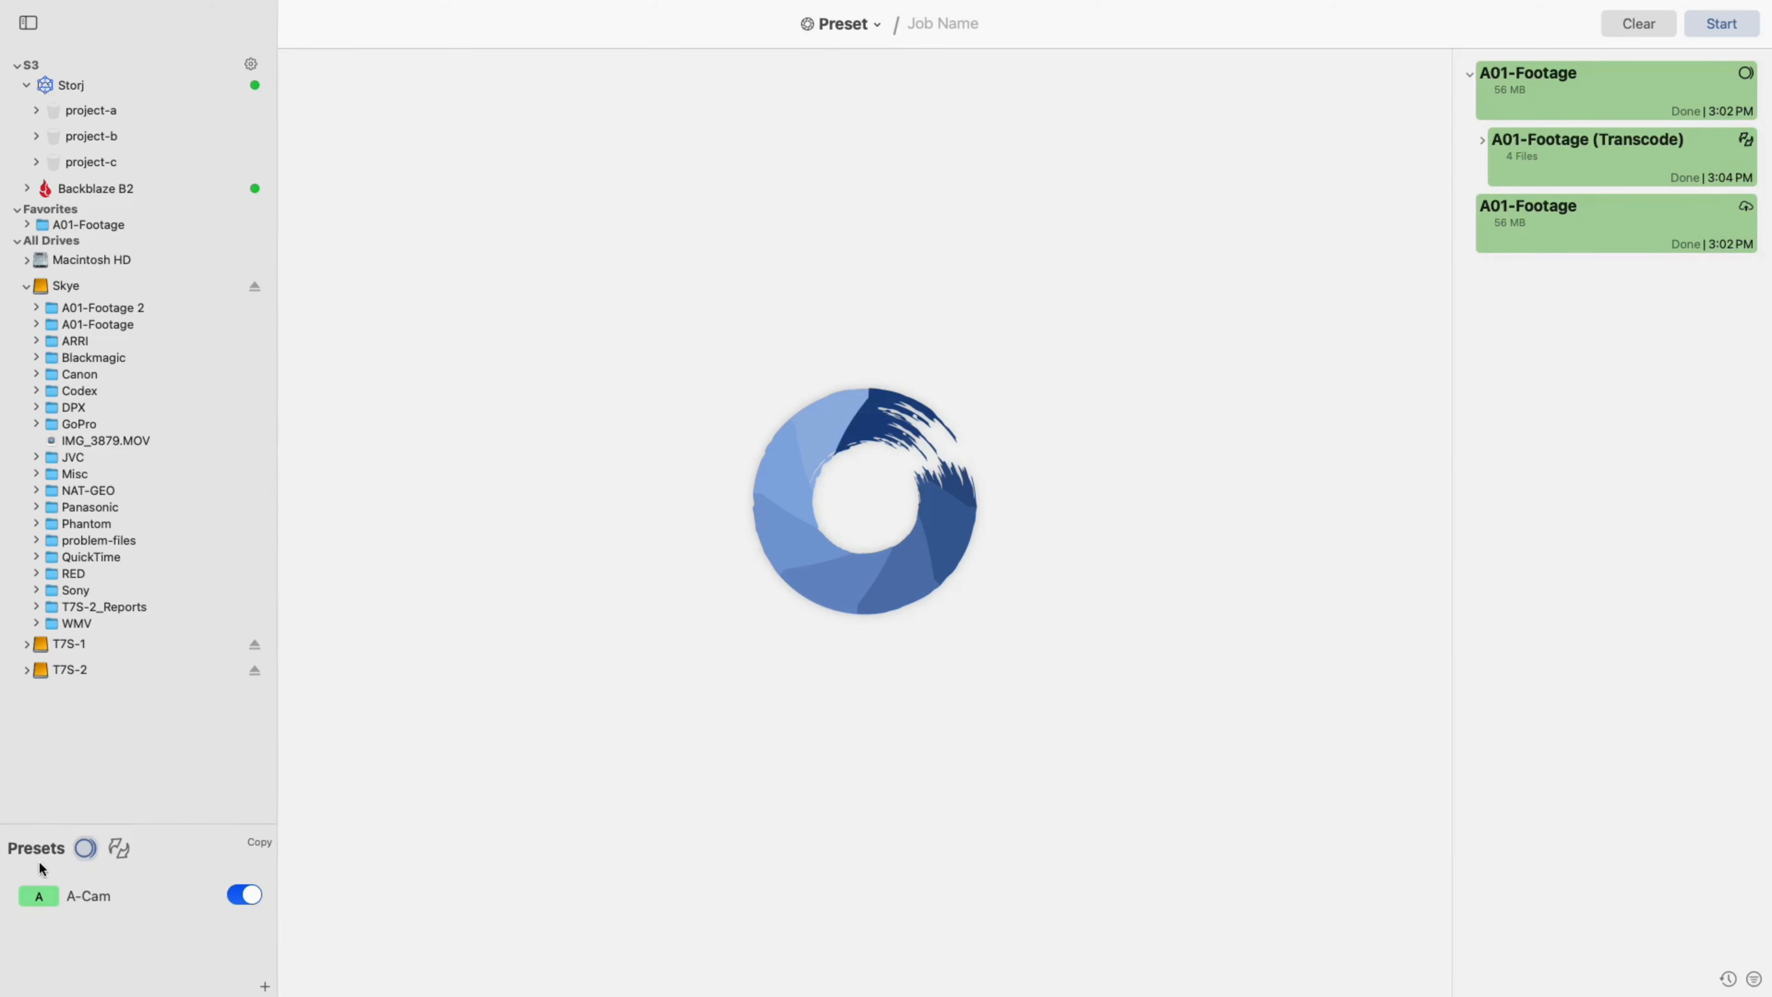
{"action": "mouse_move", "coordinate": [257, 986]}
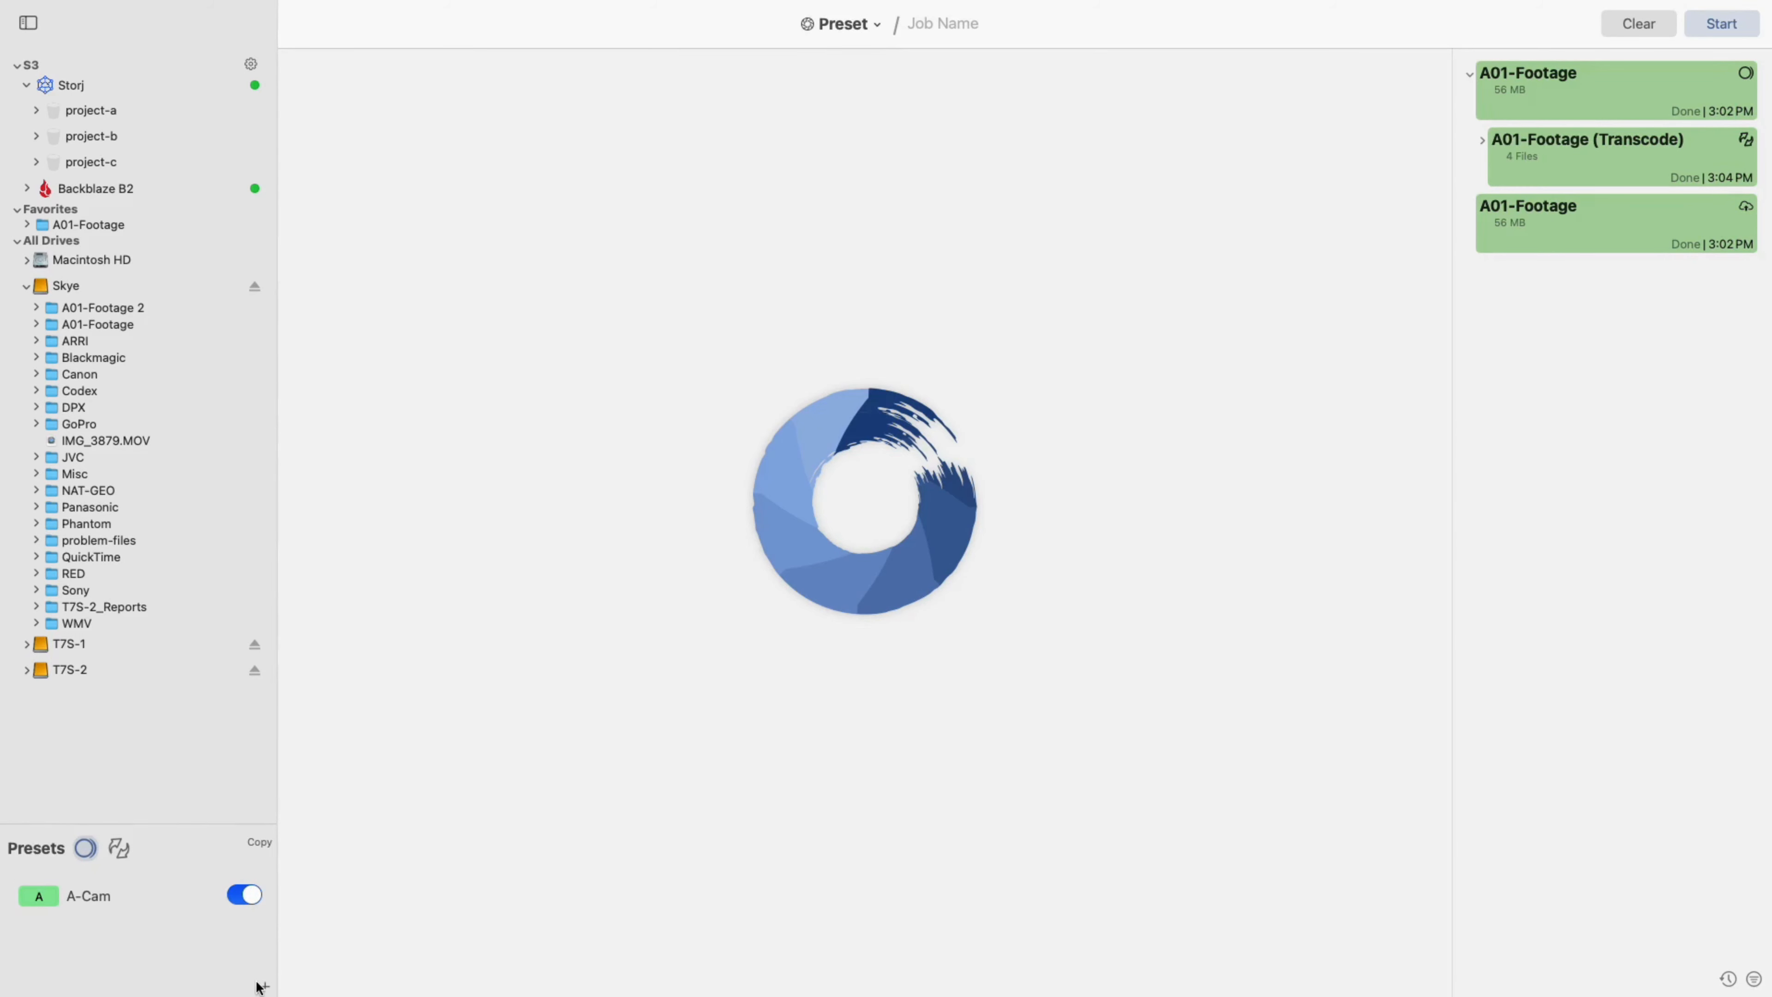
{"action": "left_click", "coordinate": [265, 986]}
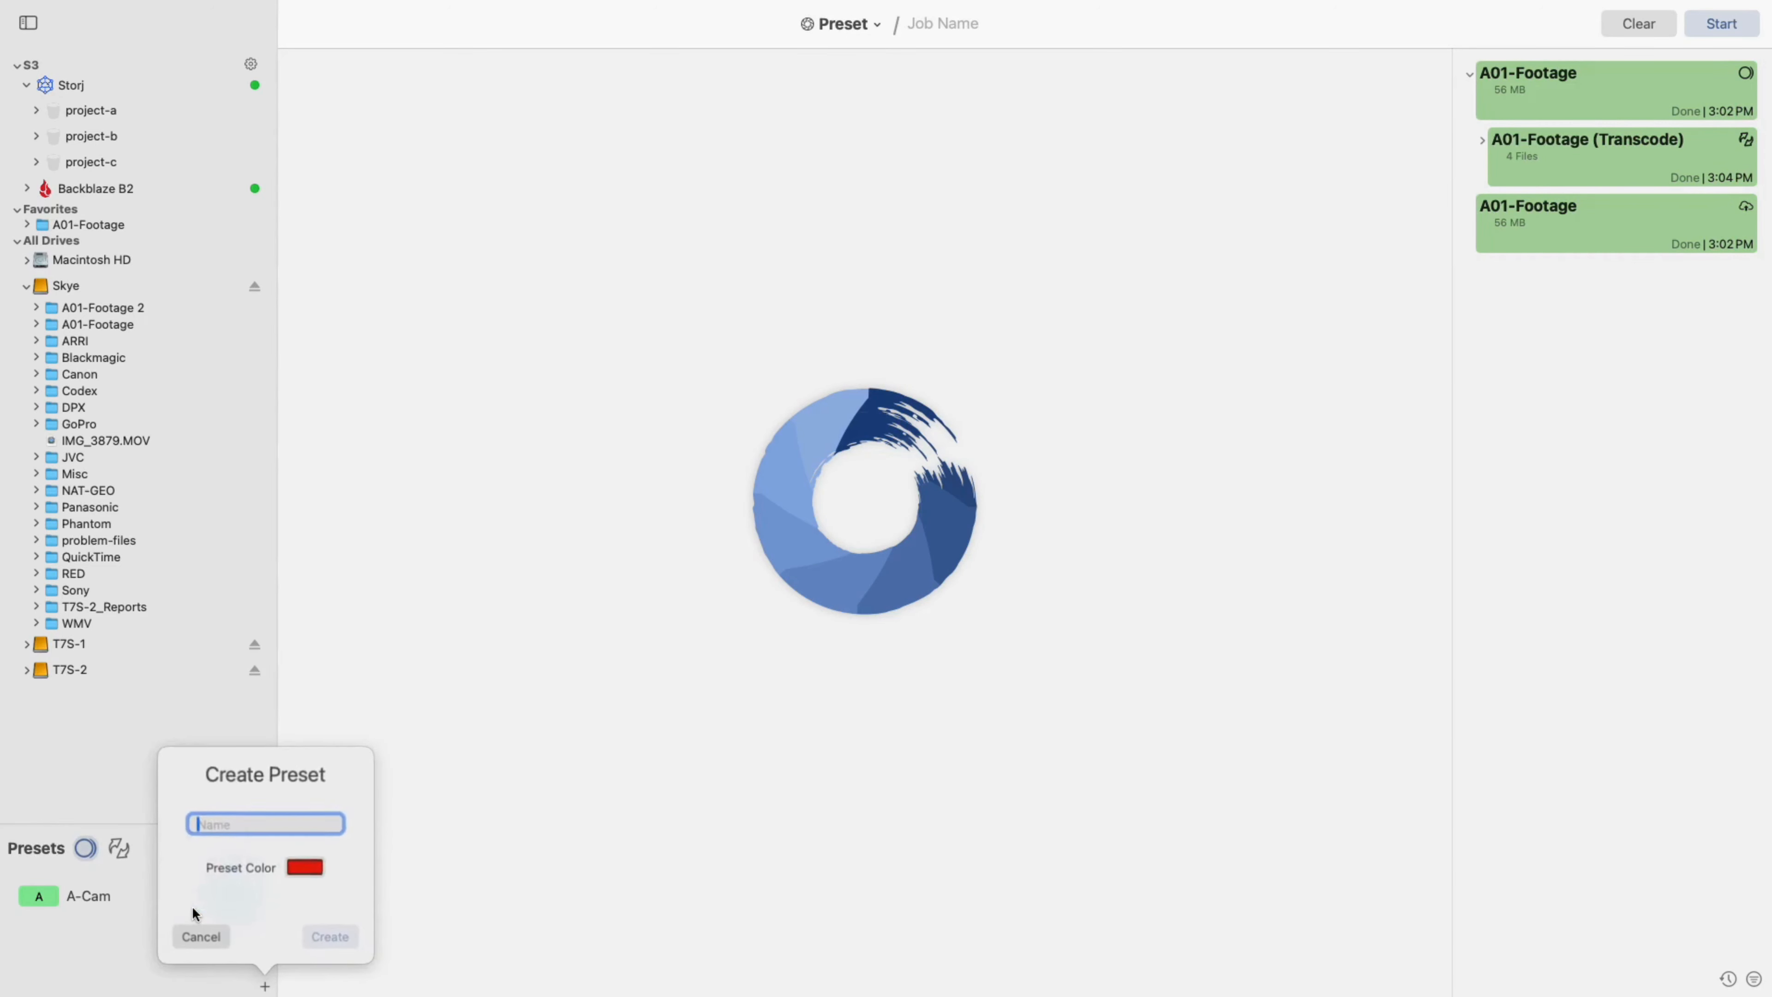
{"action": "type", "text": "B-"}
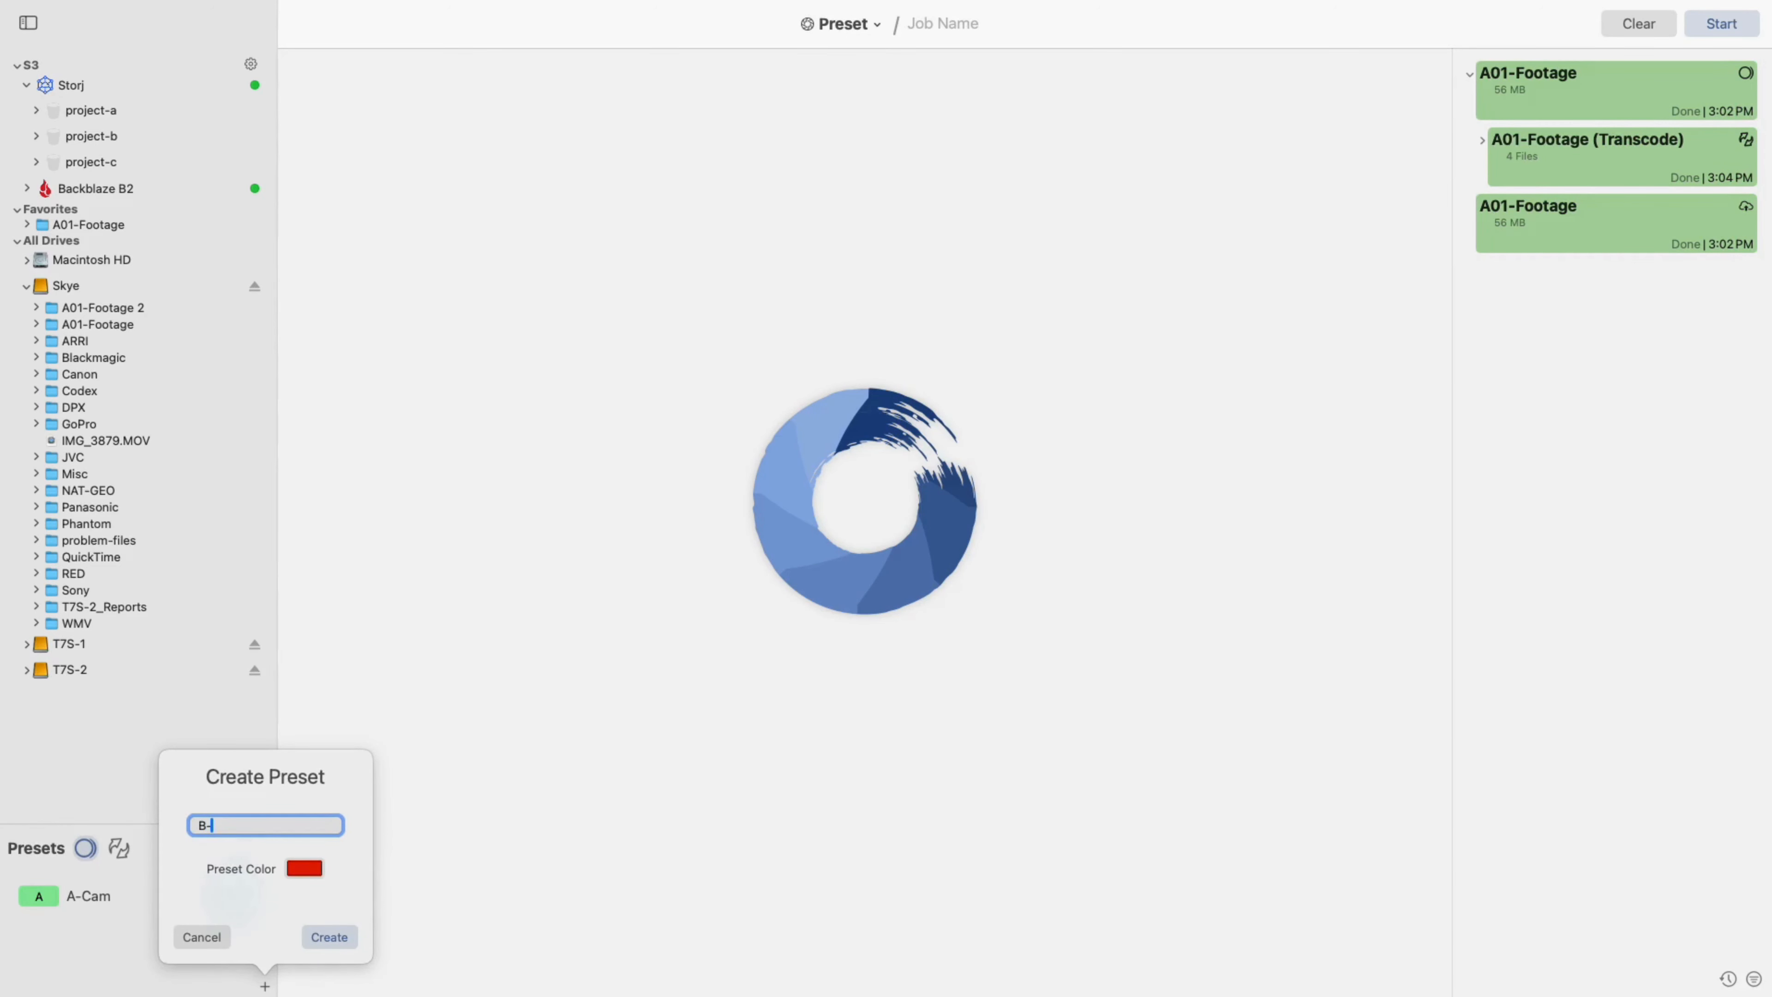
{"action": "type", "text": "CAM"}
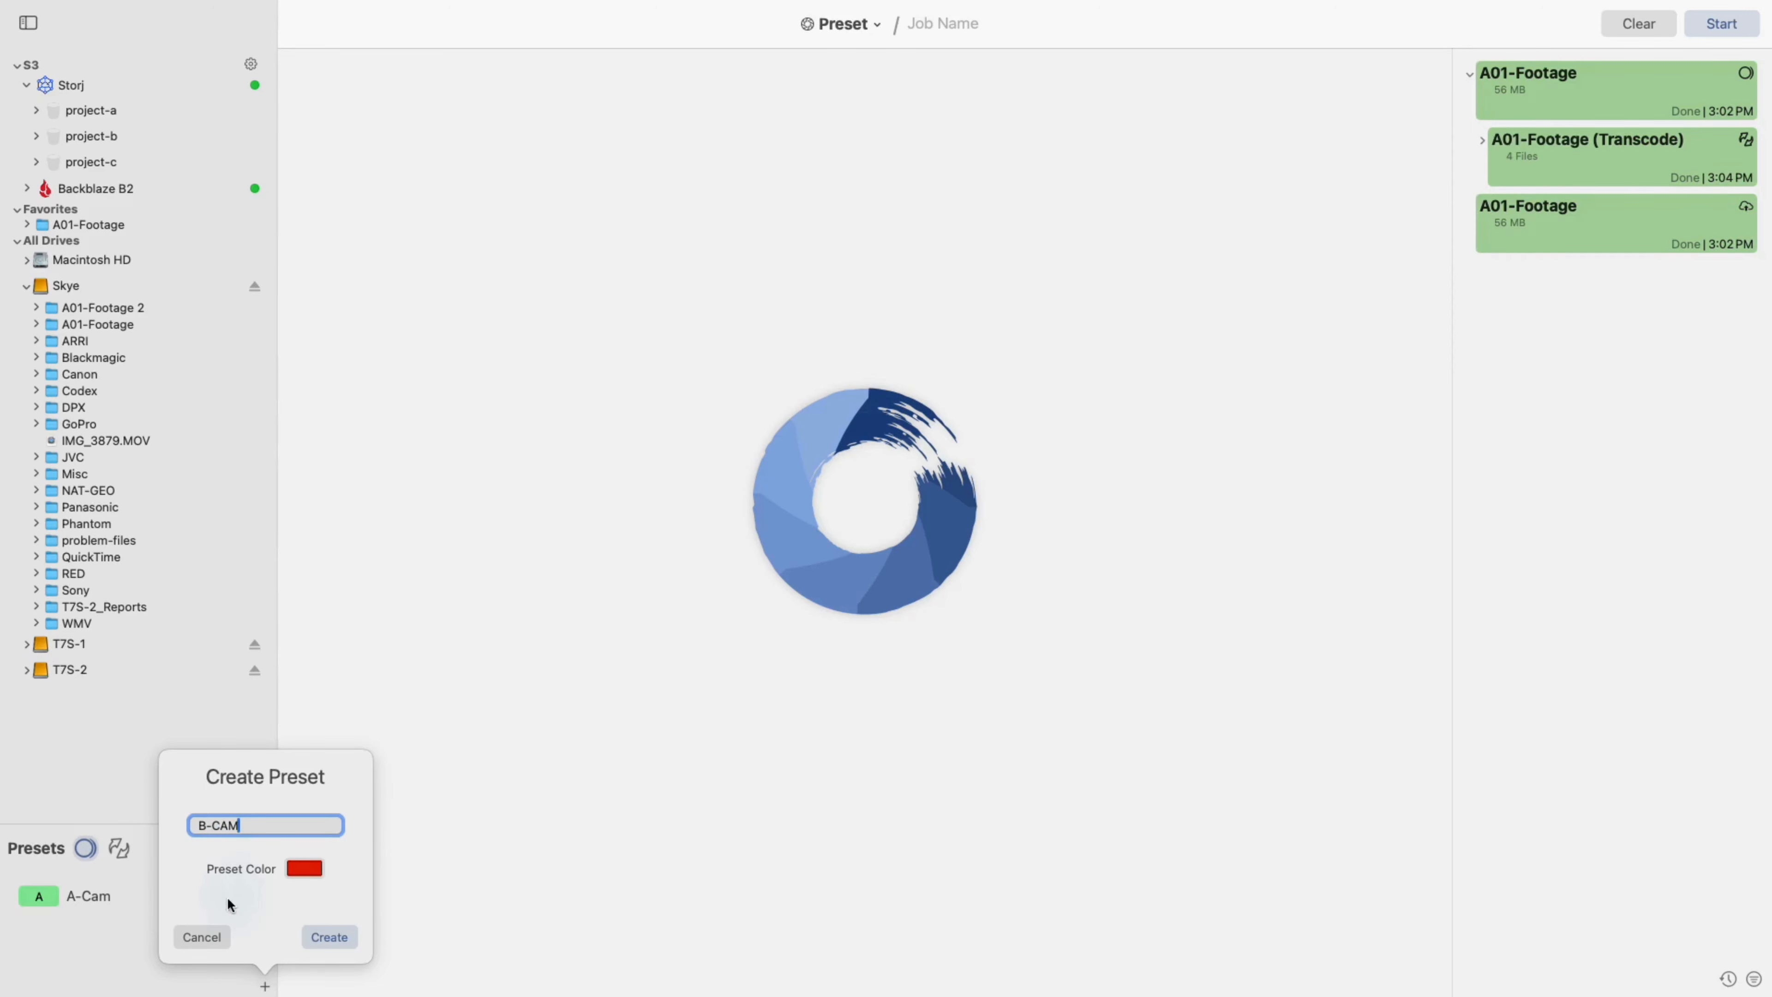
{"action": "left_click", "coordinate": [303, 867]}
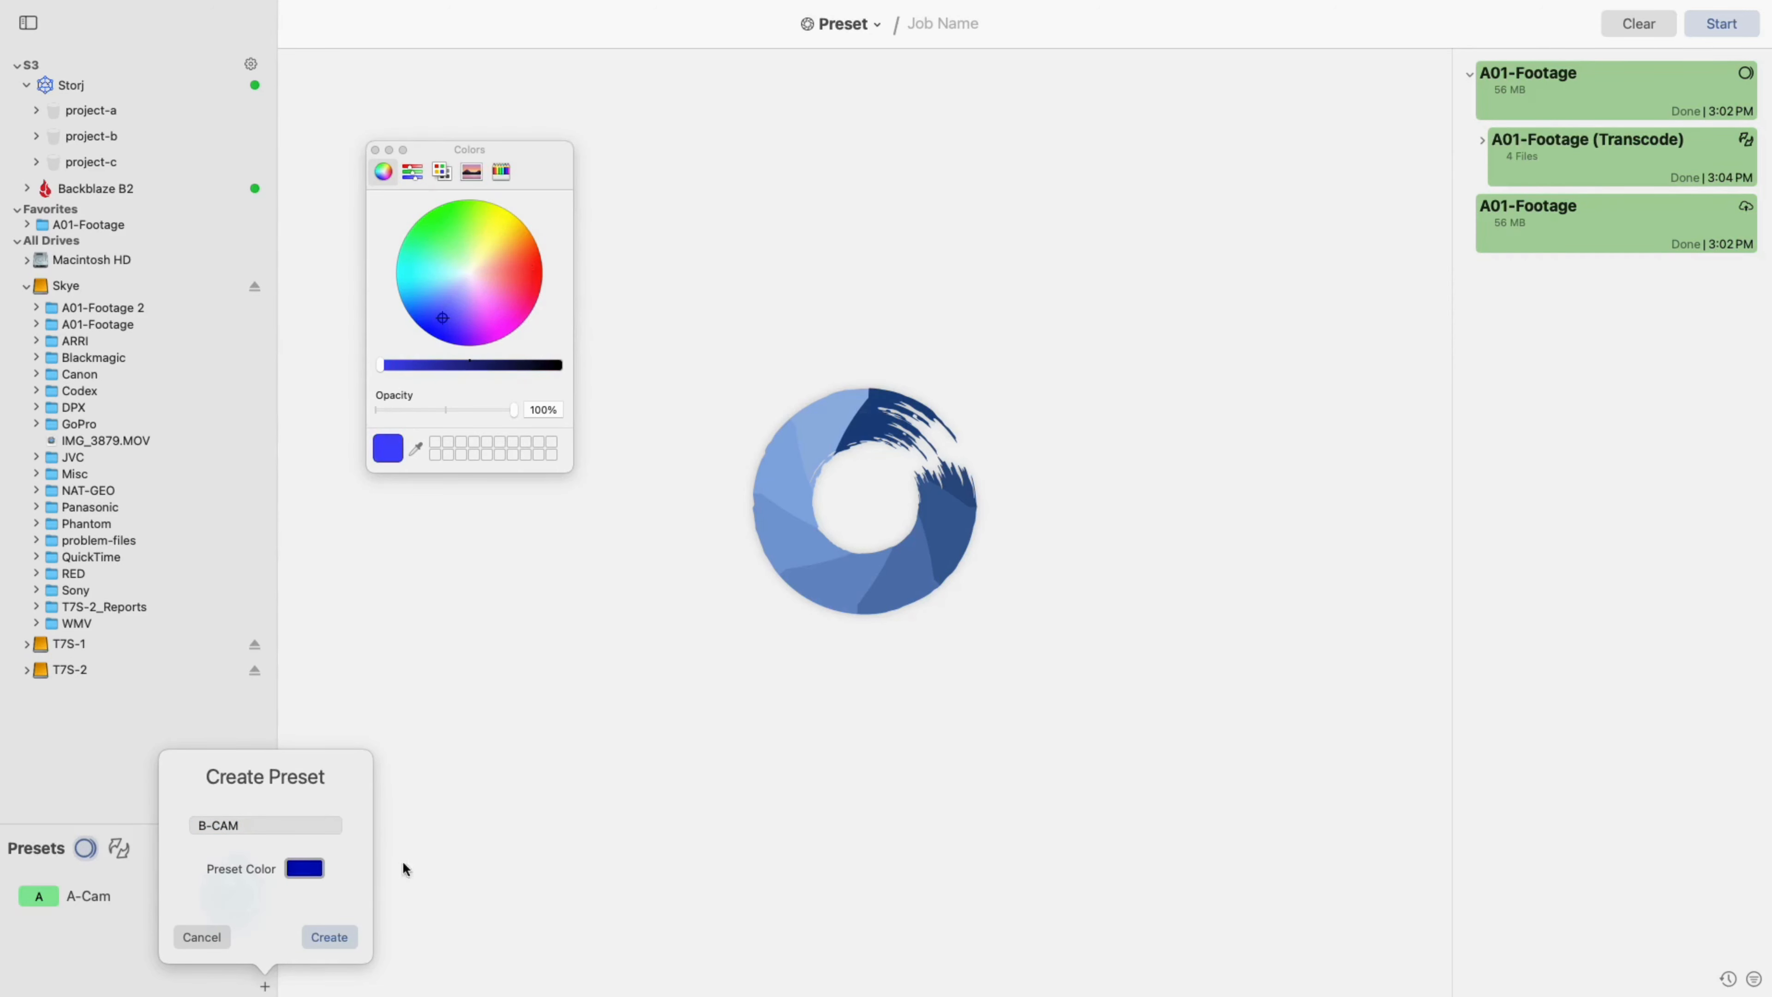
{"action": "left_click", "coordinate": [328, 936]}
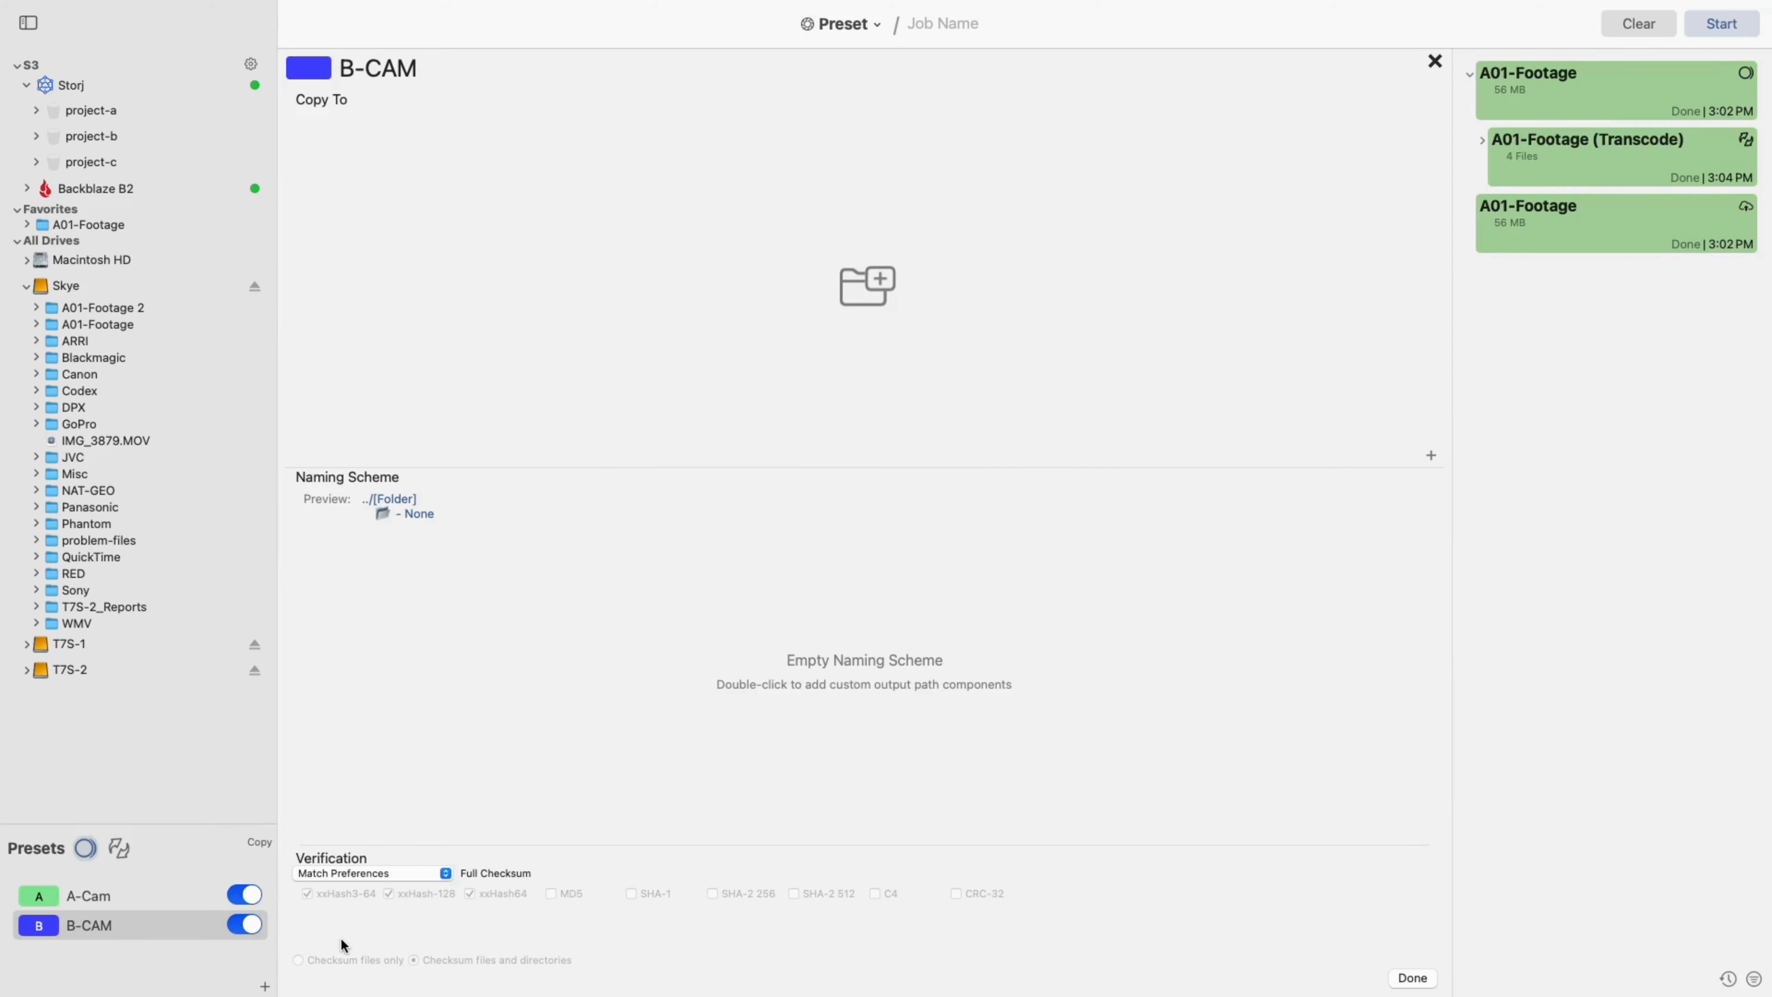
{"action": "mouse_move", "coordinate": [388, 554]}
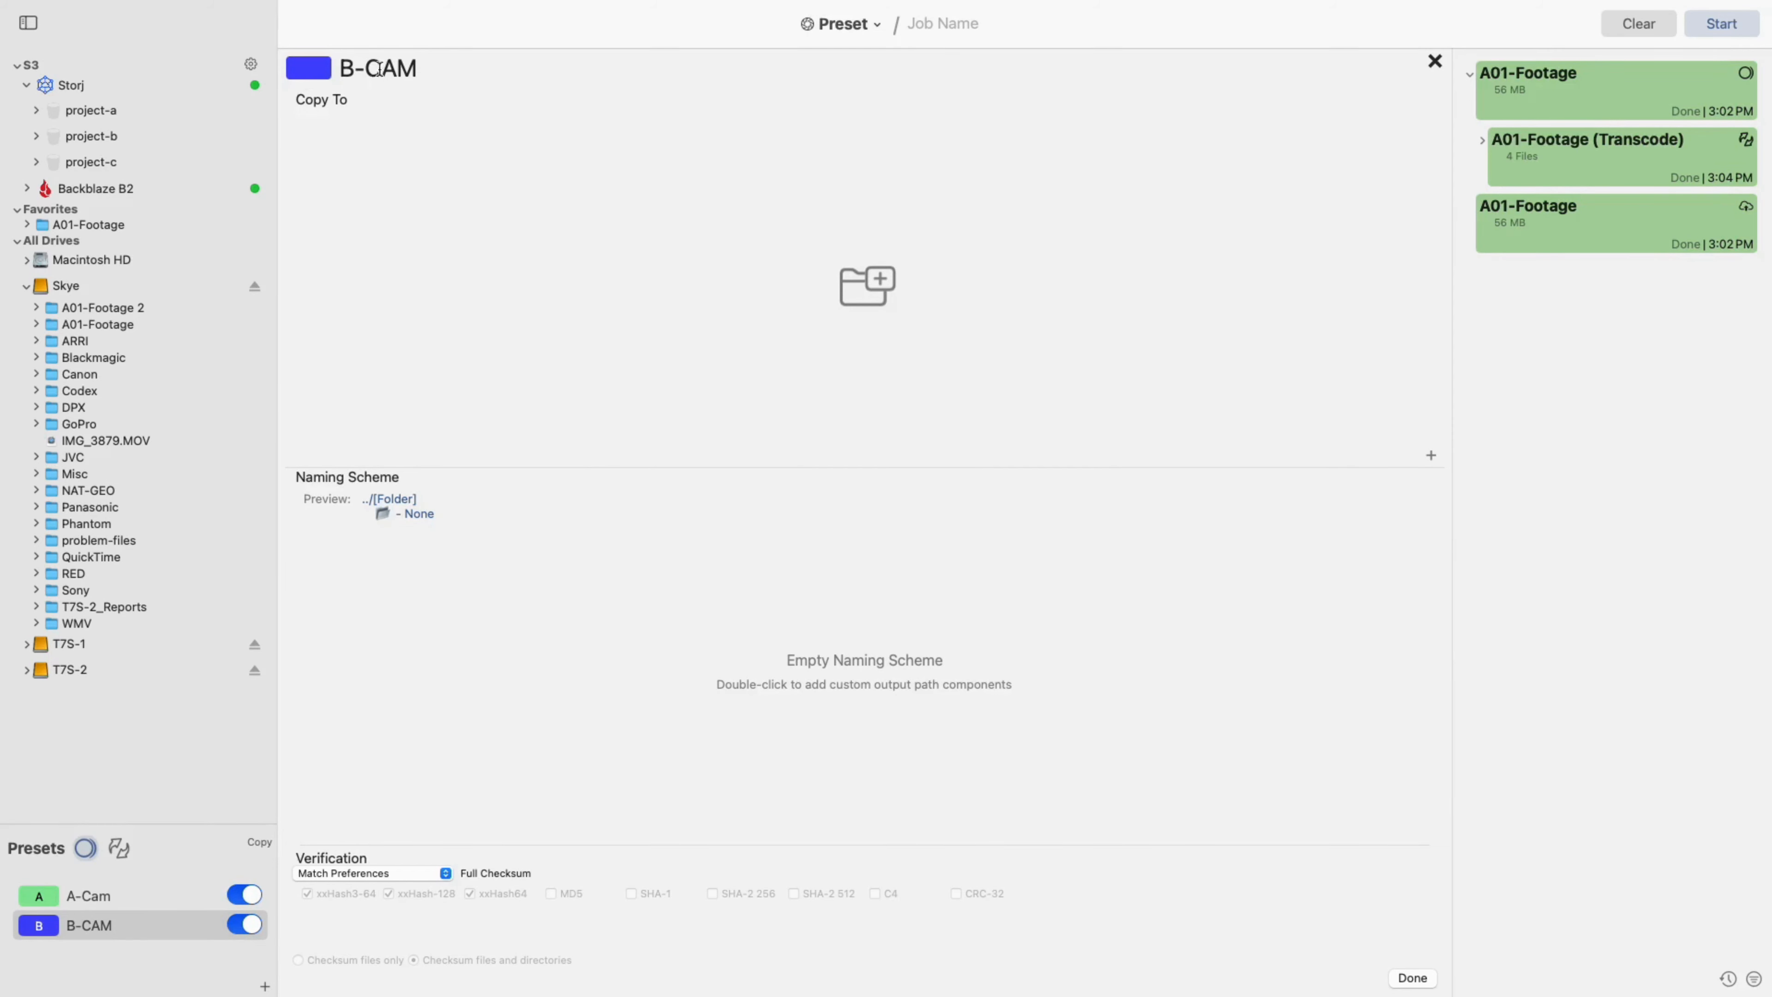
{"action": "left_click", "coordinate": [376, 67]}
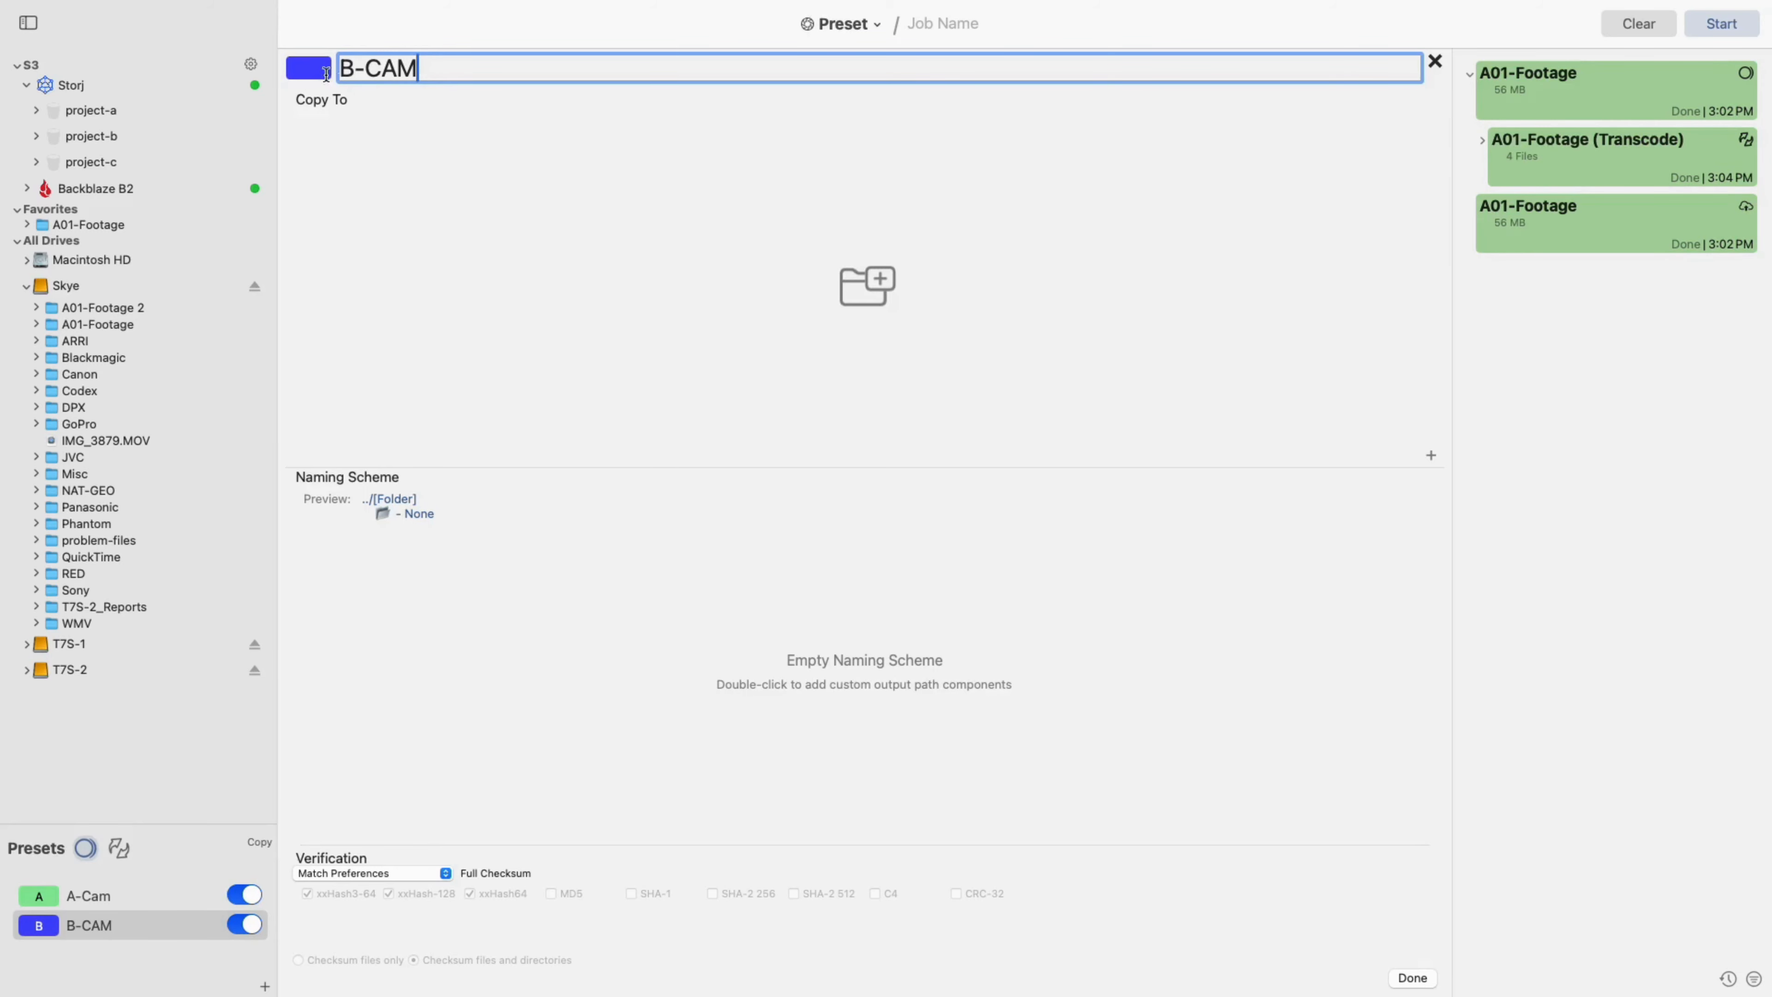
{"action": "left_click", "coordinate": [306, 66]}
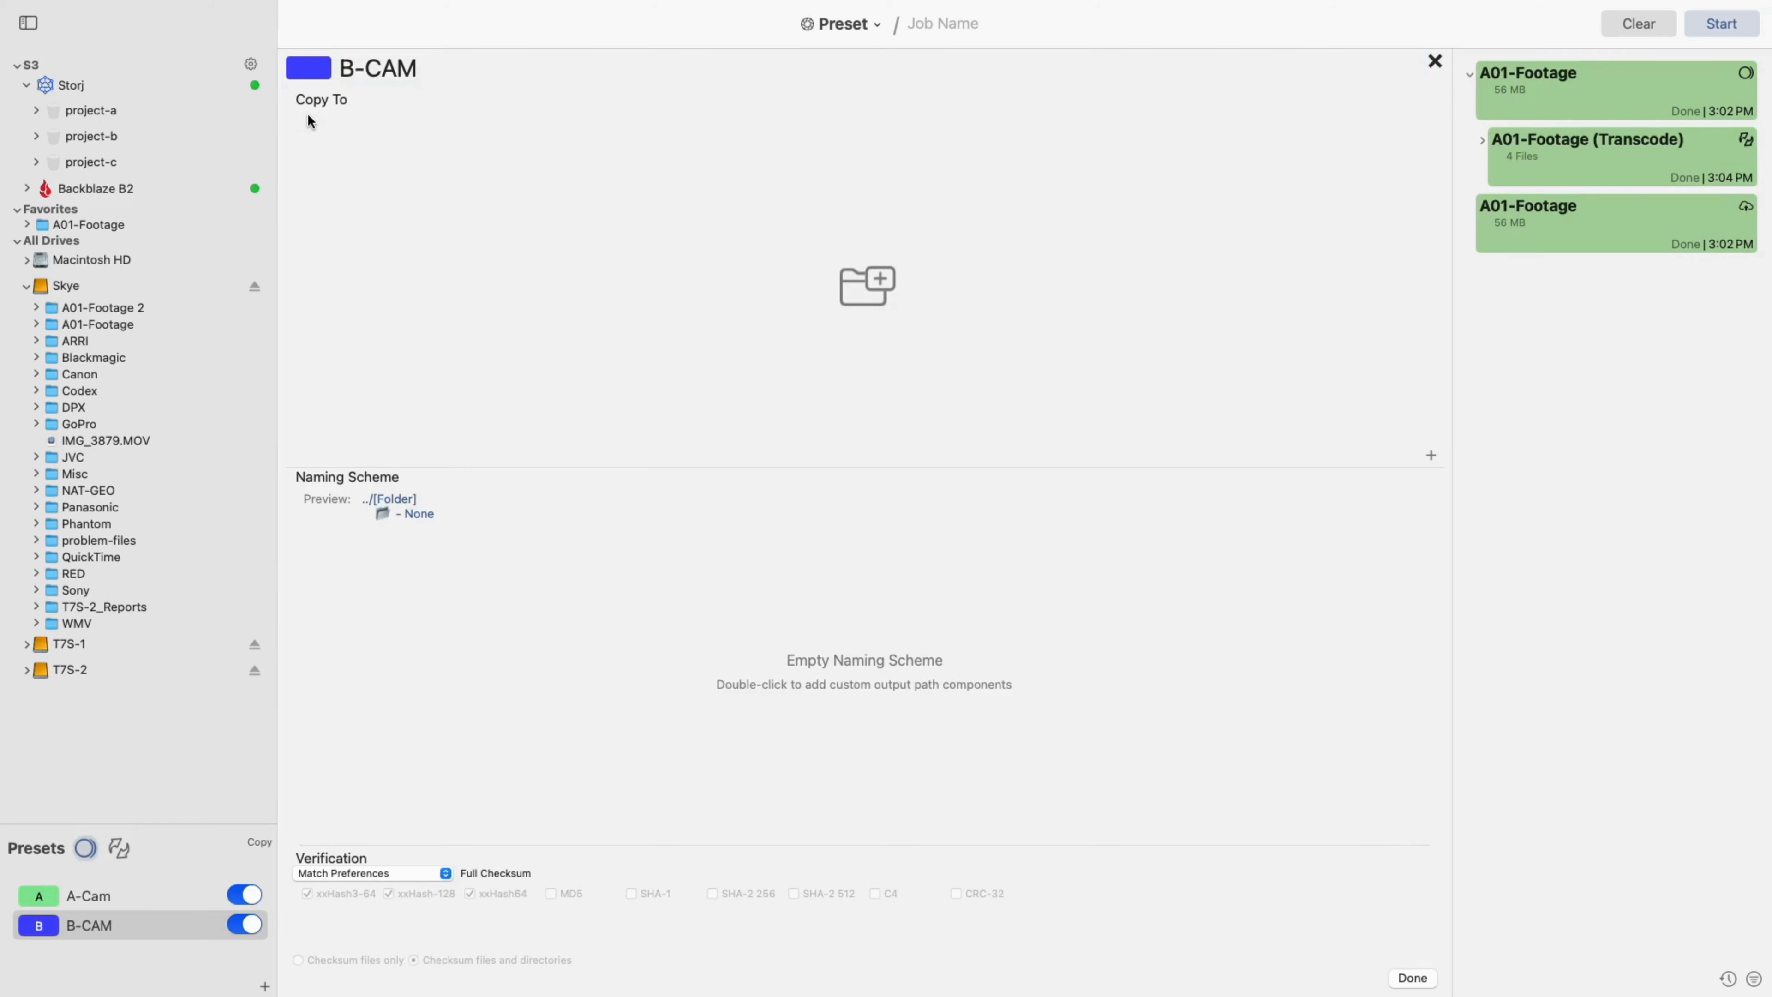
{"action": "mouse_move", "coordinate": [343, 490]}
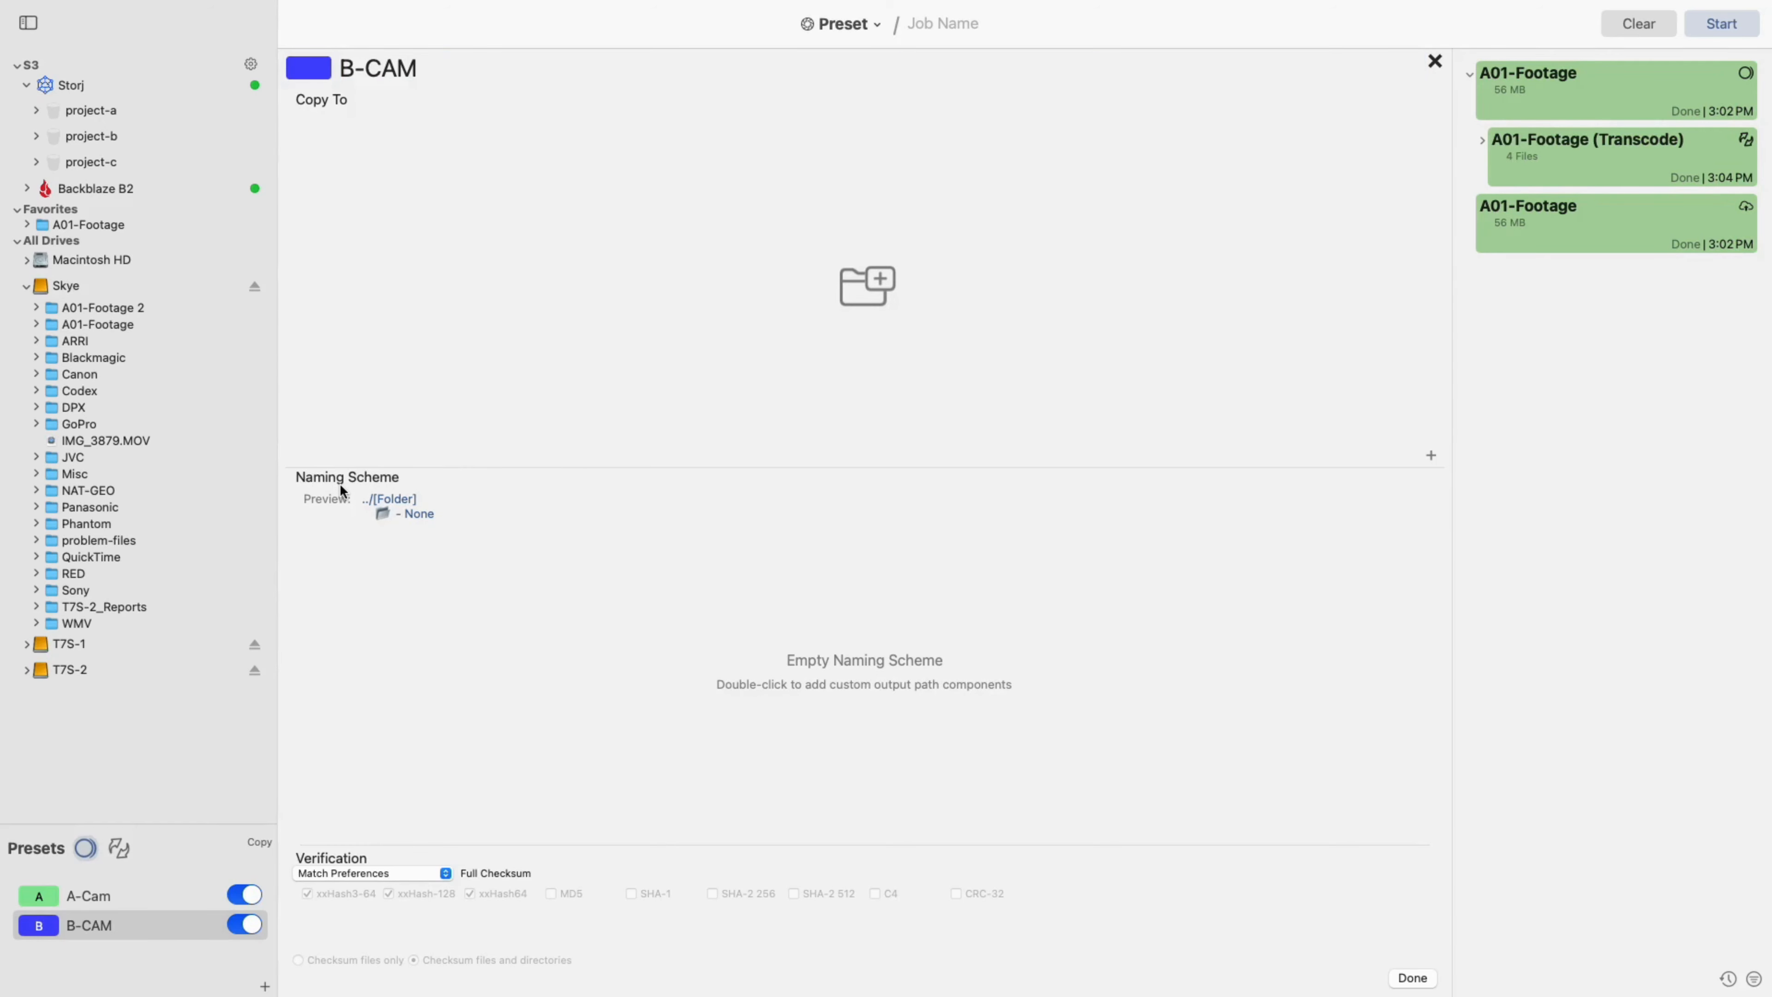
{"action": "mouse_move", "coordinate": [372, 865]}
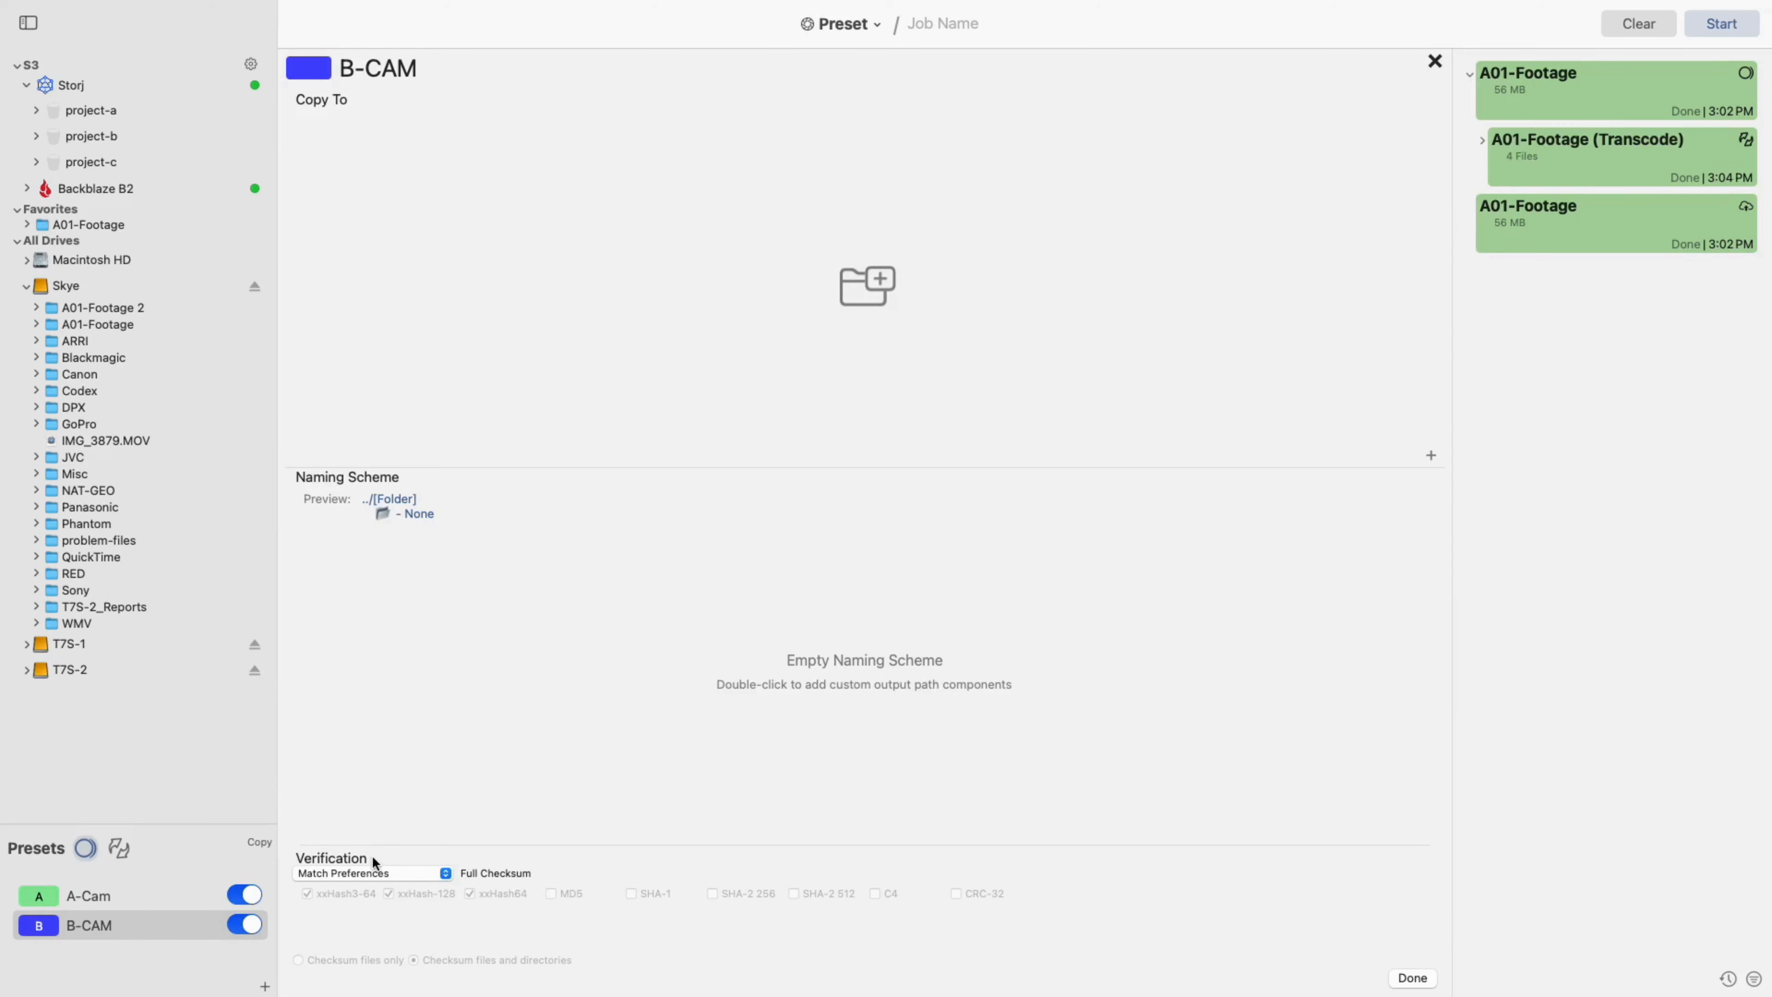
{"action": "mouse_move", "coordinate": [1411, 467]}
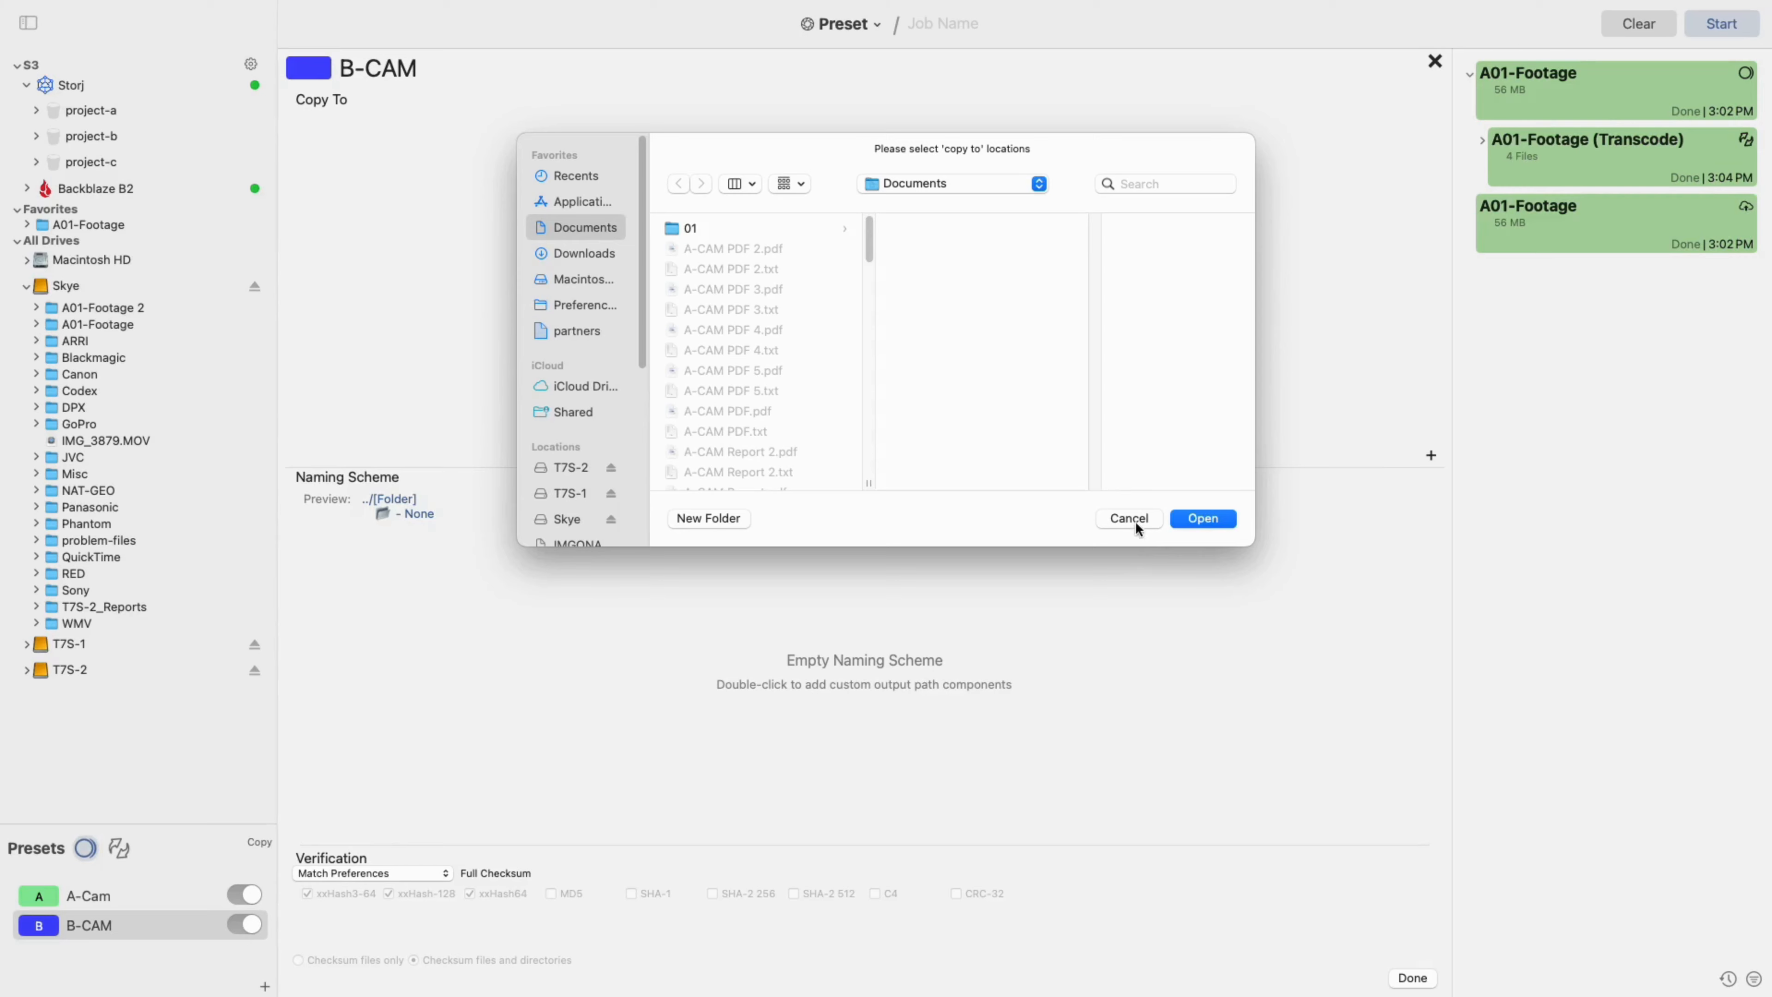
Step: Confirm /Volumes/T7S-1 and /Volumes/T7S-2 as the preset's Copy To destinations
{"action": "left_click", "coordinate": [1127, 517]}
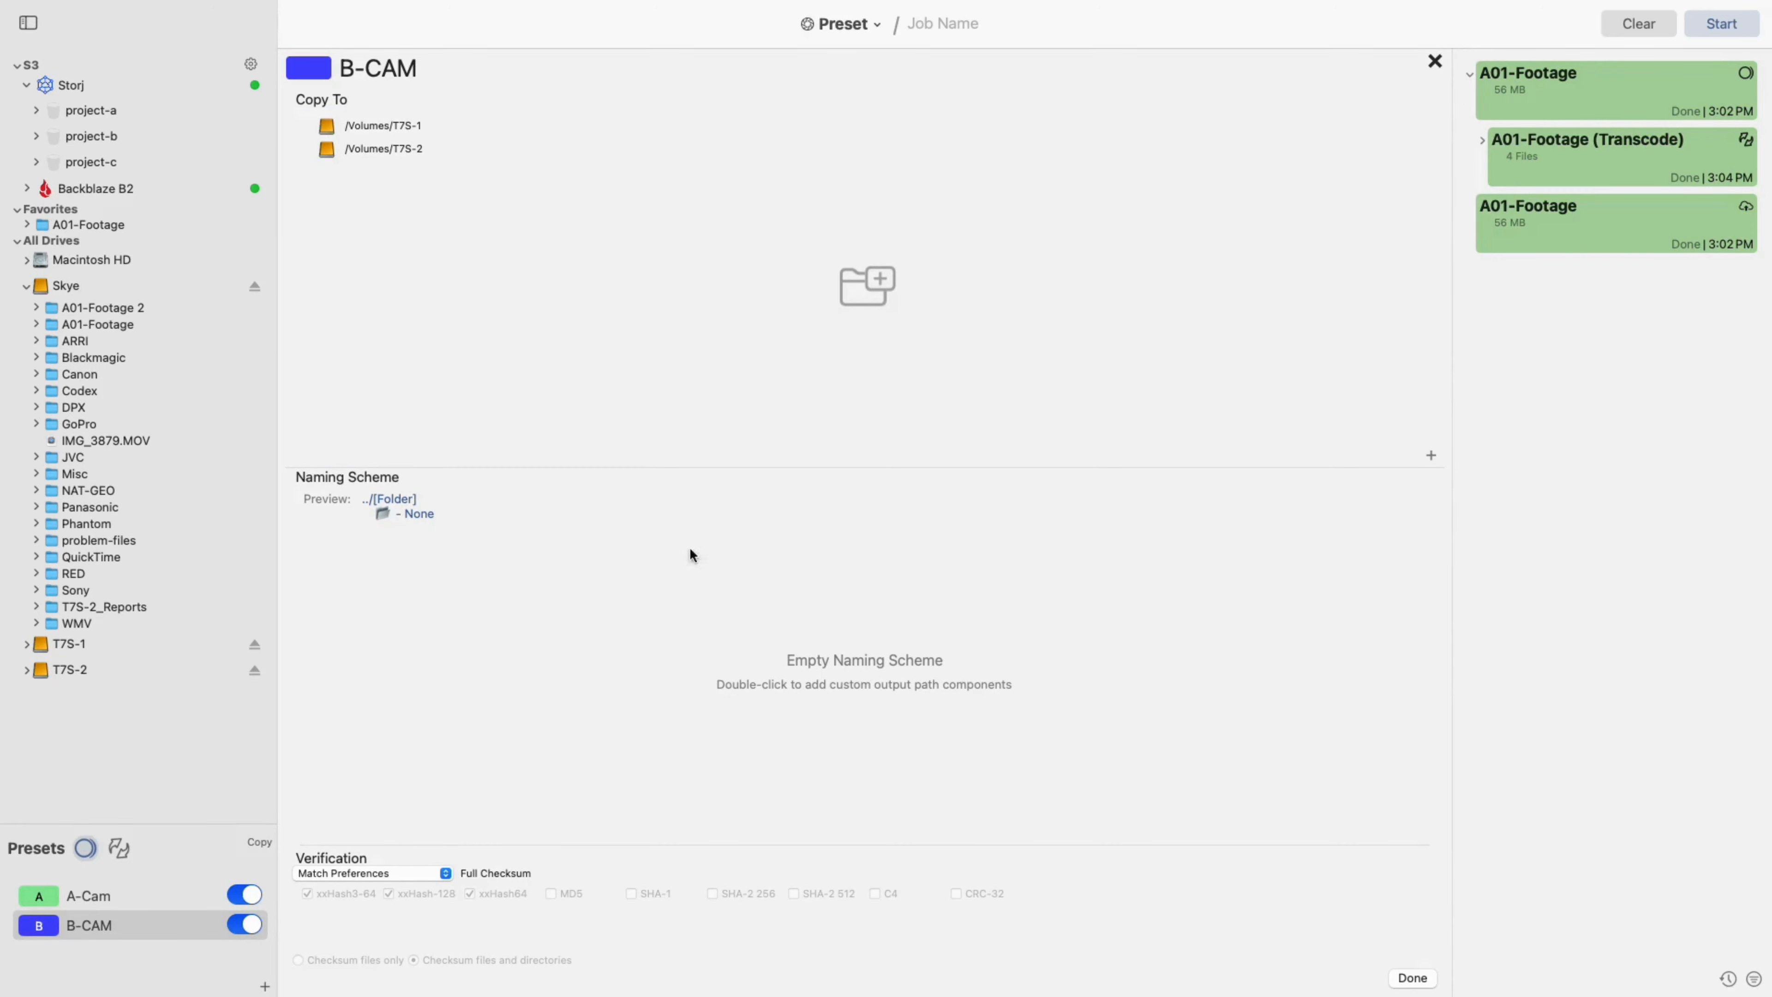
{"action": "mouse_move", "coordinate": [927, 661]}
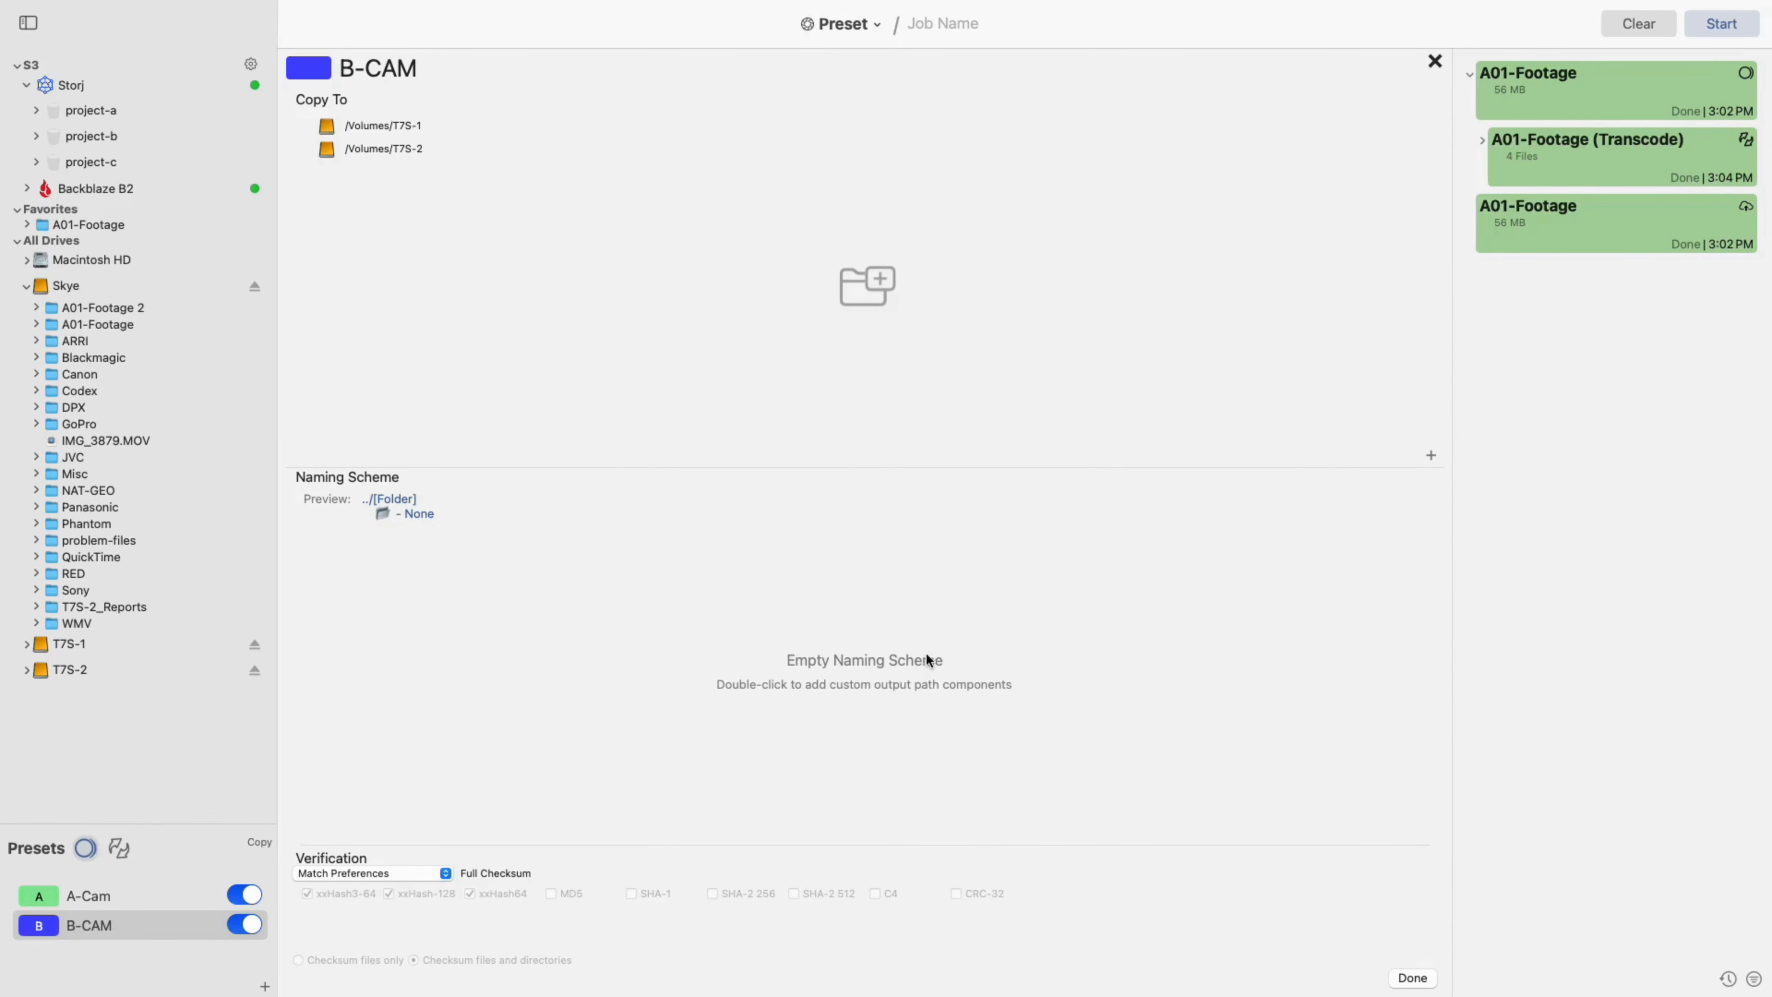
{"action": "mouse_move", "coordinate": [960, 661]}
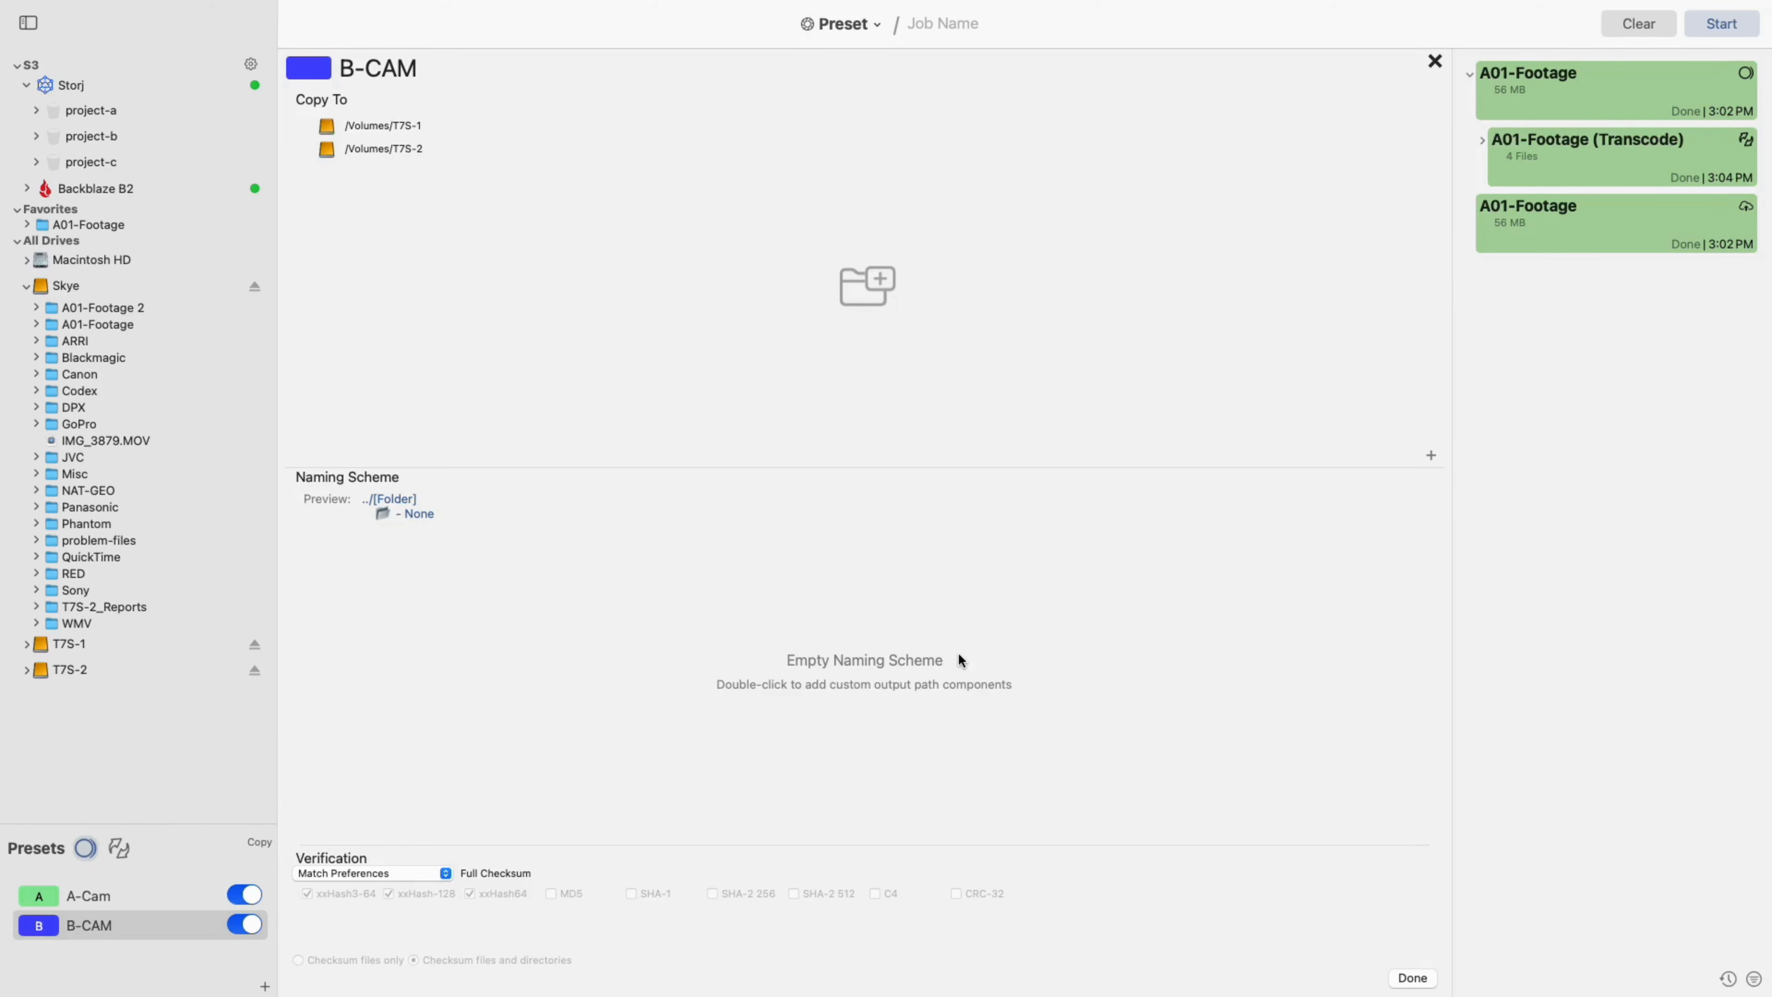
Step: Bring up the naming scheme builder showing the Job_01-Job Name pattern
{"action": "double_click", "coordinate": [863, 660]}
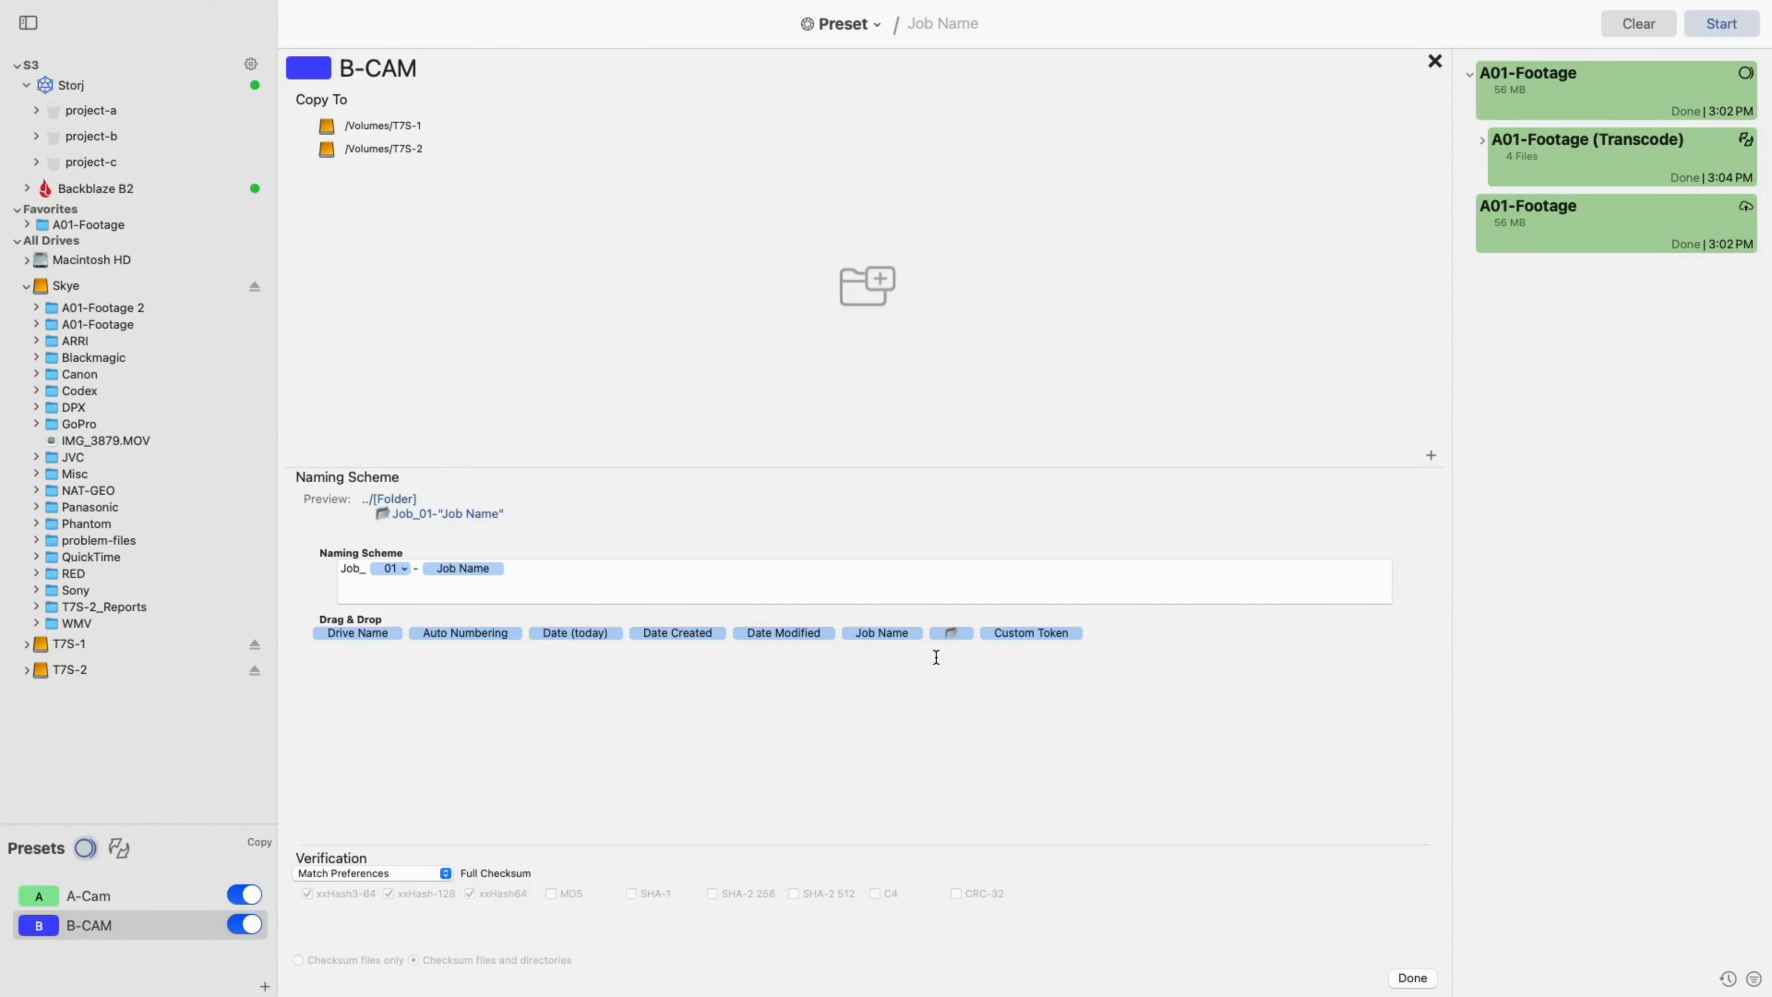
{"action": "mouse_move", "coordinate": [884, 691]}
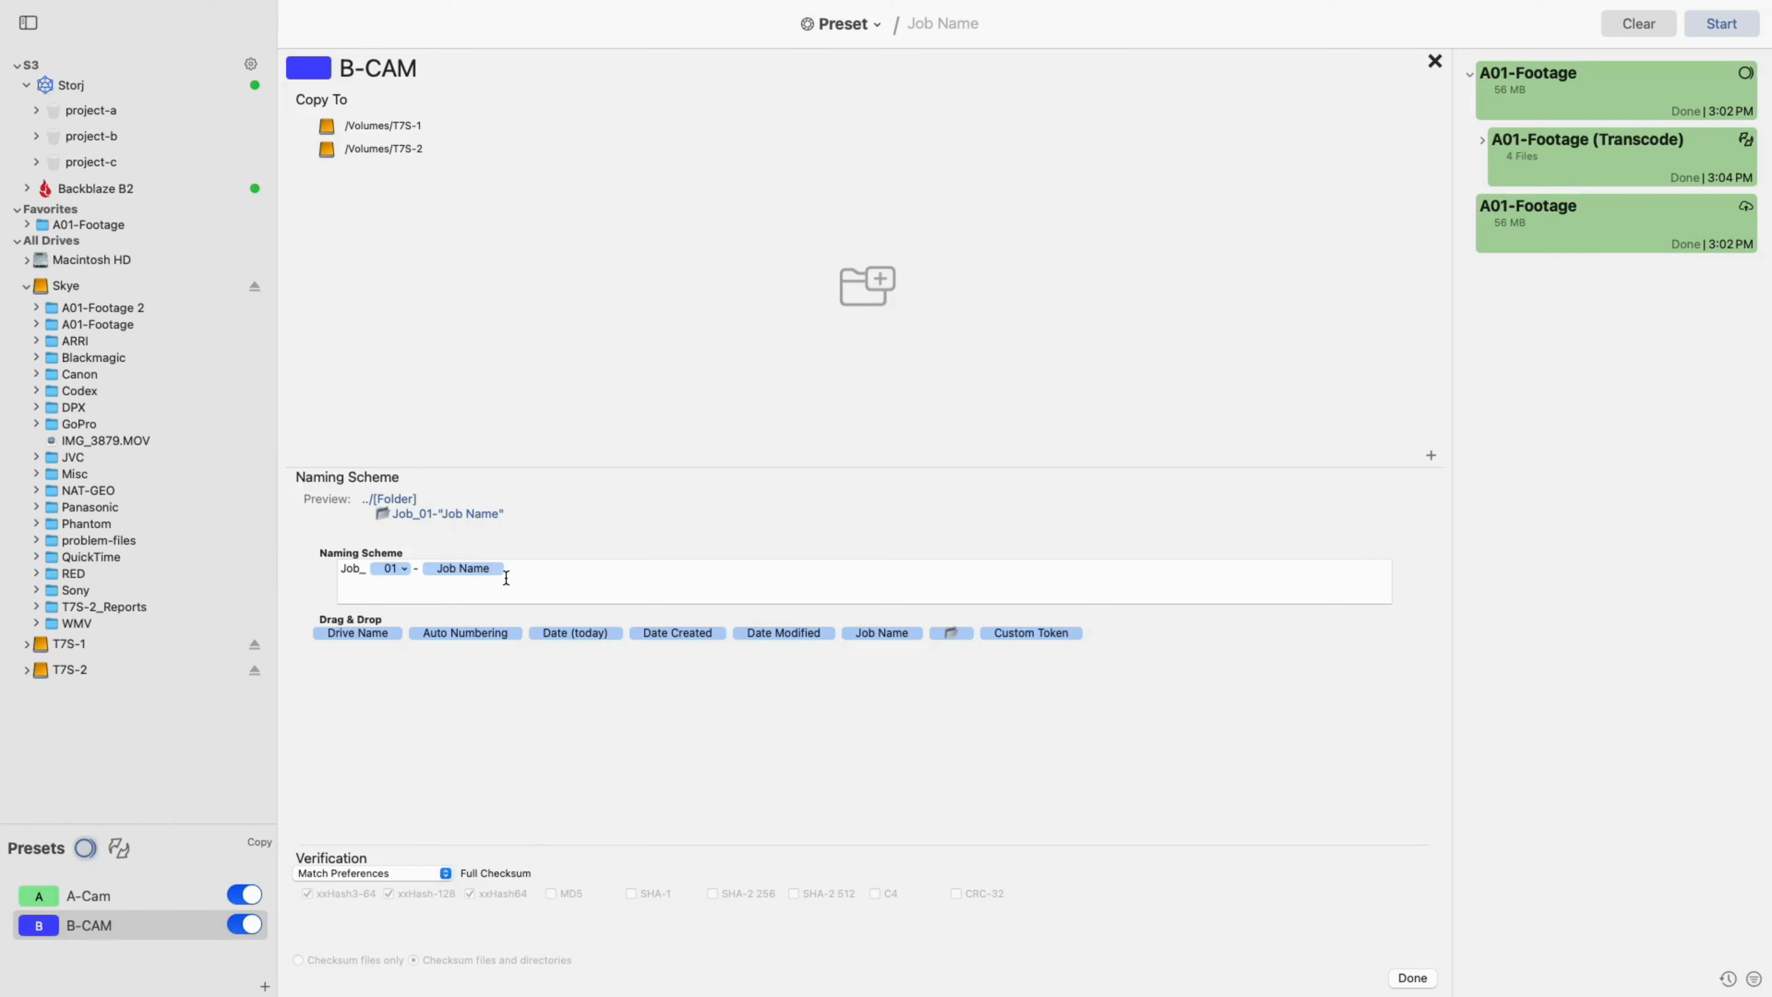
{"action": "mouse_move", "coordinate": [497, 573]}
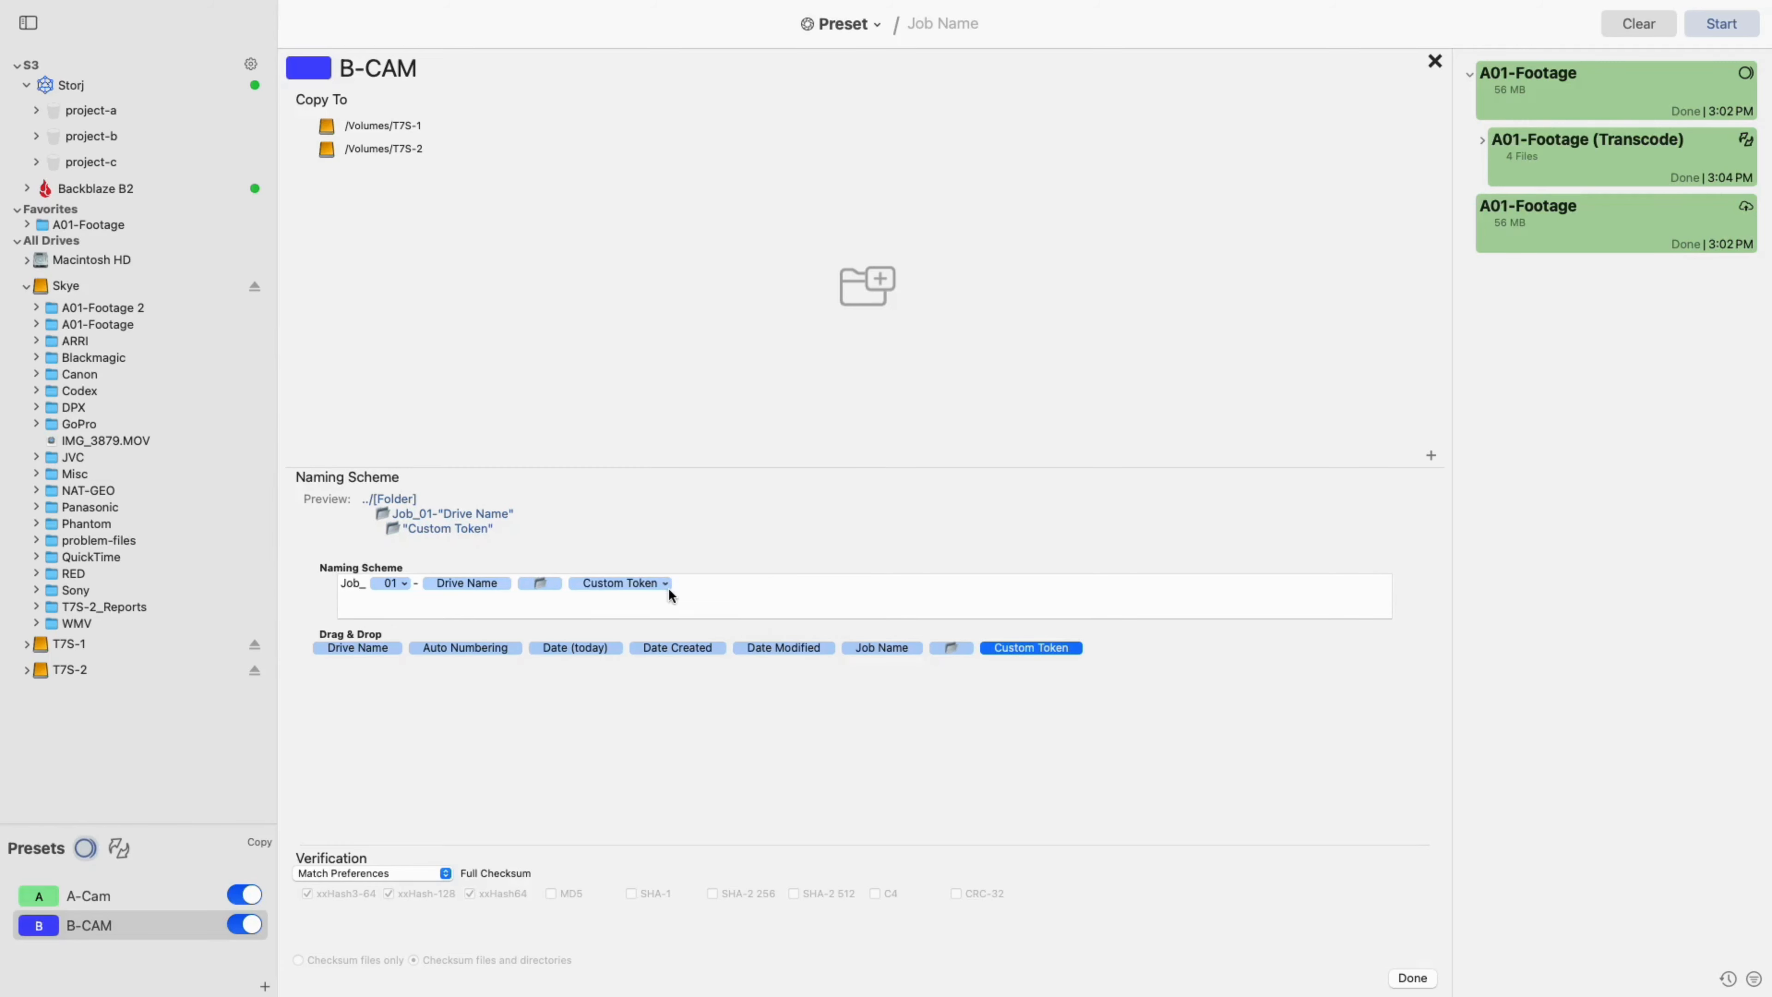
Step: Edit the Custom Token so its label reads Production, ready for a value
{"action": "left_click", "coordinate": [619, 584]}
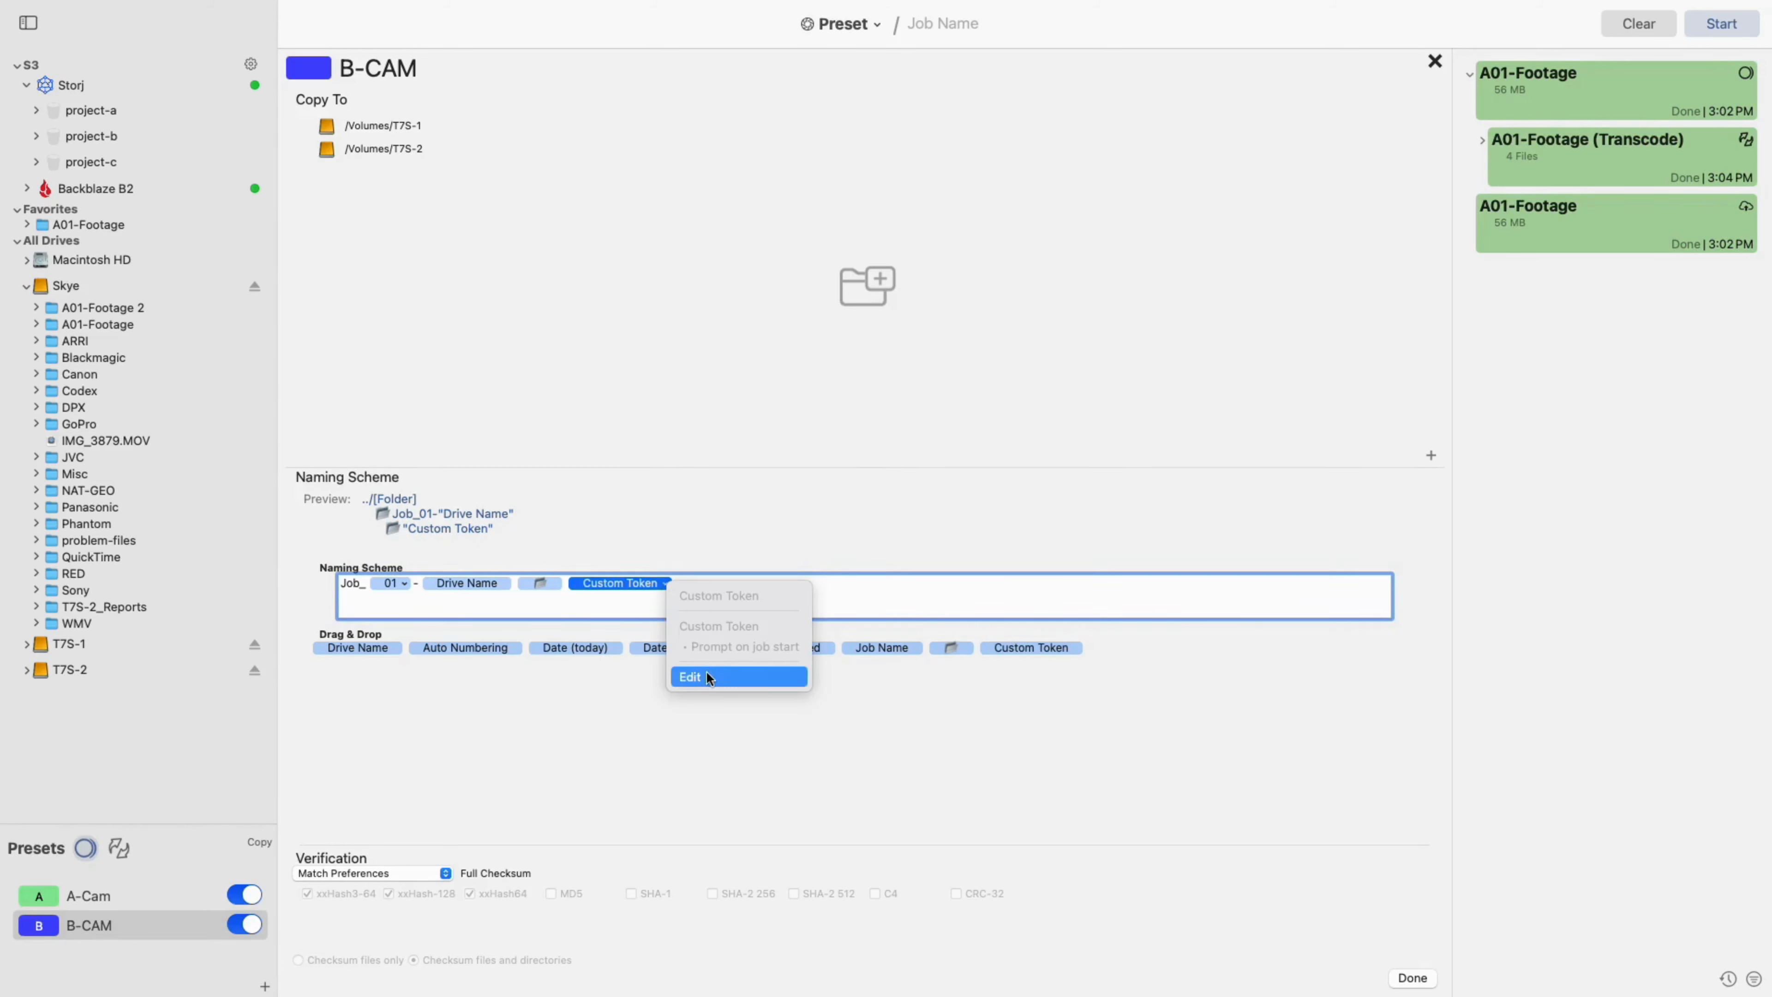
{"action": "left_click", "coordinate": [690, 676]}
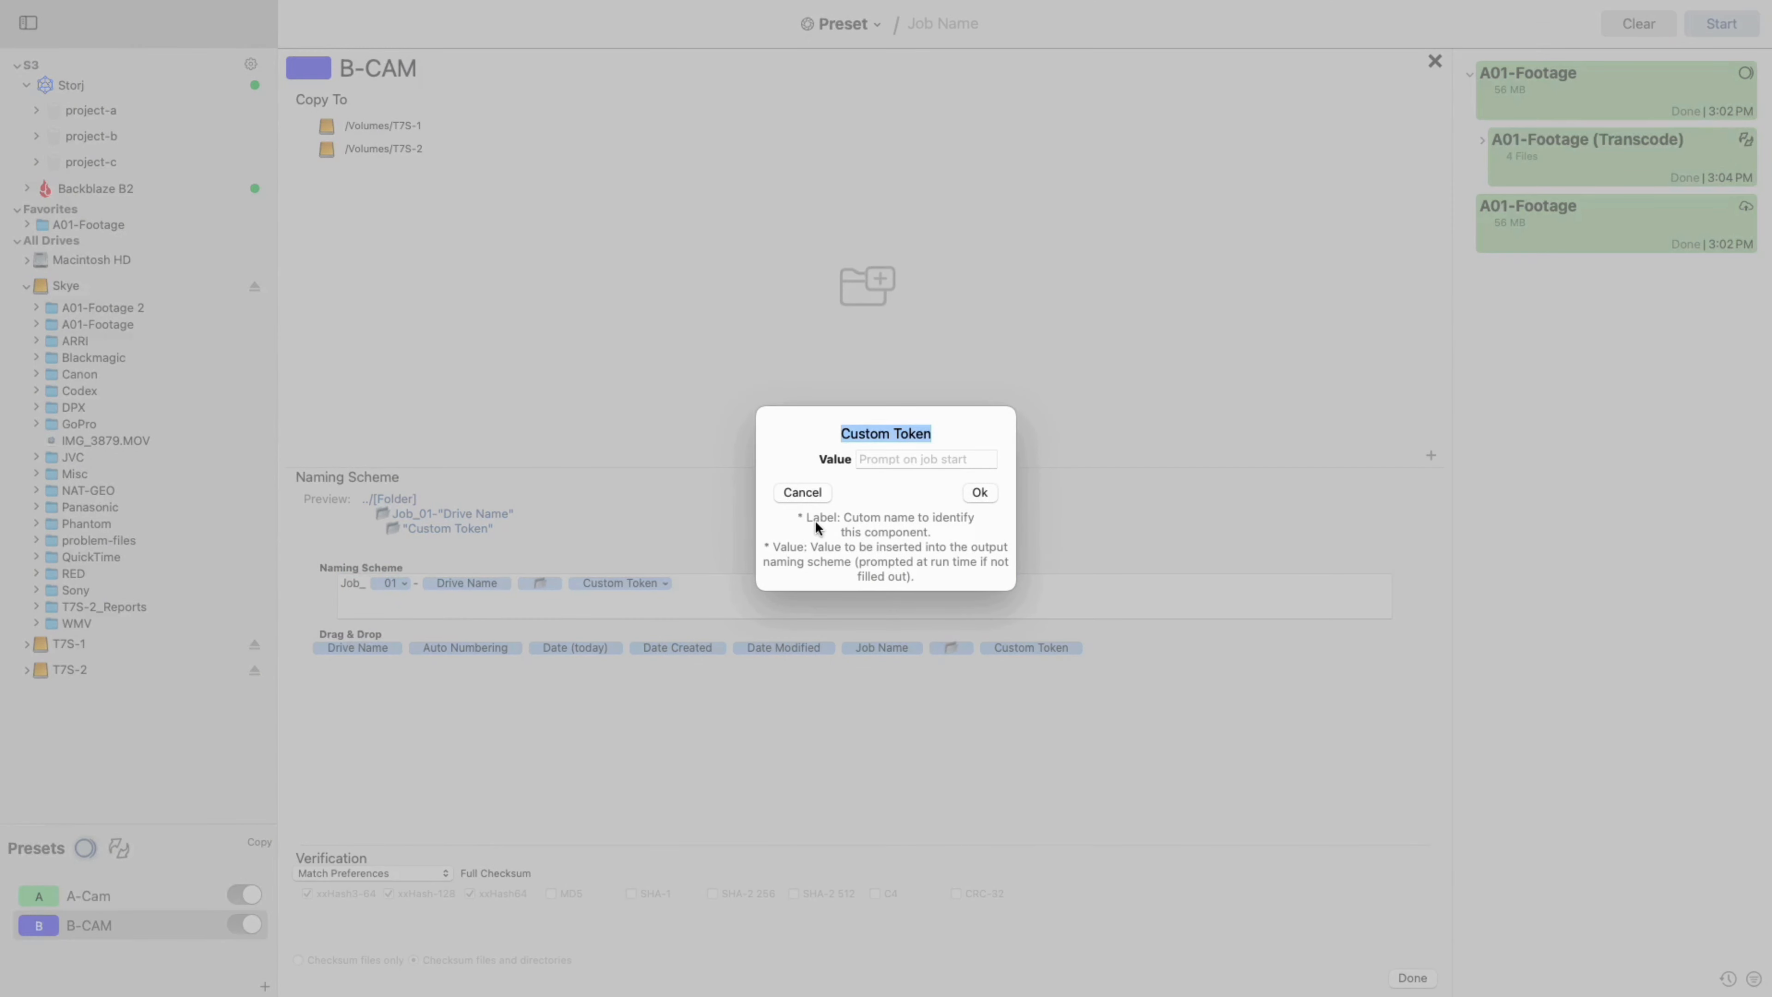
{"action": "type", "text": "Production"}
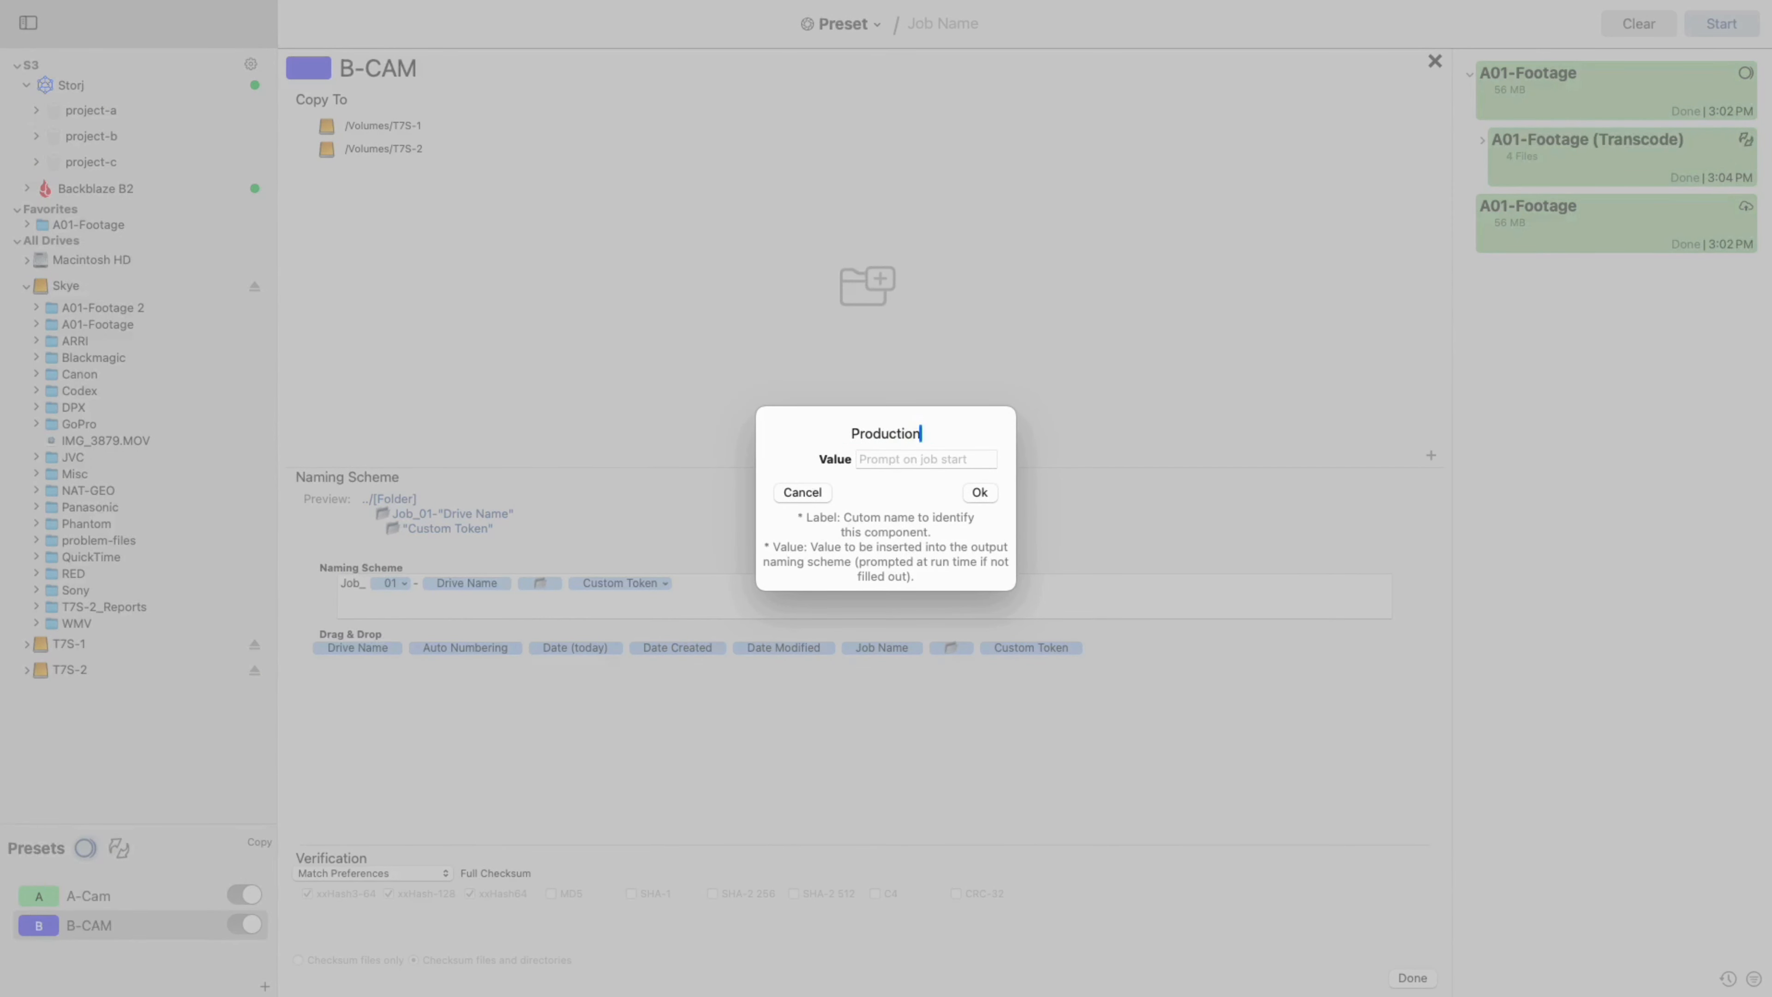
{"action": "left_click", "coordinate": [924, 458]}
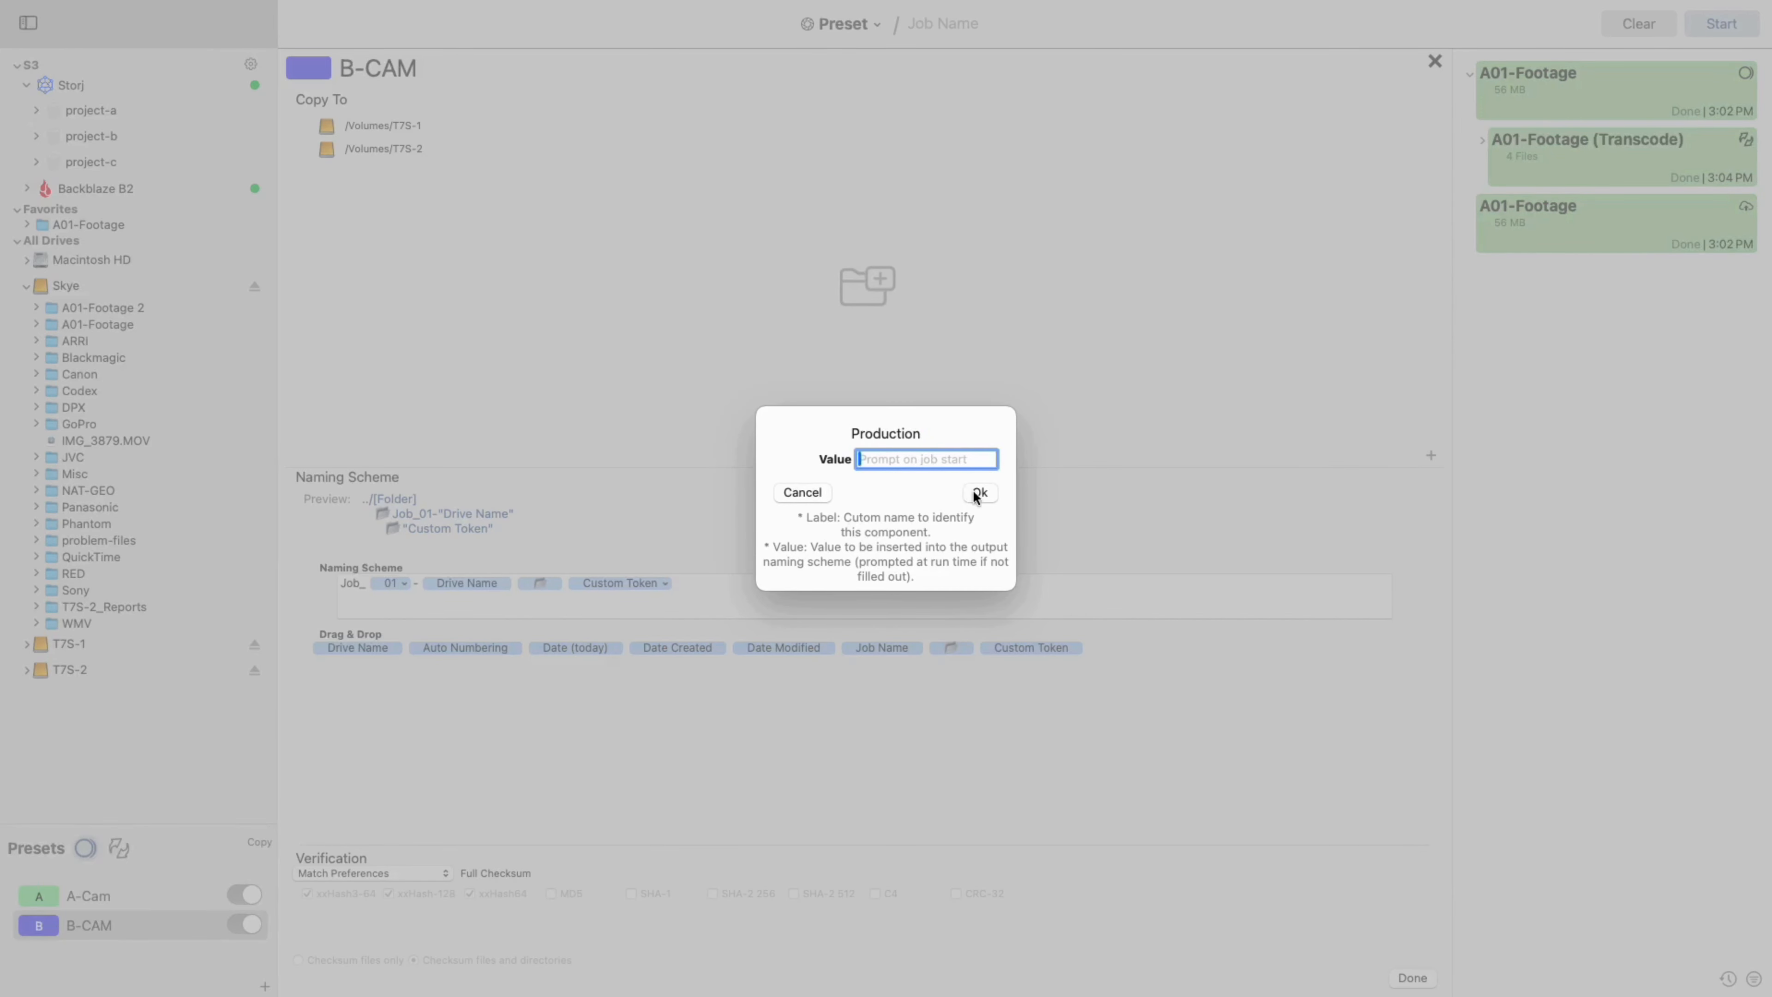
{"action": "left_click", "coordinate": [978, 492]}
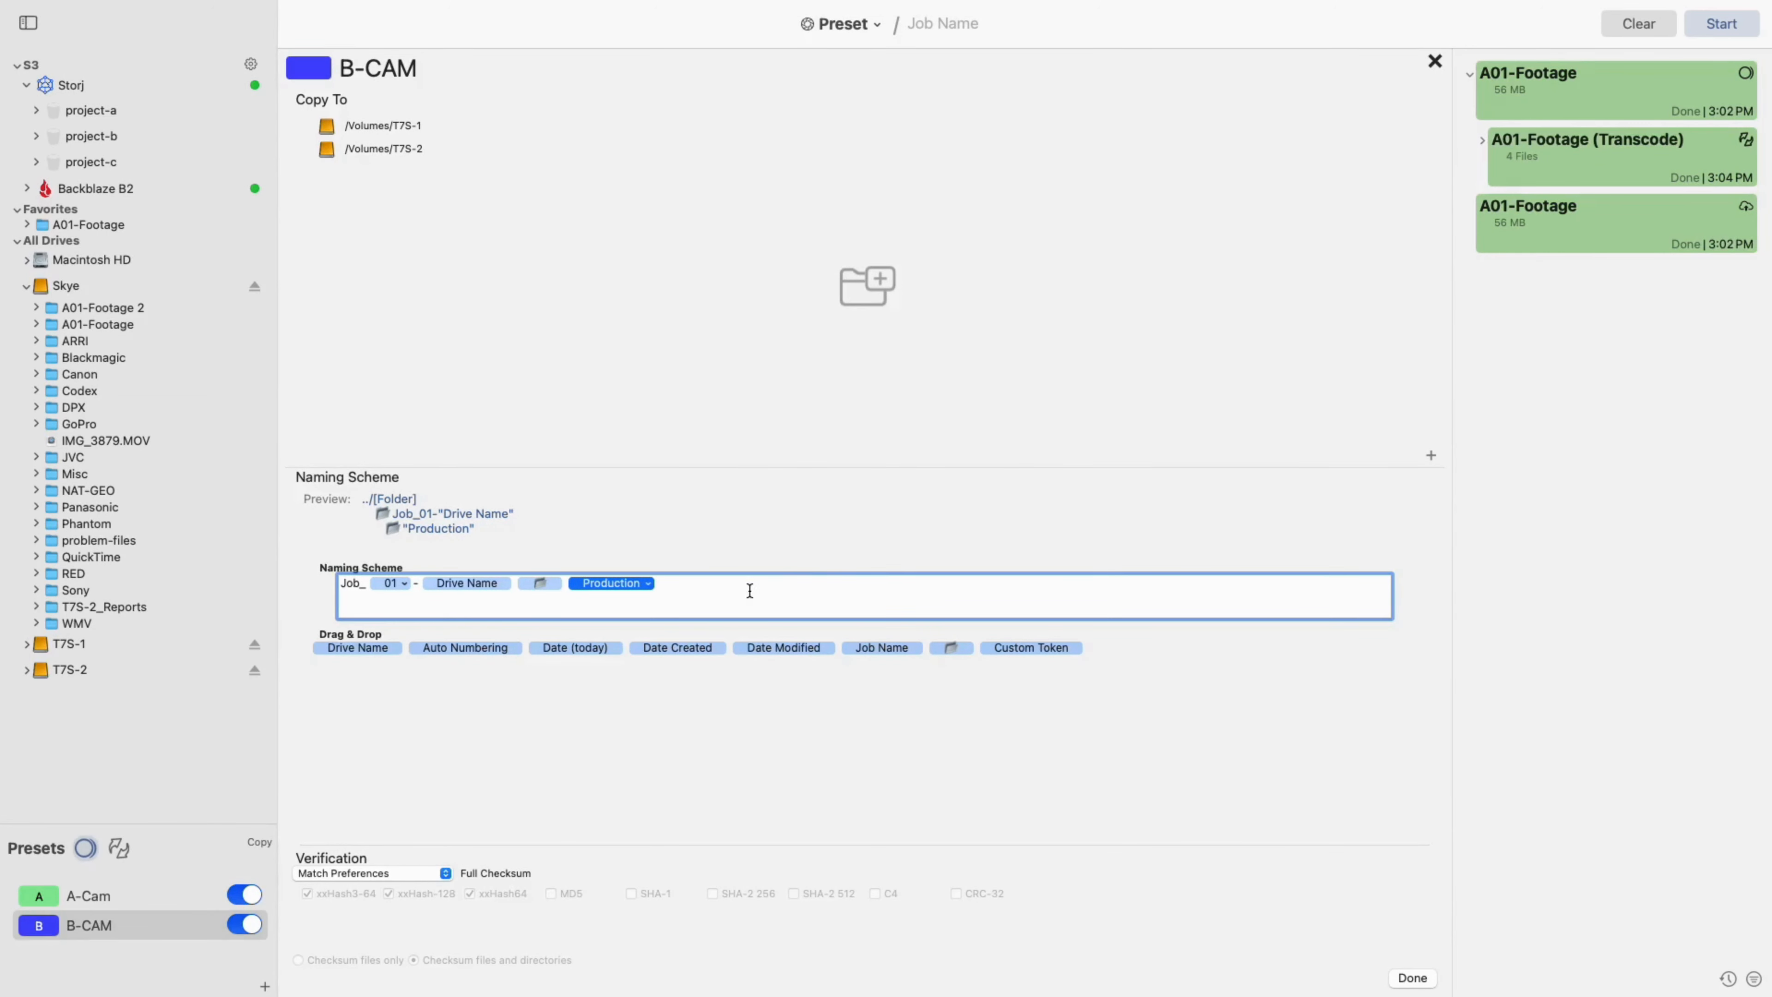
{"action": "mouse_move", "coordinate": [504, 787]}
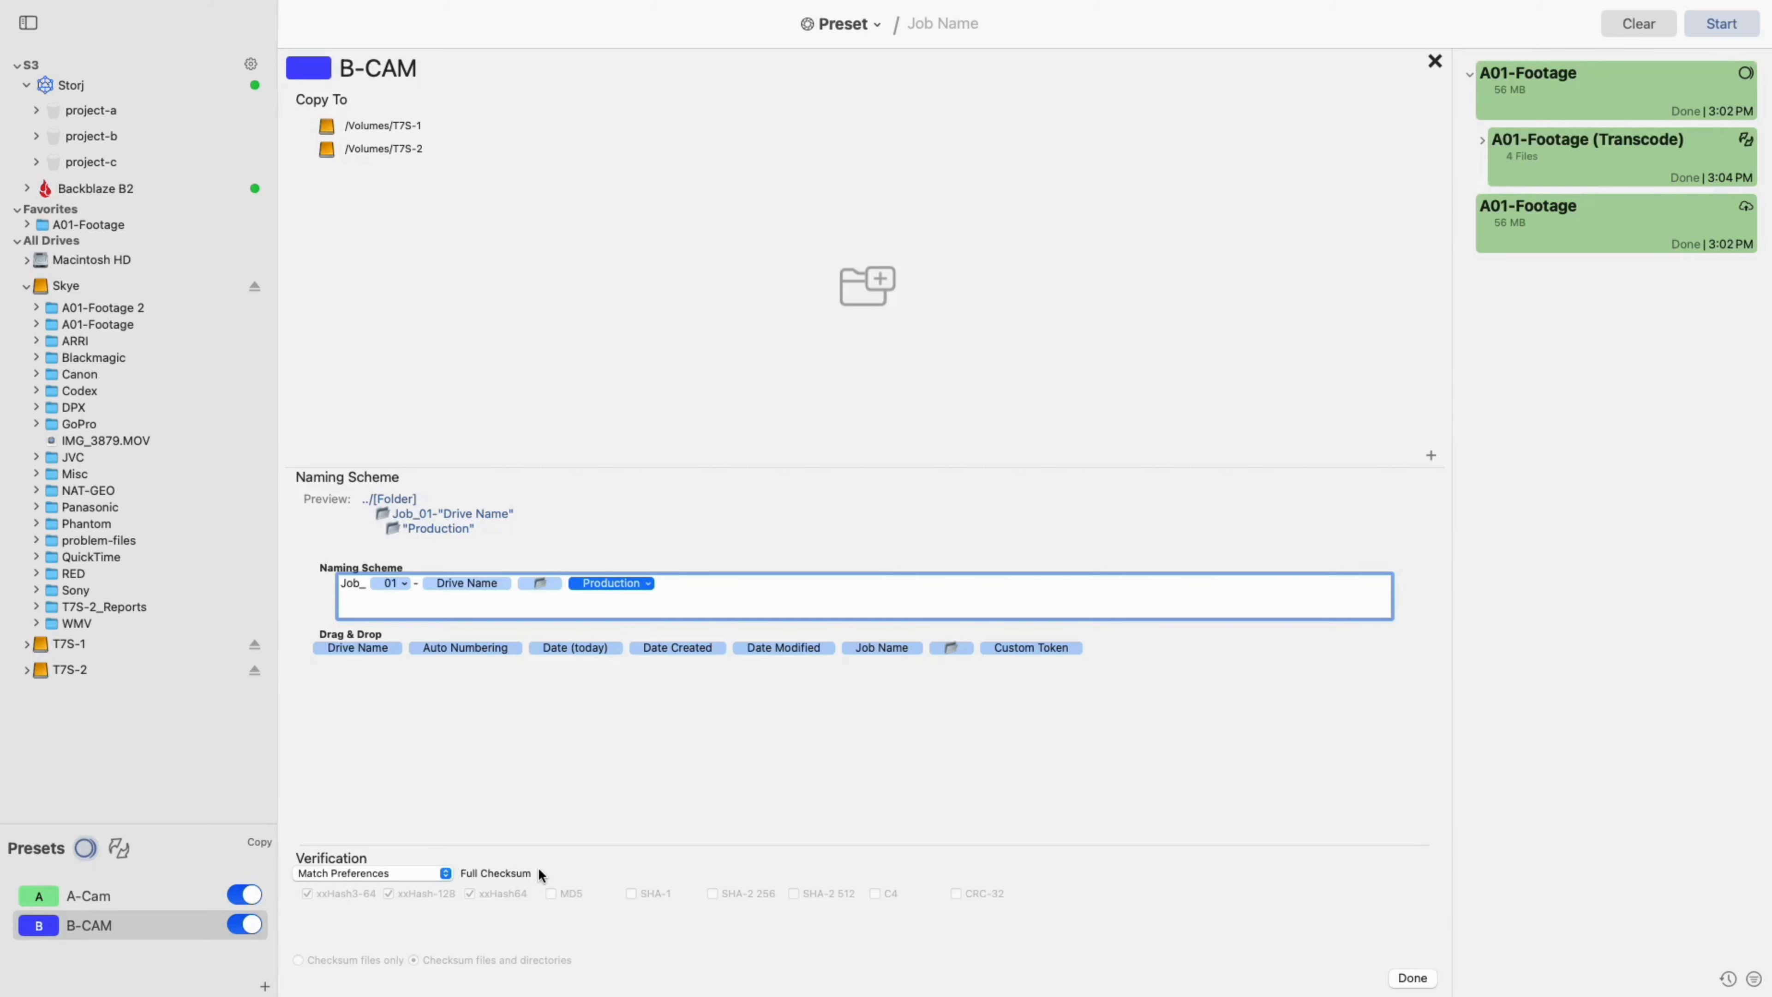
{"action": "mouse_move", "coordinate": [487, 877]}
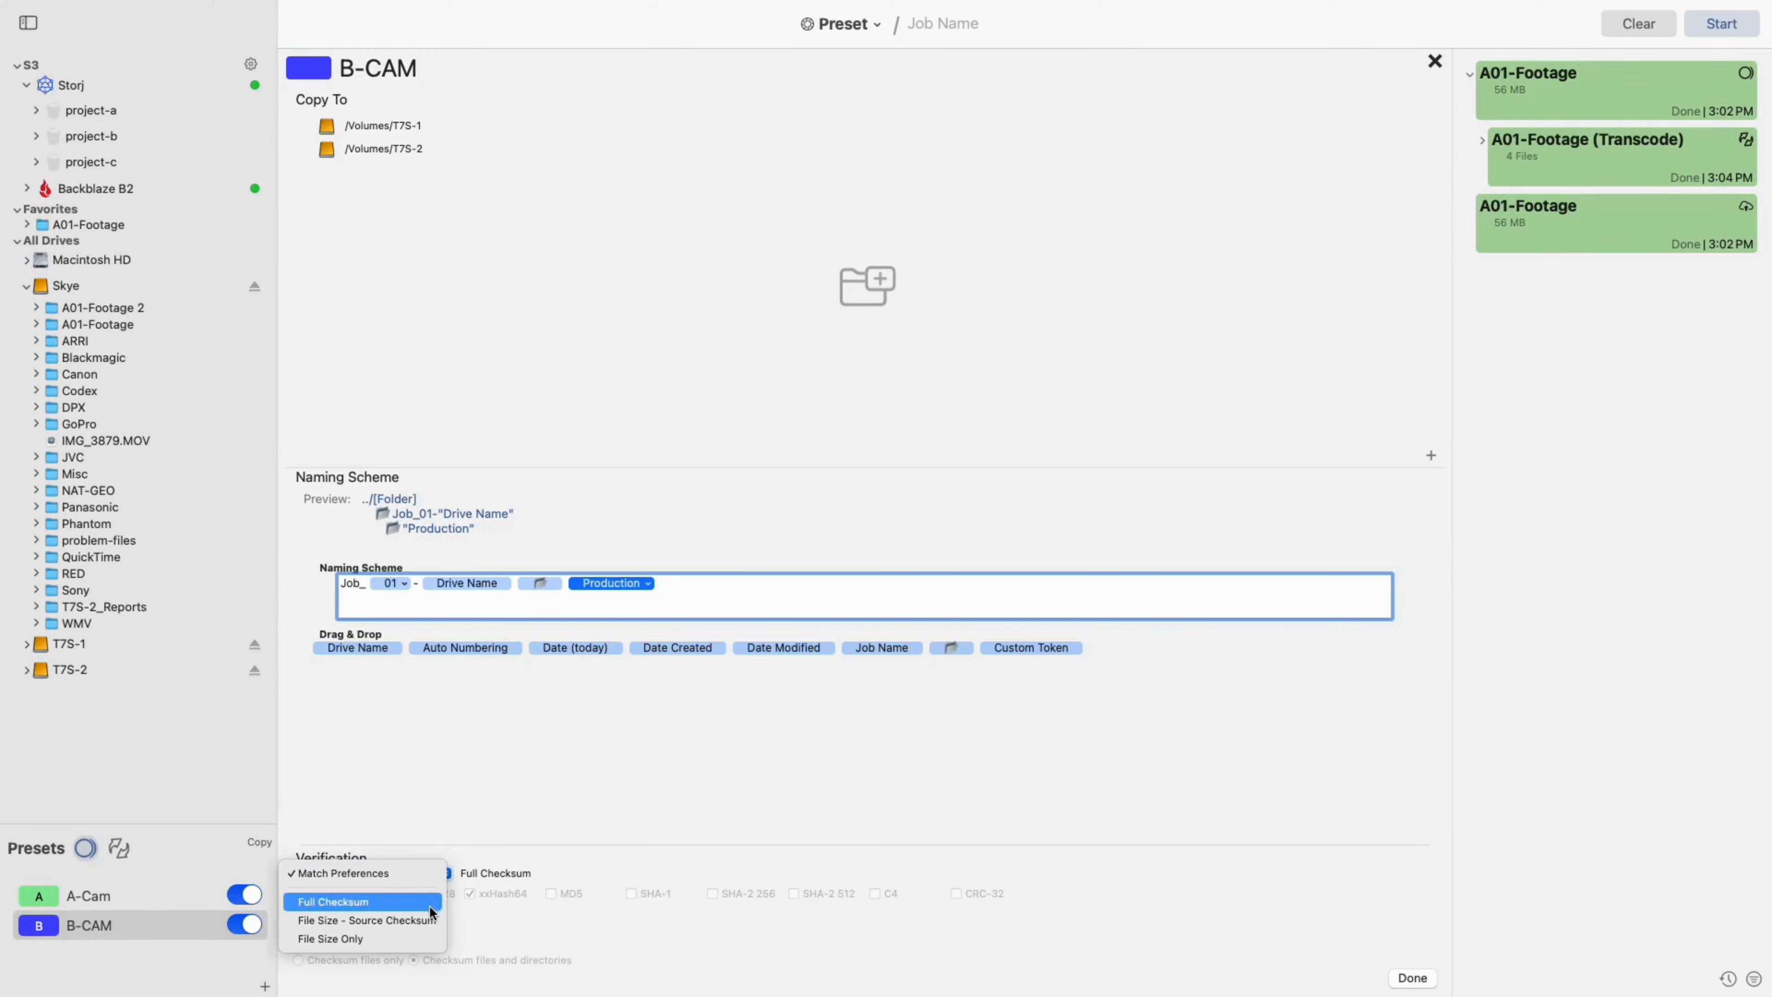
{"action": "left_click", "coordinate": [332, 901]}
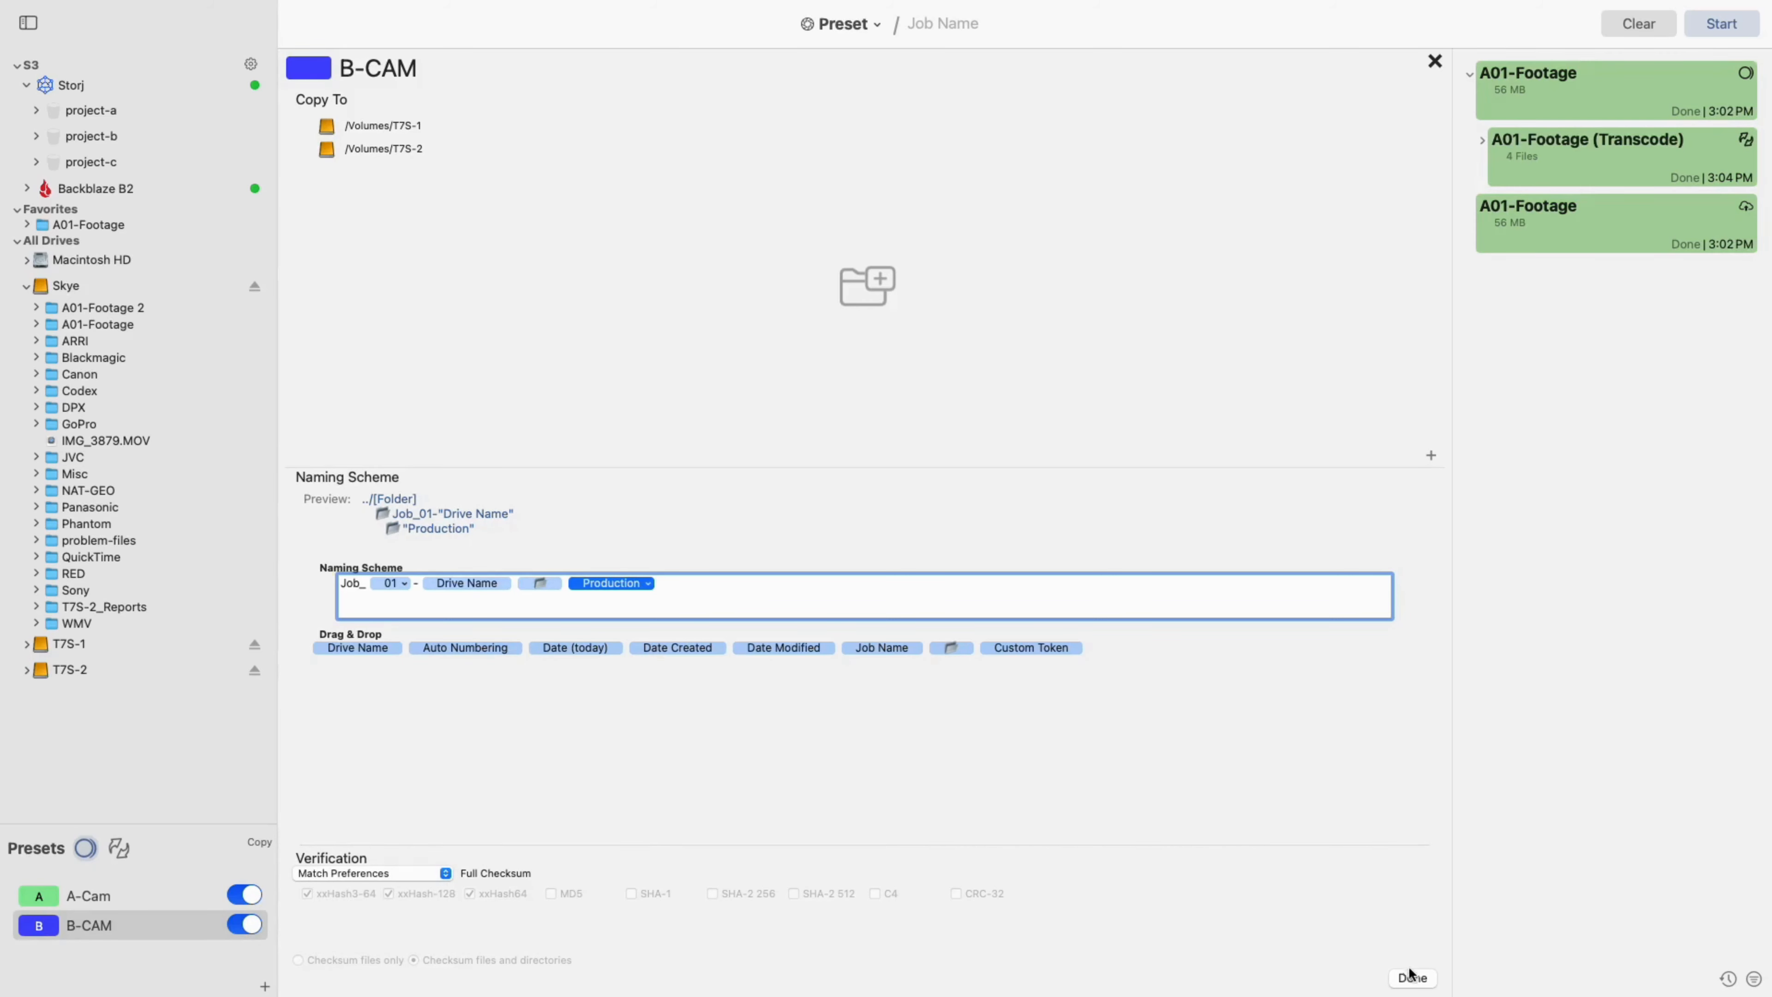
Step: Finish the B-CAM preset, then review the B-CAM and A-Cam preset settings and close them
{"action": "left_click", "coordinate": [1410, 977]}
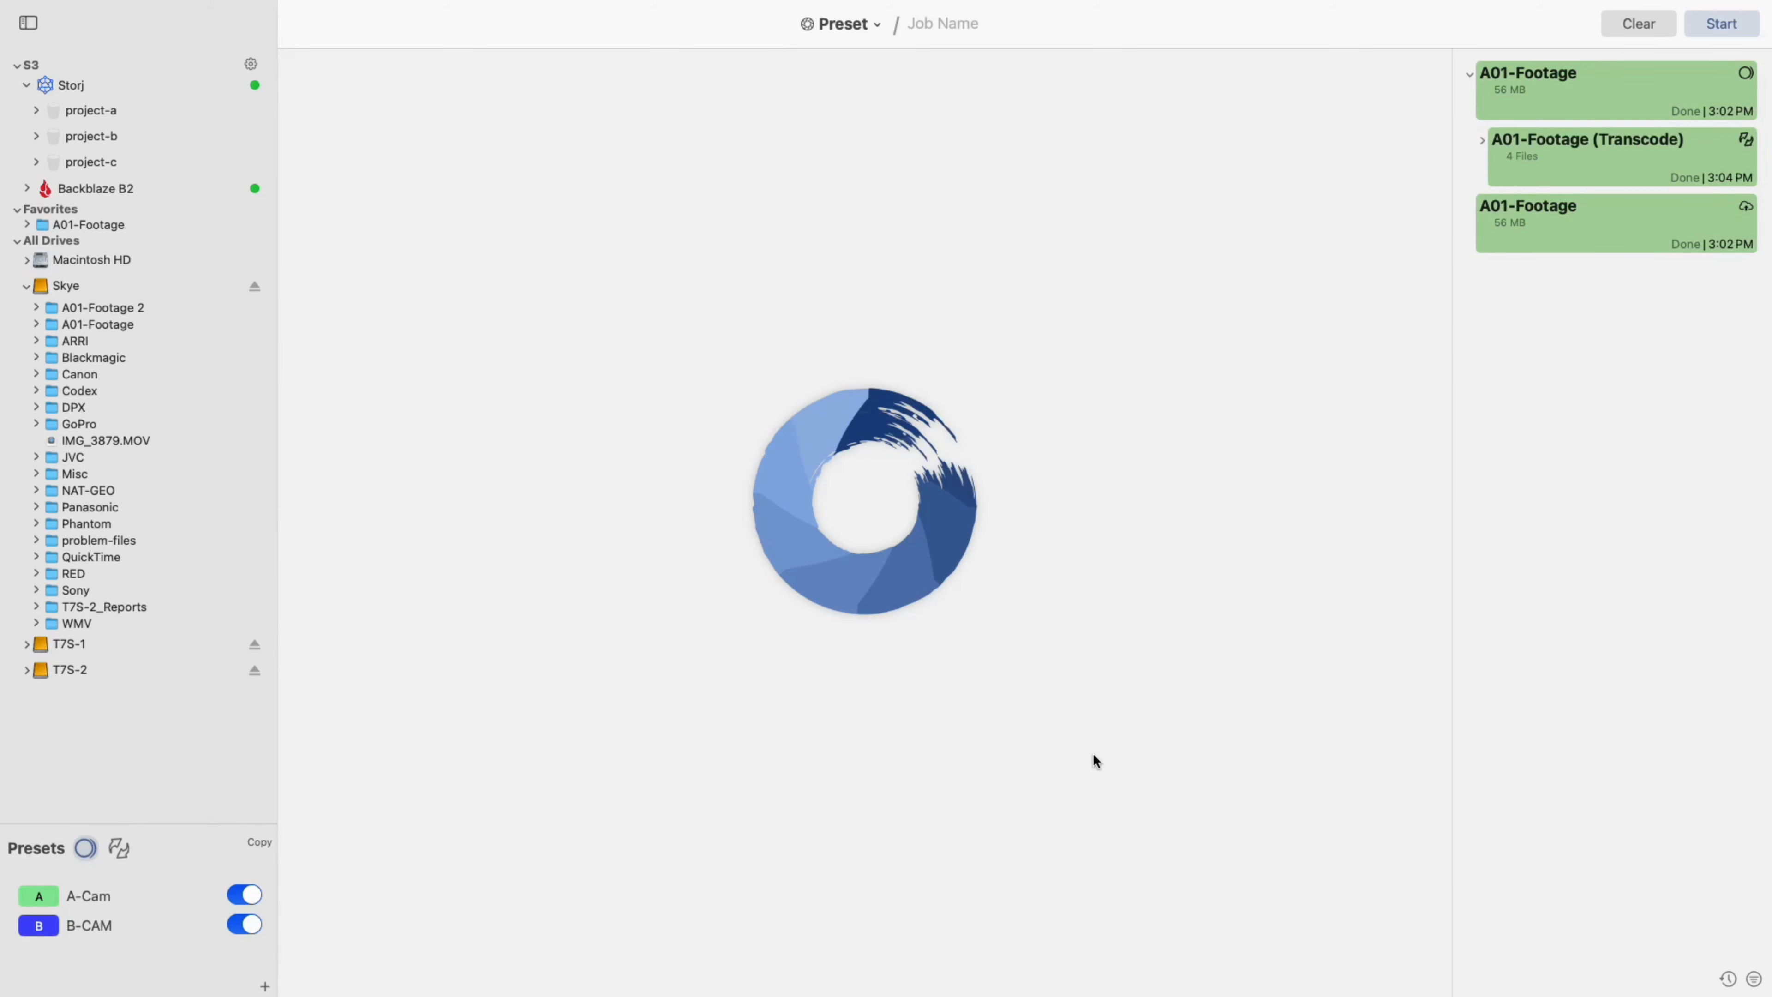
{"action": "mouse_move", "coordinate": [158, 266]}
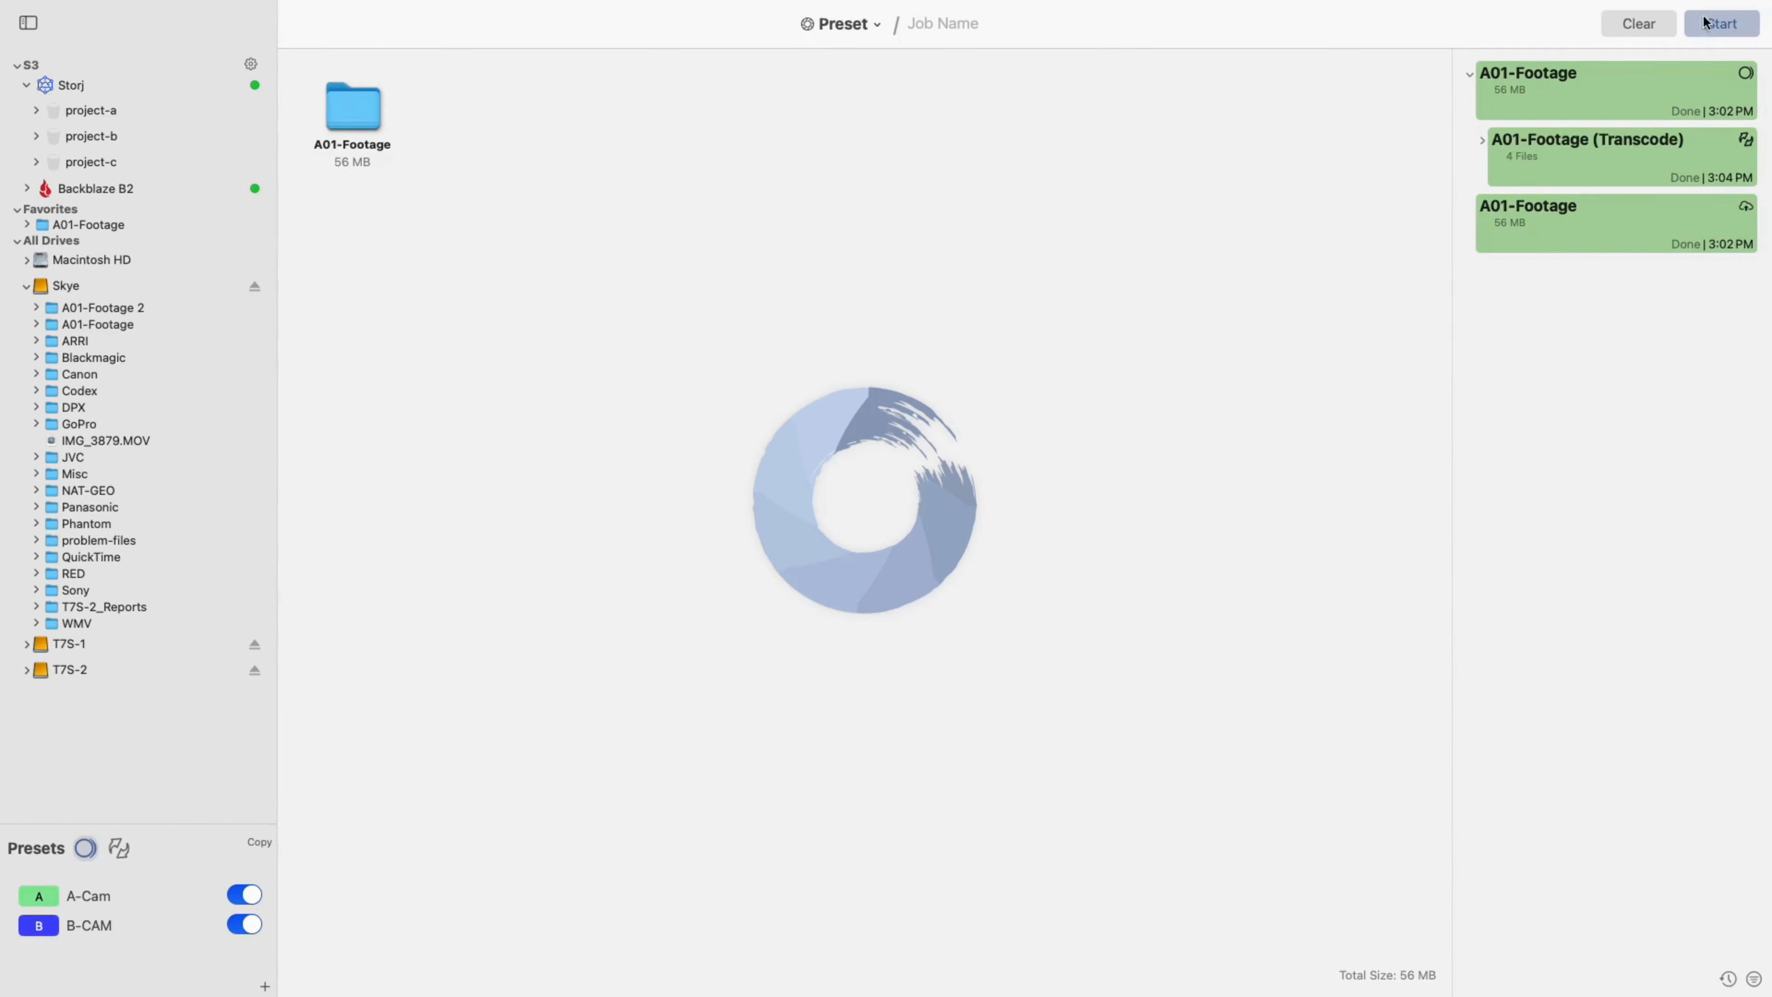
{"action": "mouse_move", "coordinate": [1512, 131]}
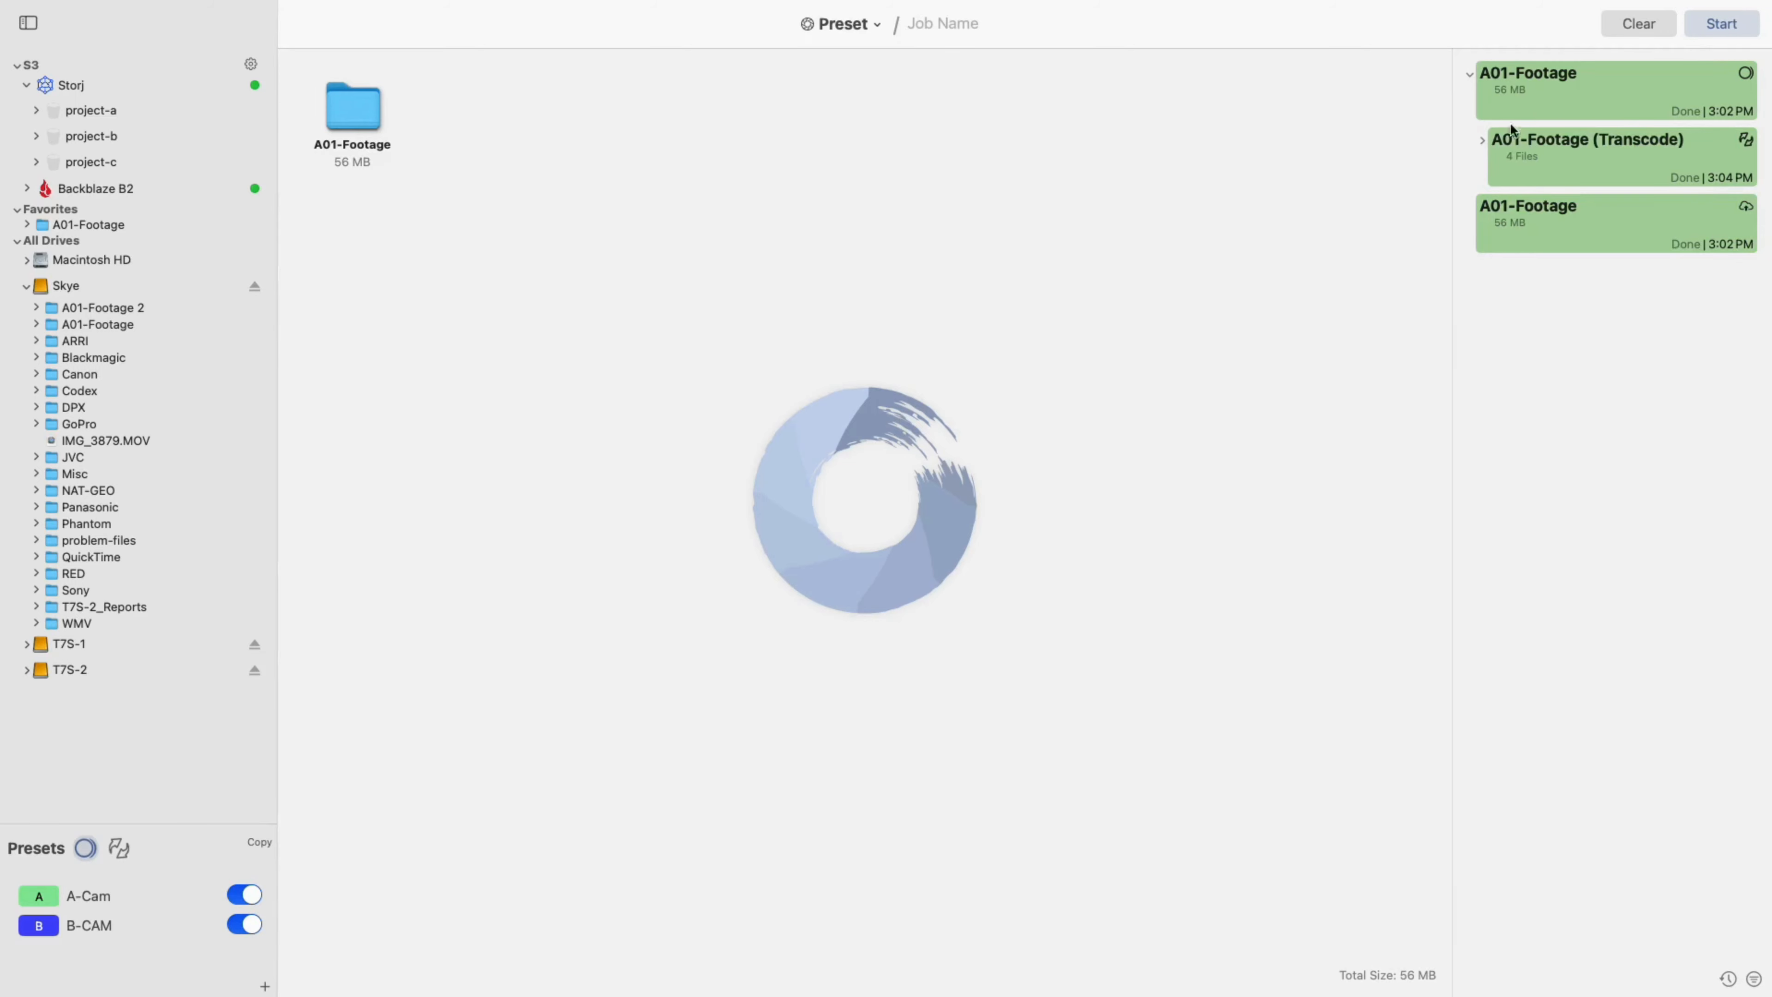
{"action": "mouse_move", "coordinate": [300, 819]}
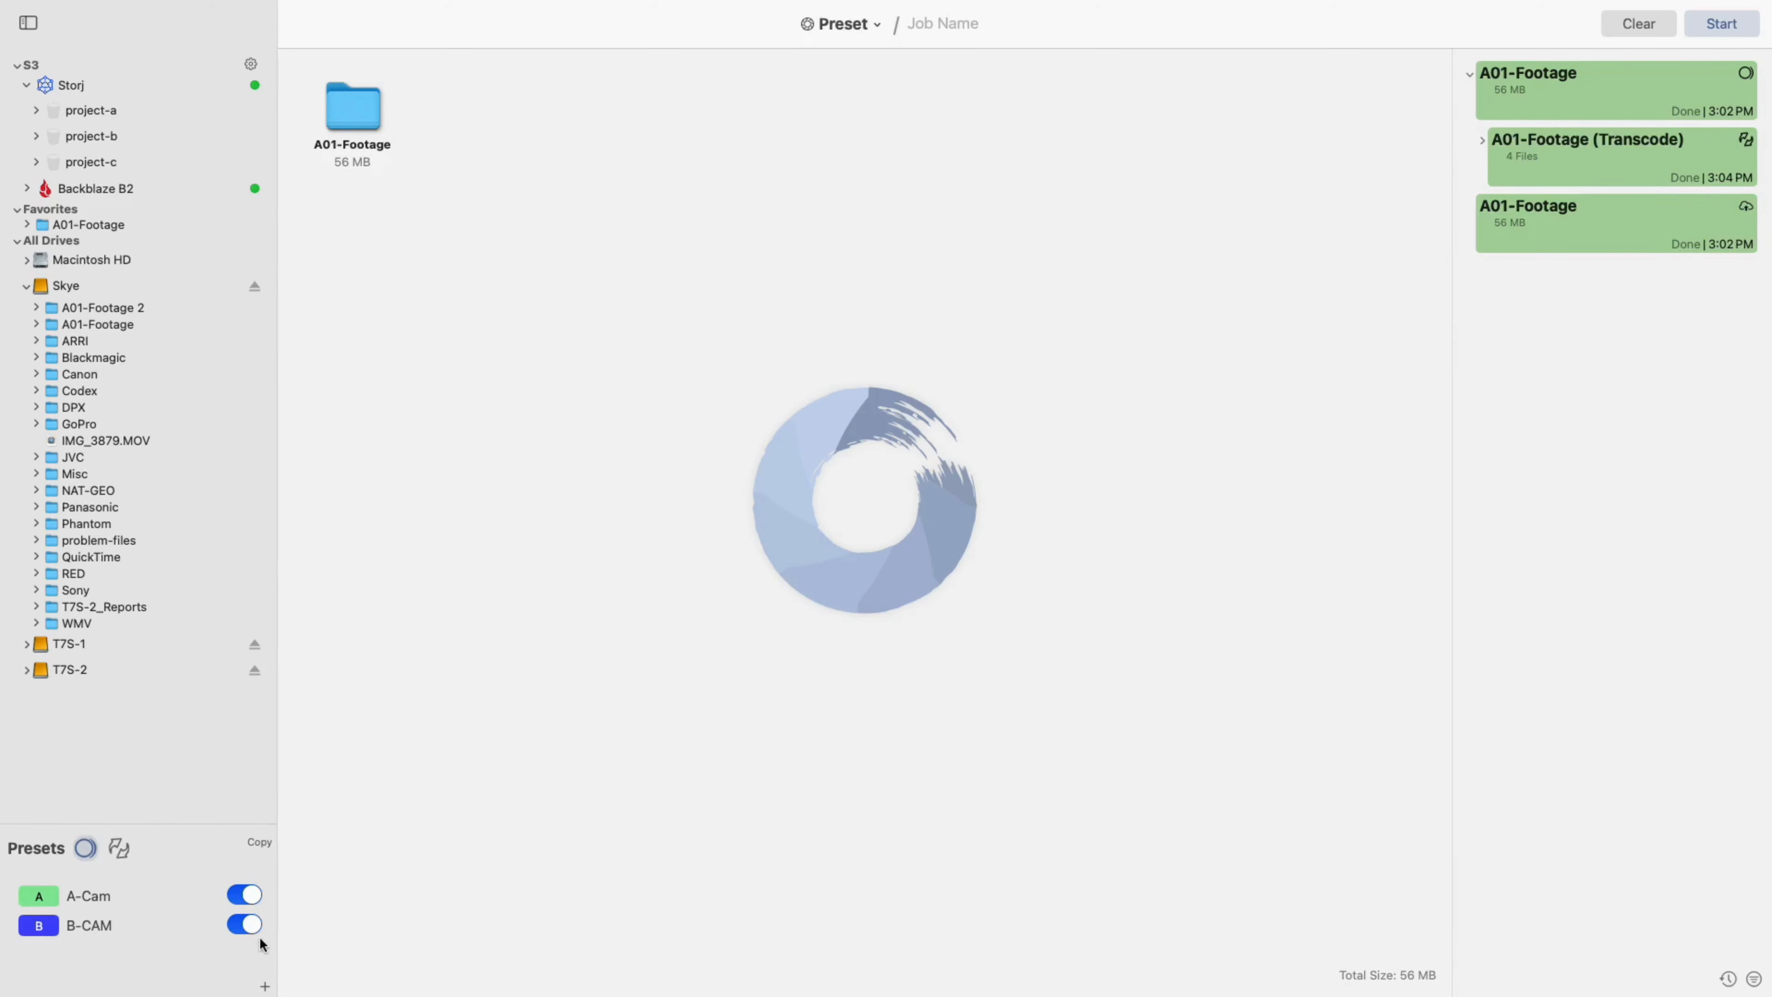
{"action": "mouse_move", "coordinate": [92, 930]}
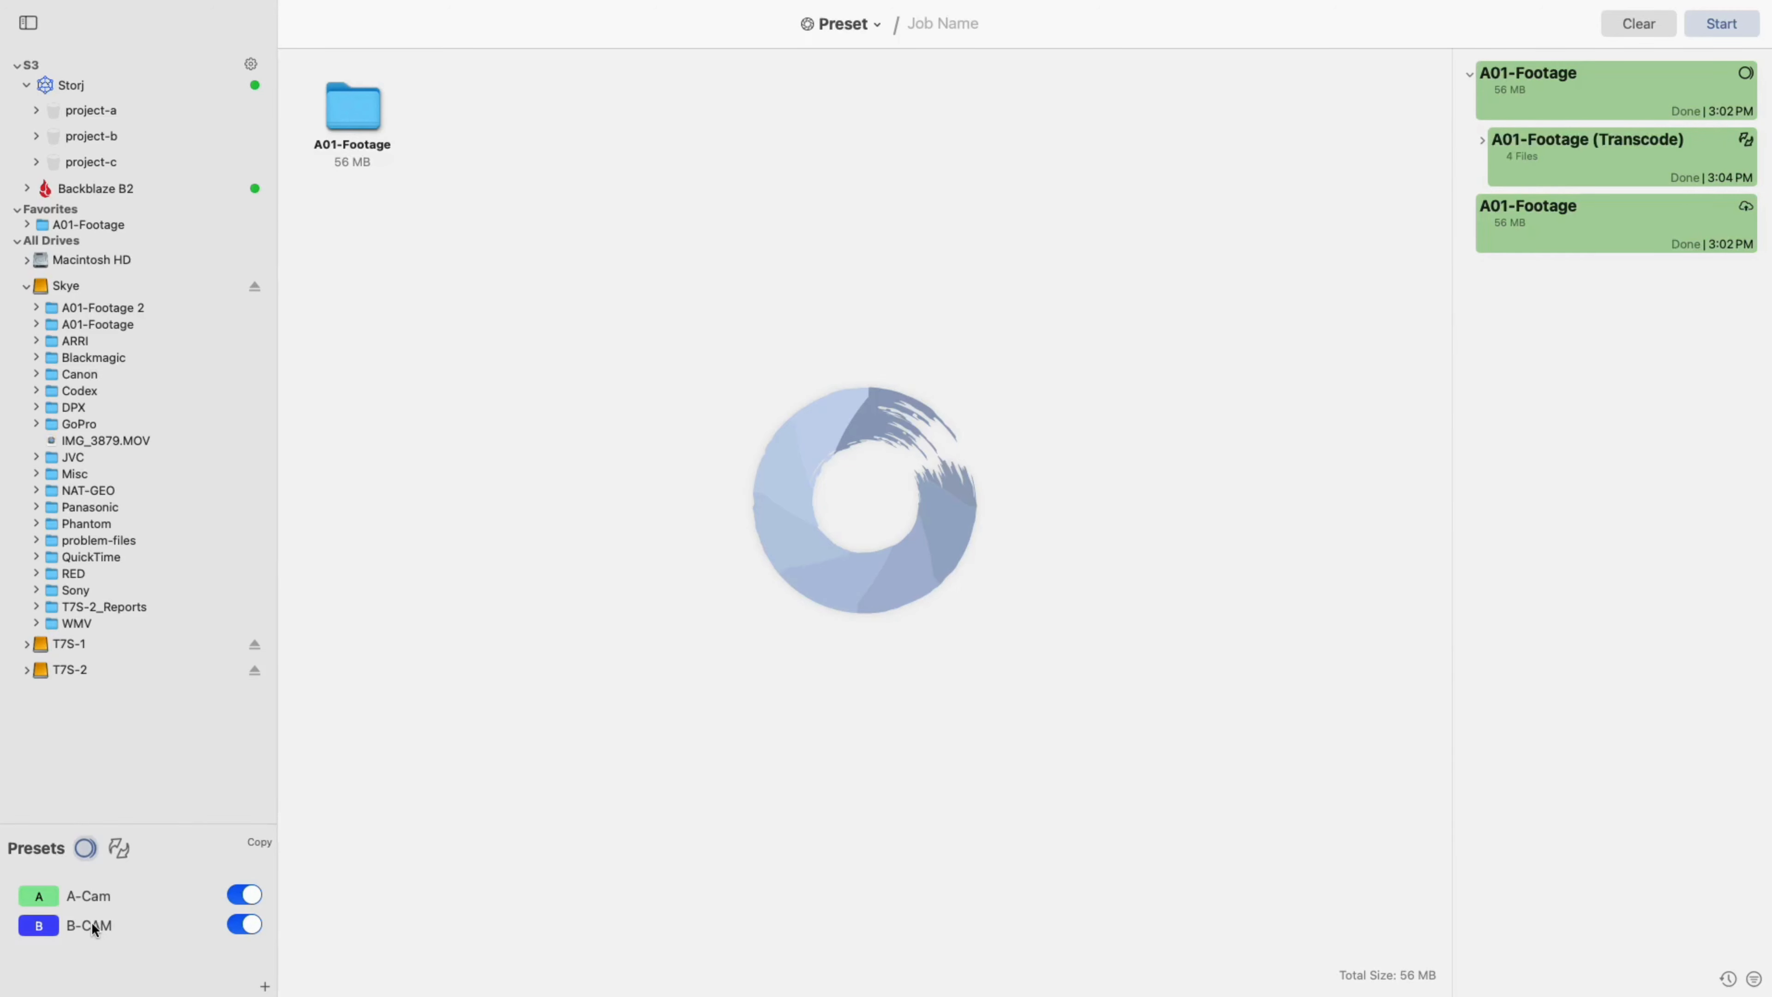
{"action": "left_click", "coordinate": [89, 924]}
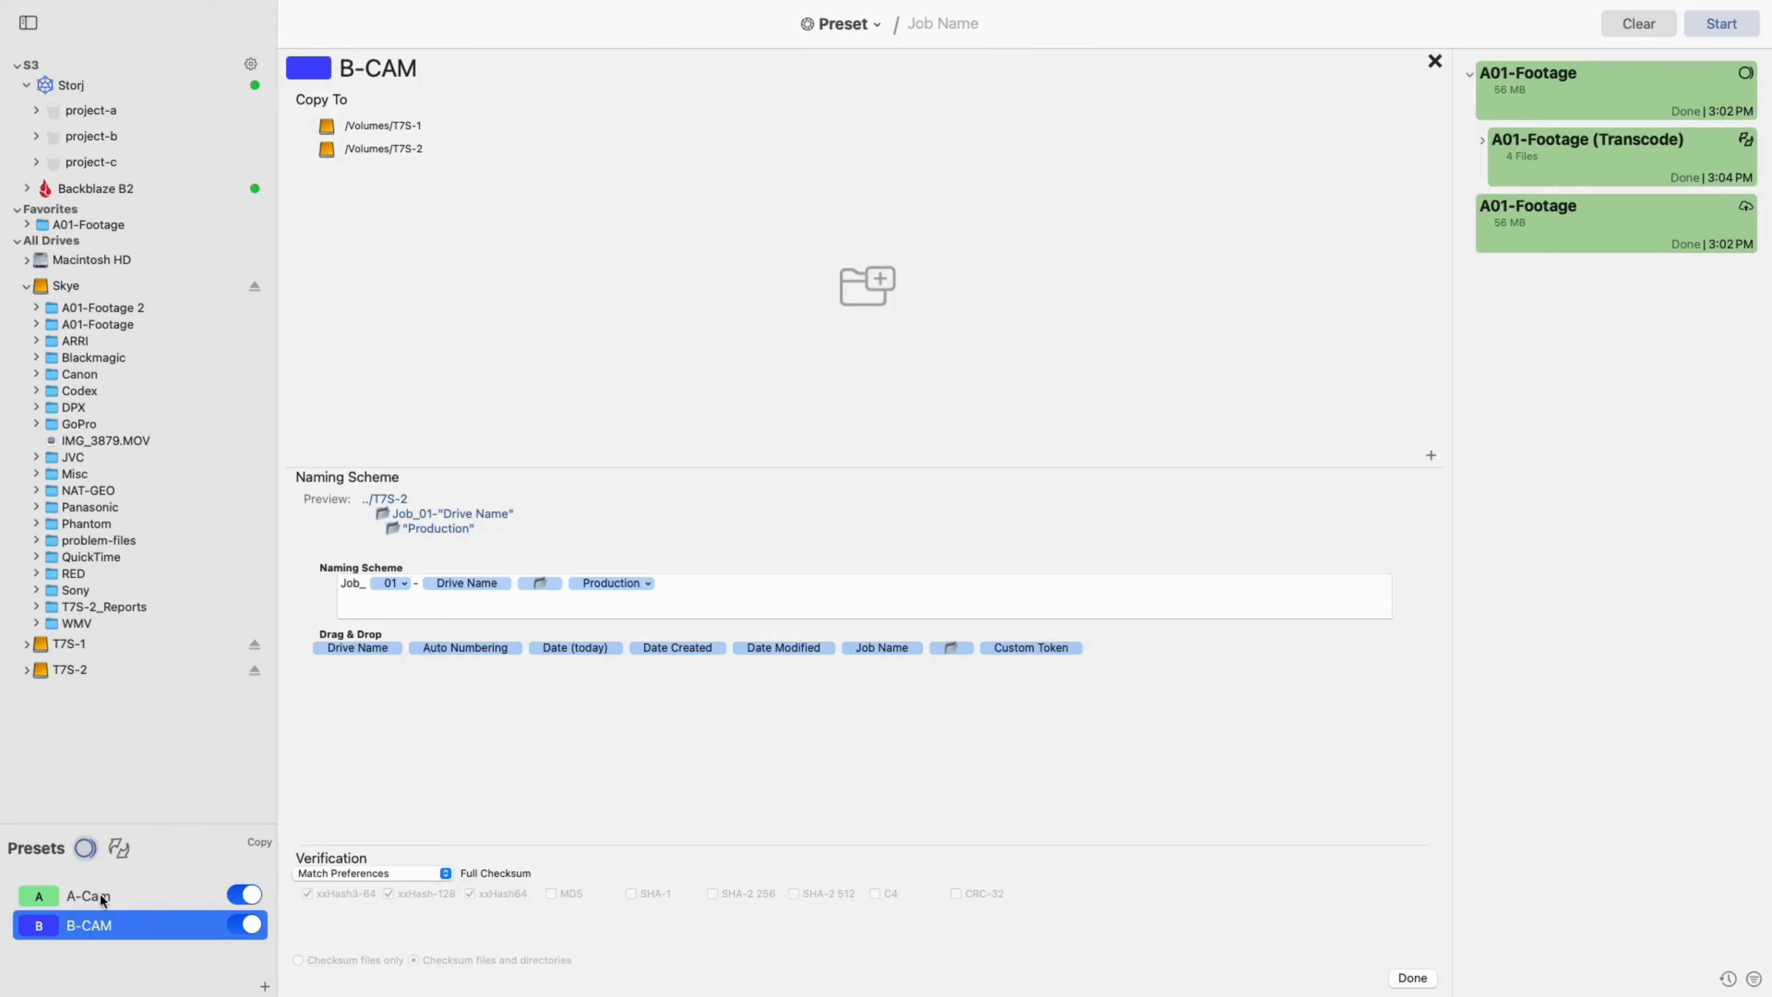
{"action": "left_click", "coordinate": [89, 895]}
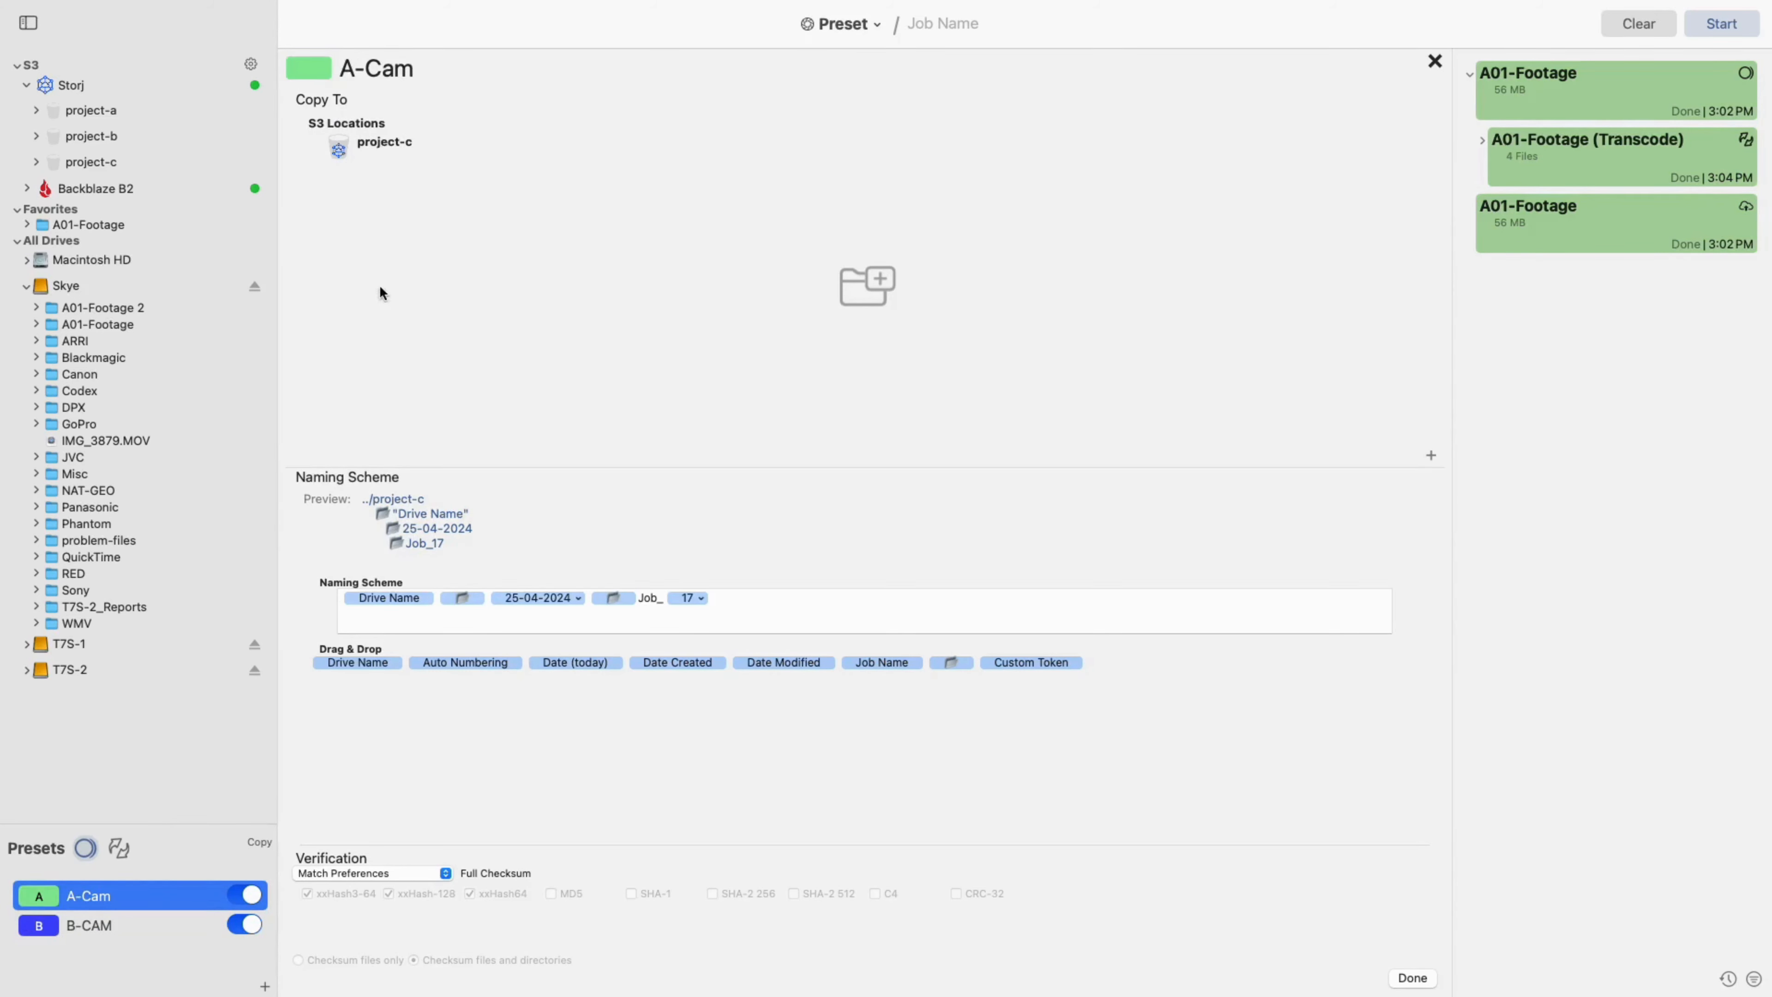
{"action": "mouse_move", "coordinate": [427, 150]}
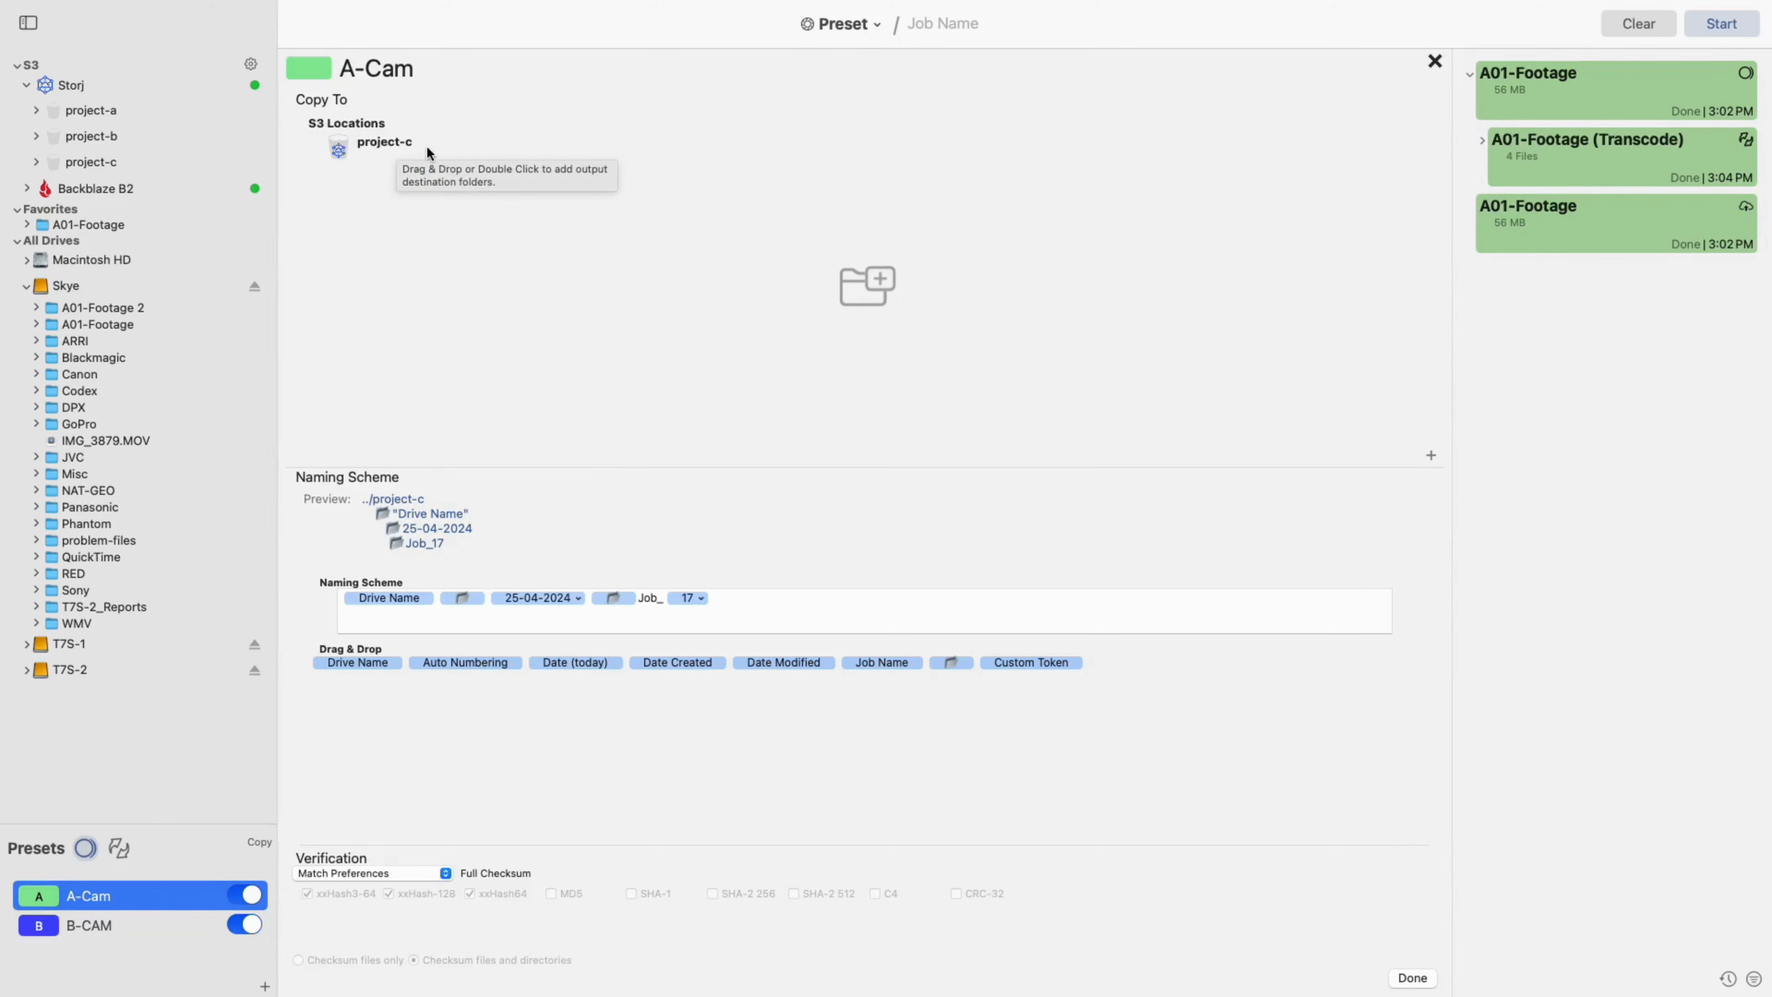
{"action": "mouse_move", "coordinate": [1330, 125]}
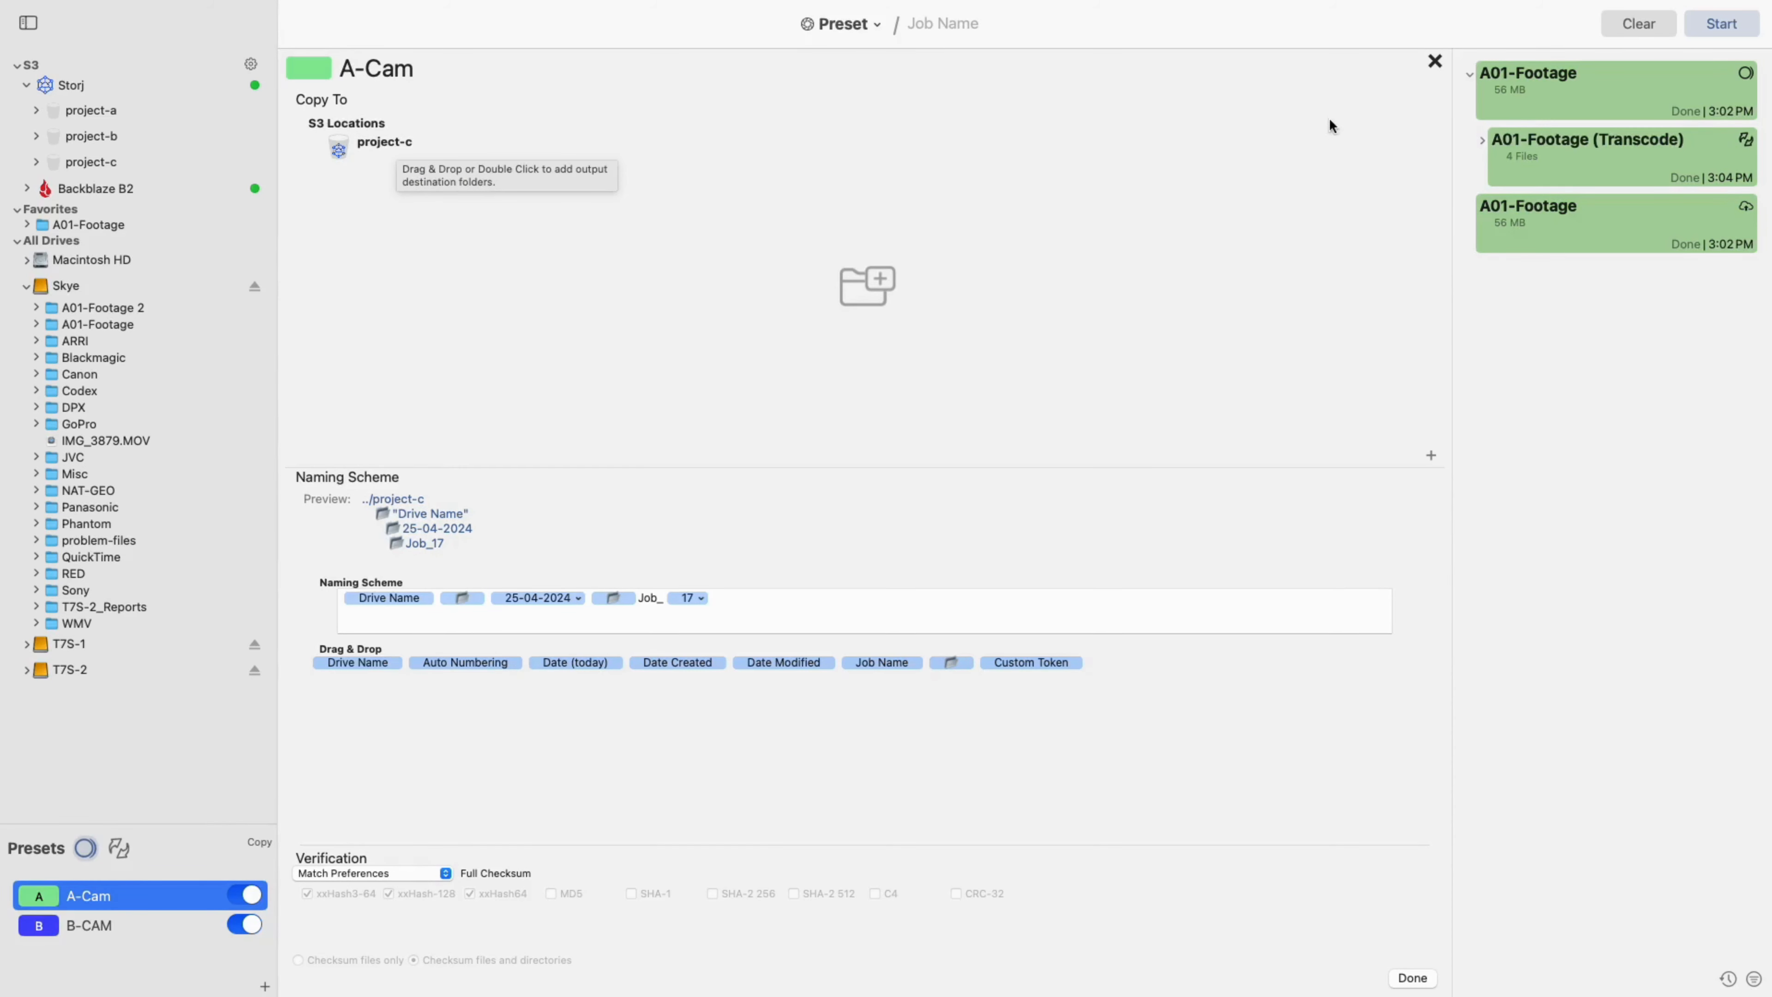
{"action": "left_click", "coordinate": [1434, 60]}
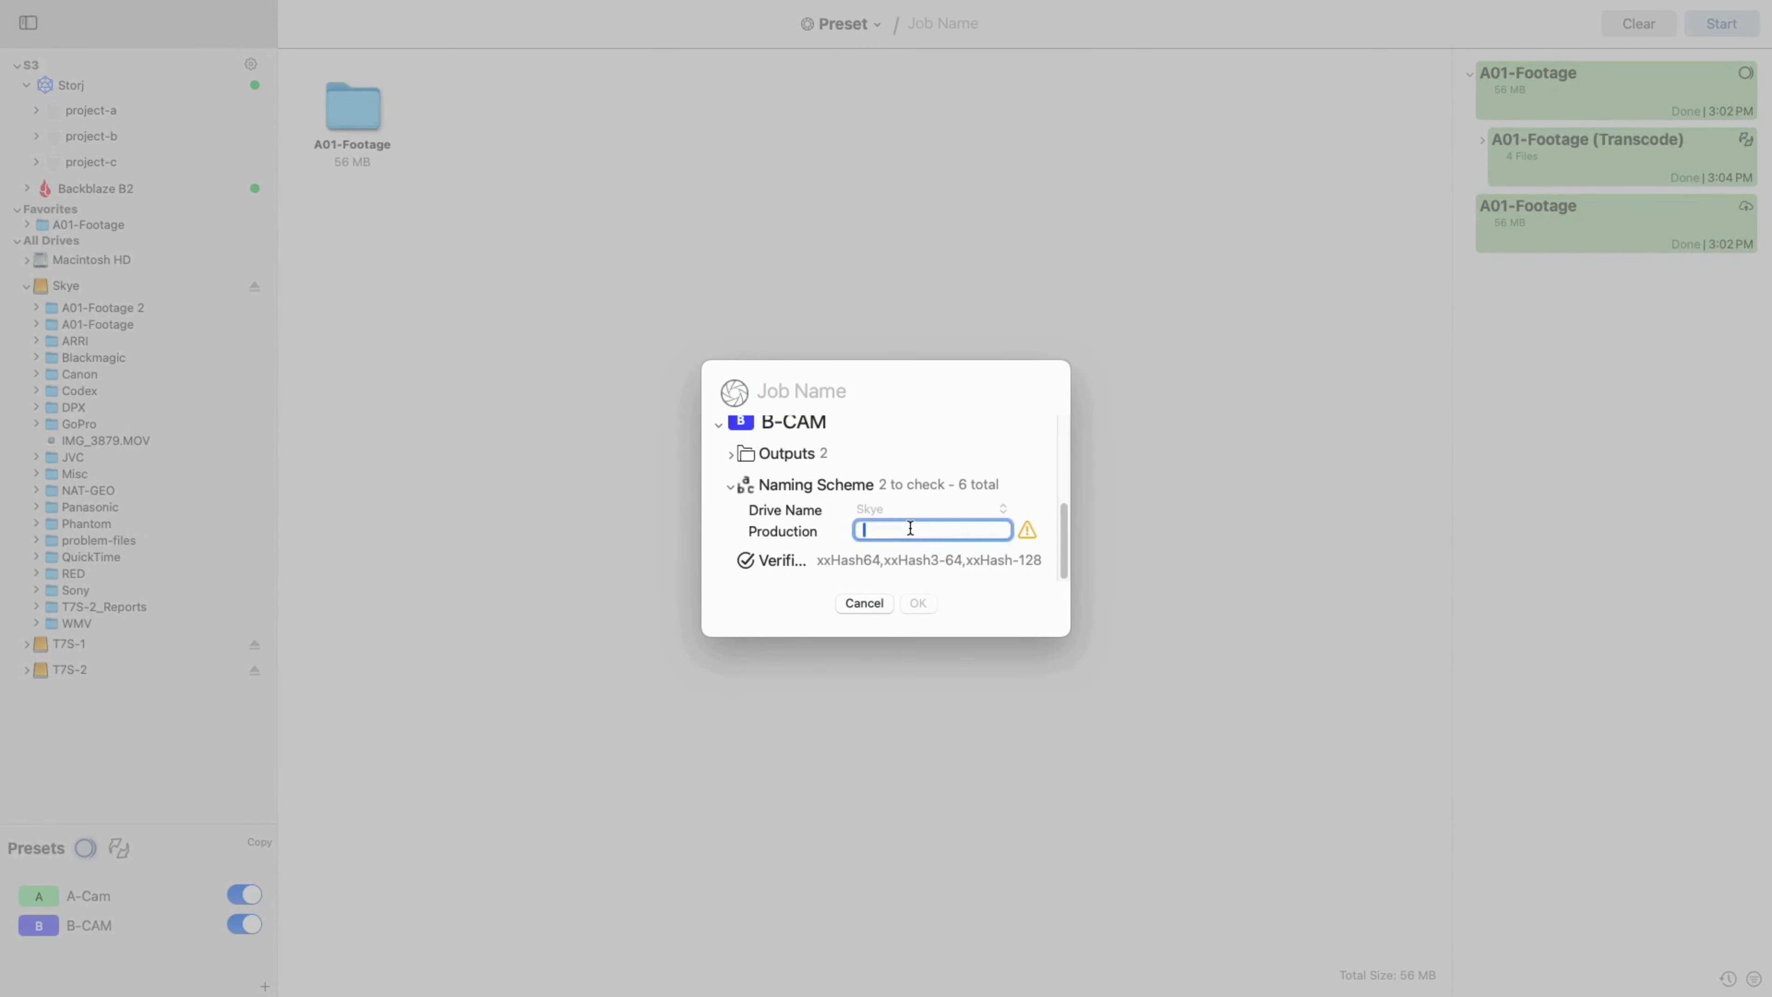
Step: Enter Tutorial as the Production value and confirm to launch the A01-Footage copies
{"action": "type", "text": "Tut"}
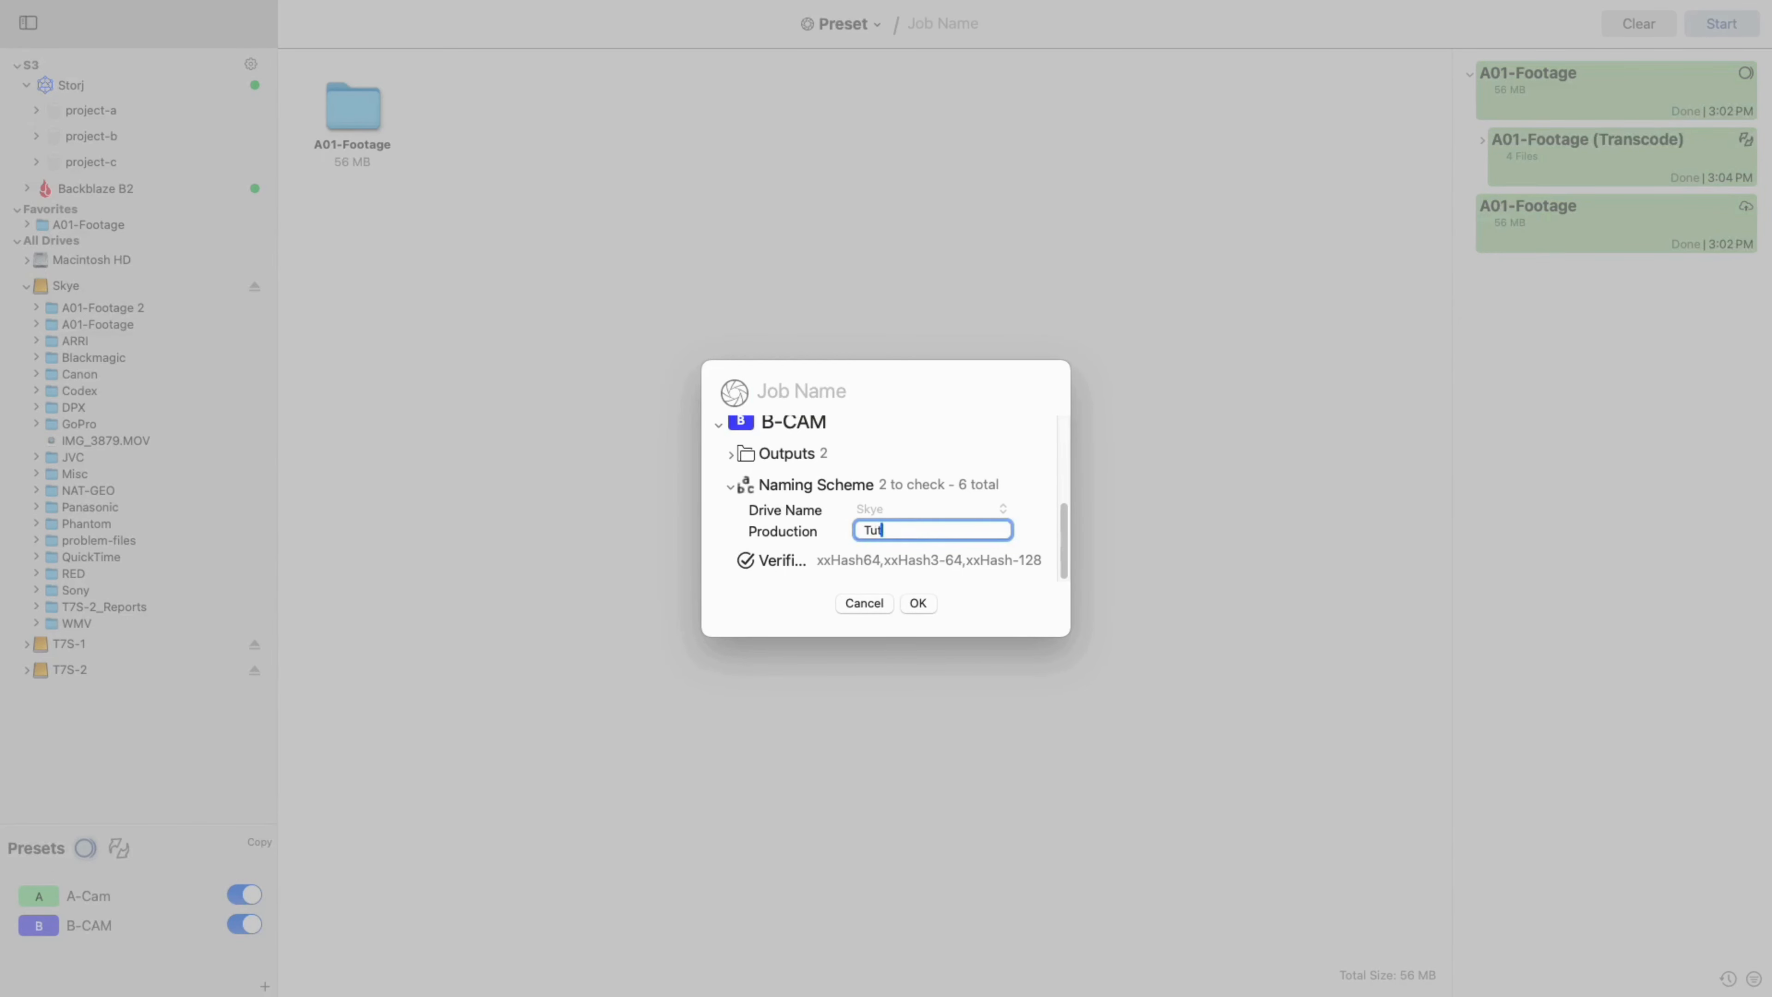
{"action": "type", "text": "orial"}
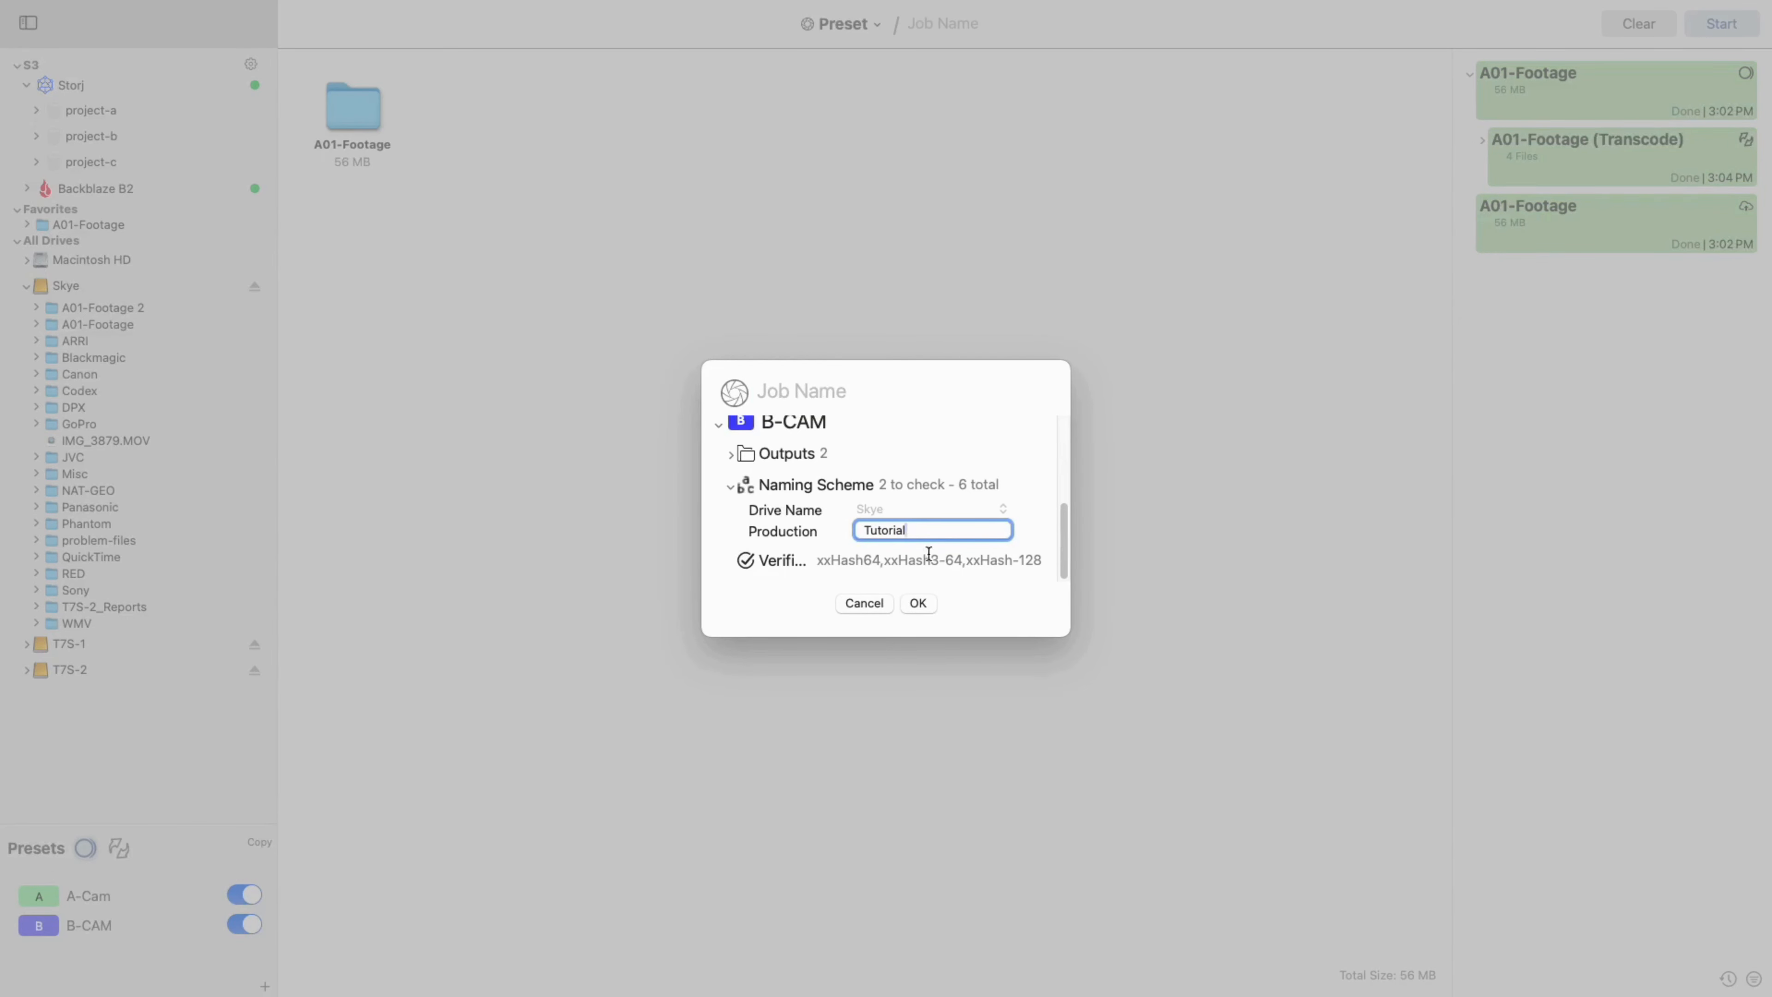
{"action": "left_click", "coordinate": [917, 603]}
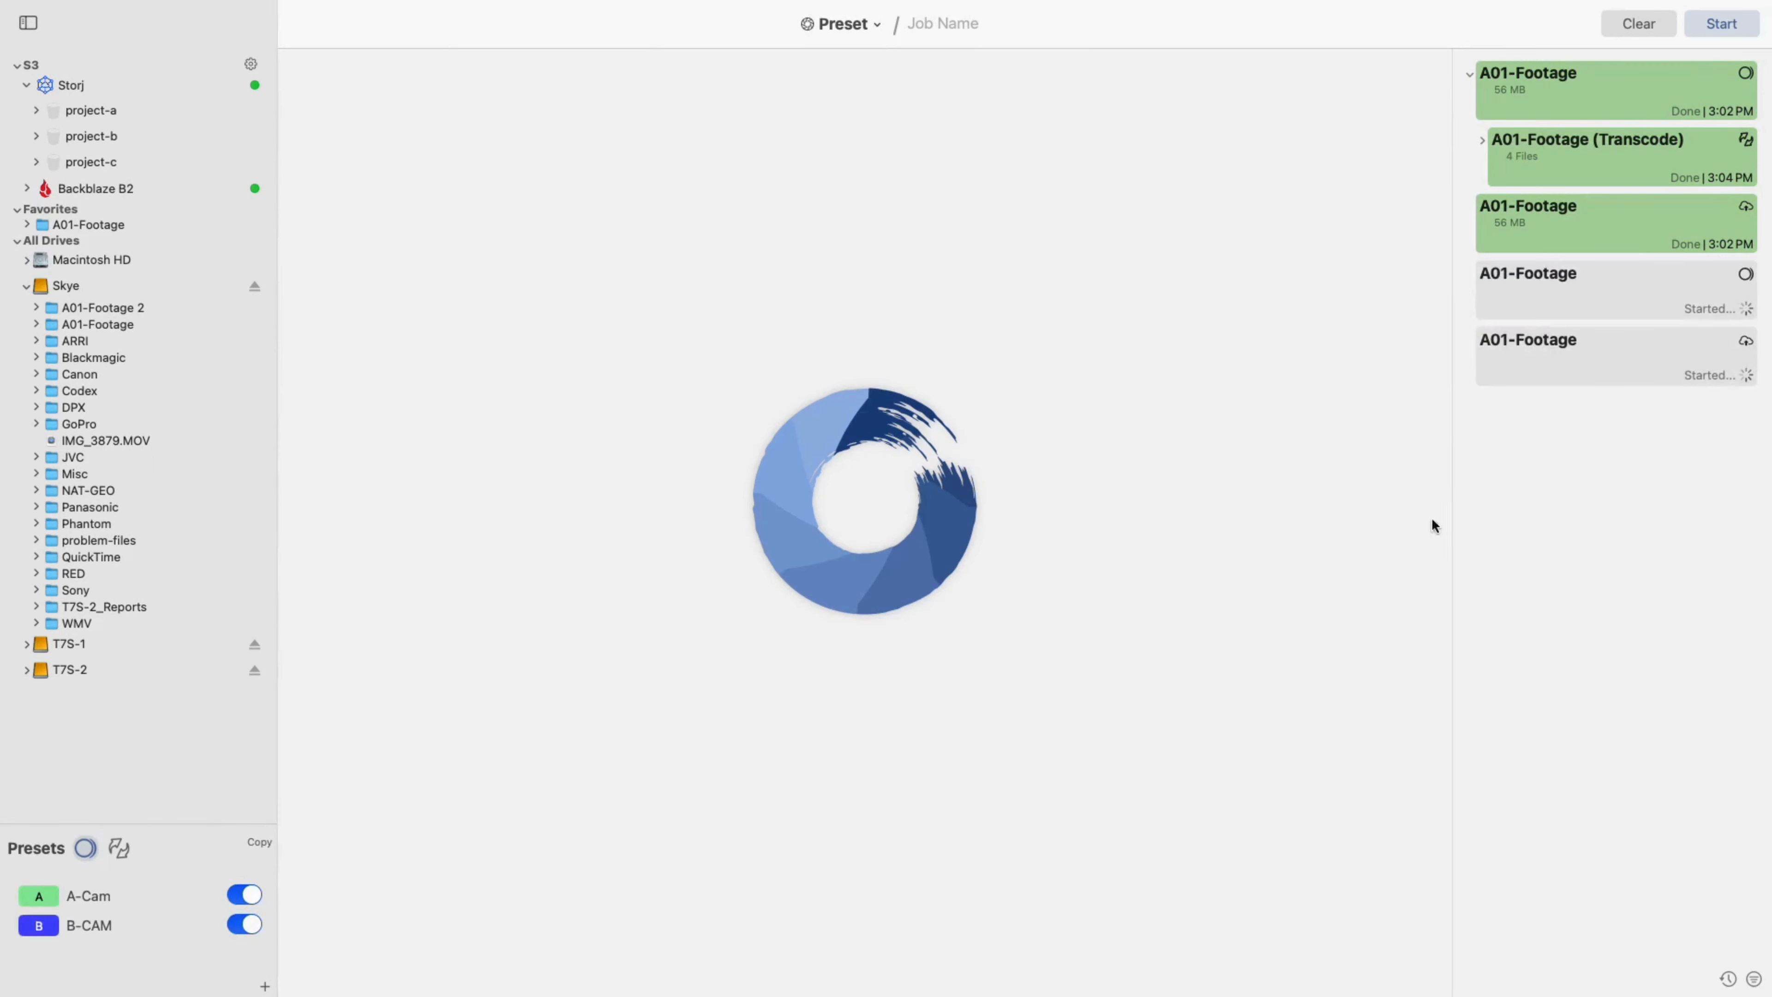
Step: Inspect the finished A01-Footage job's file tree and its verified PDF report preview
{"action": "left_click", "coordinate": [1604, 288]}
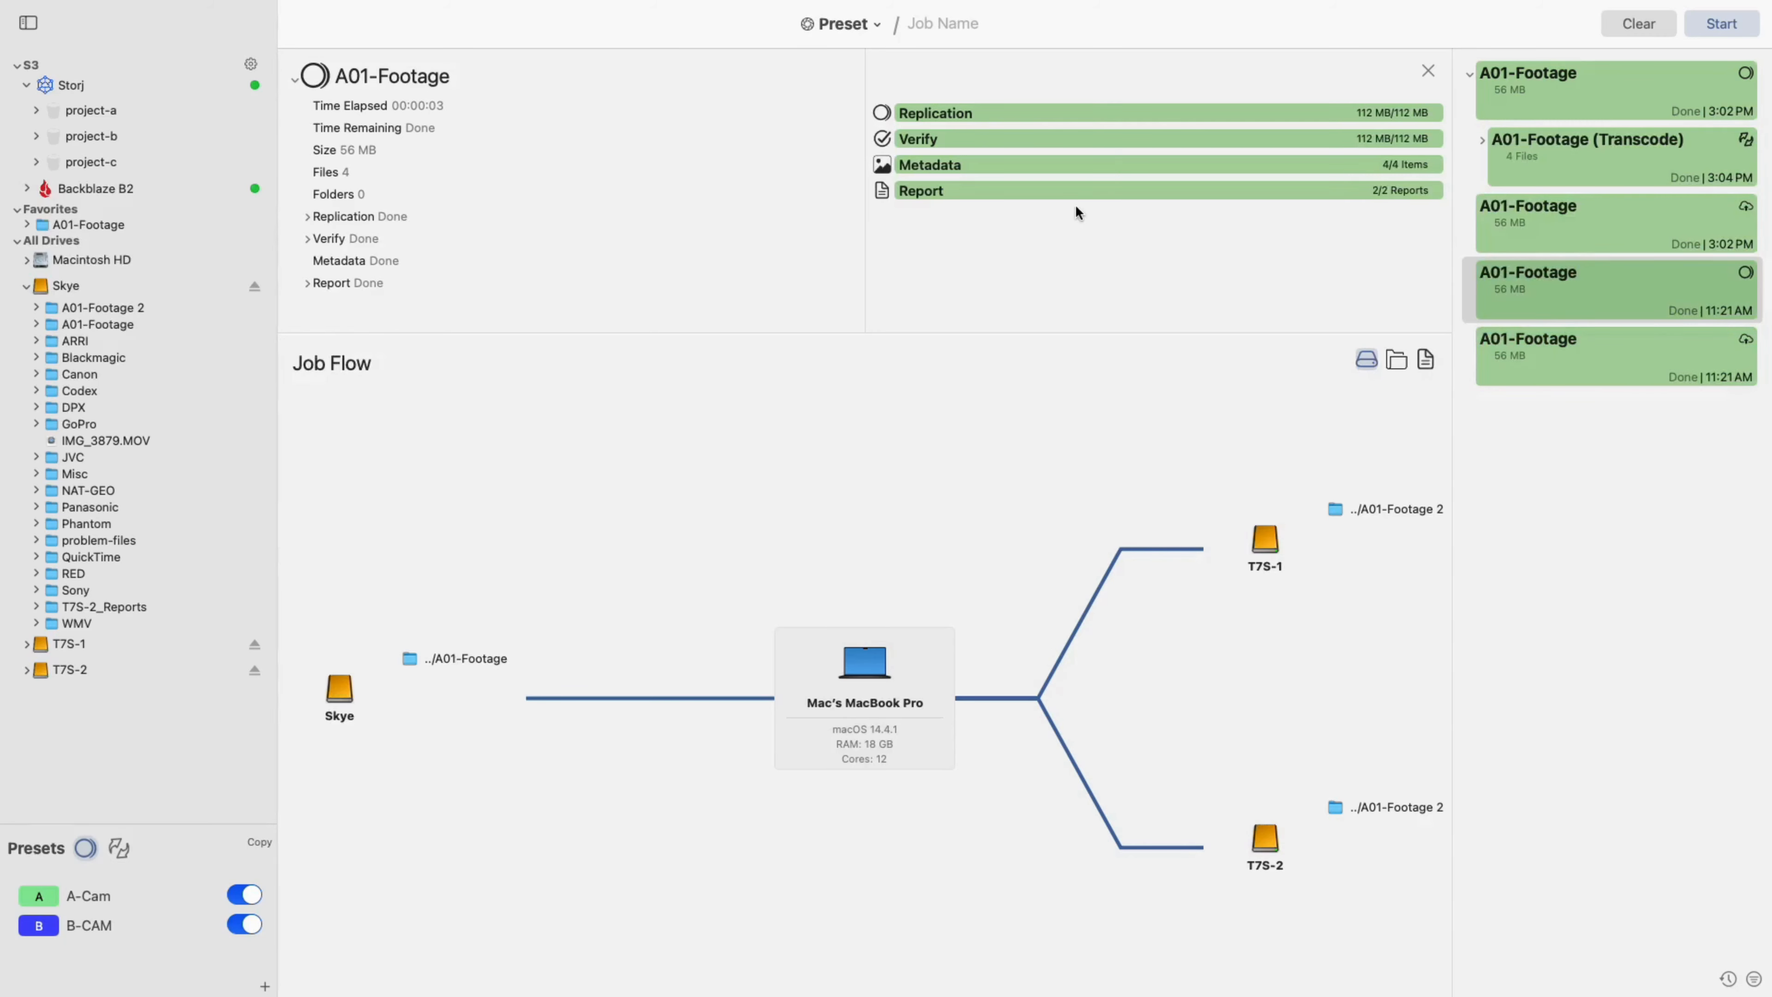
{"action": "mouse_move", "coordinate": [1274, 847]}
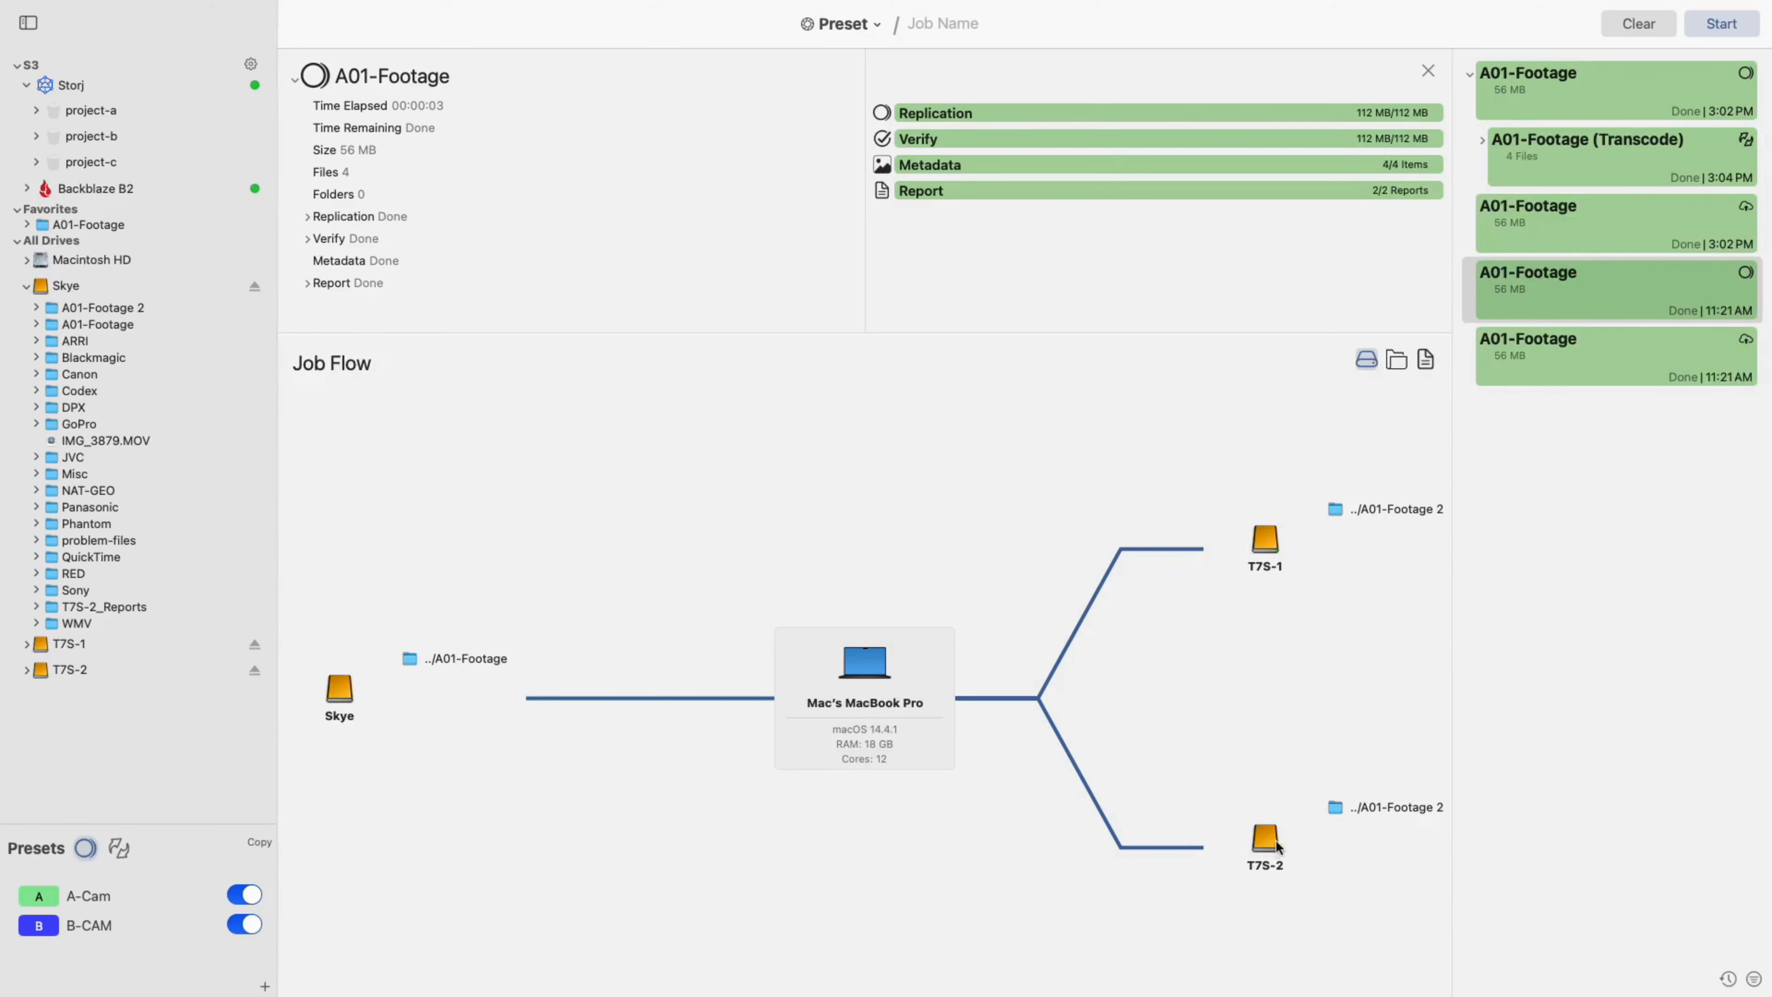
{"action": "mouse_move", "coordinate": [1400, 394]}
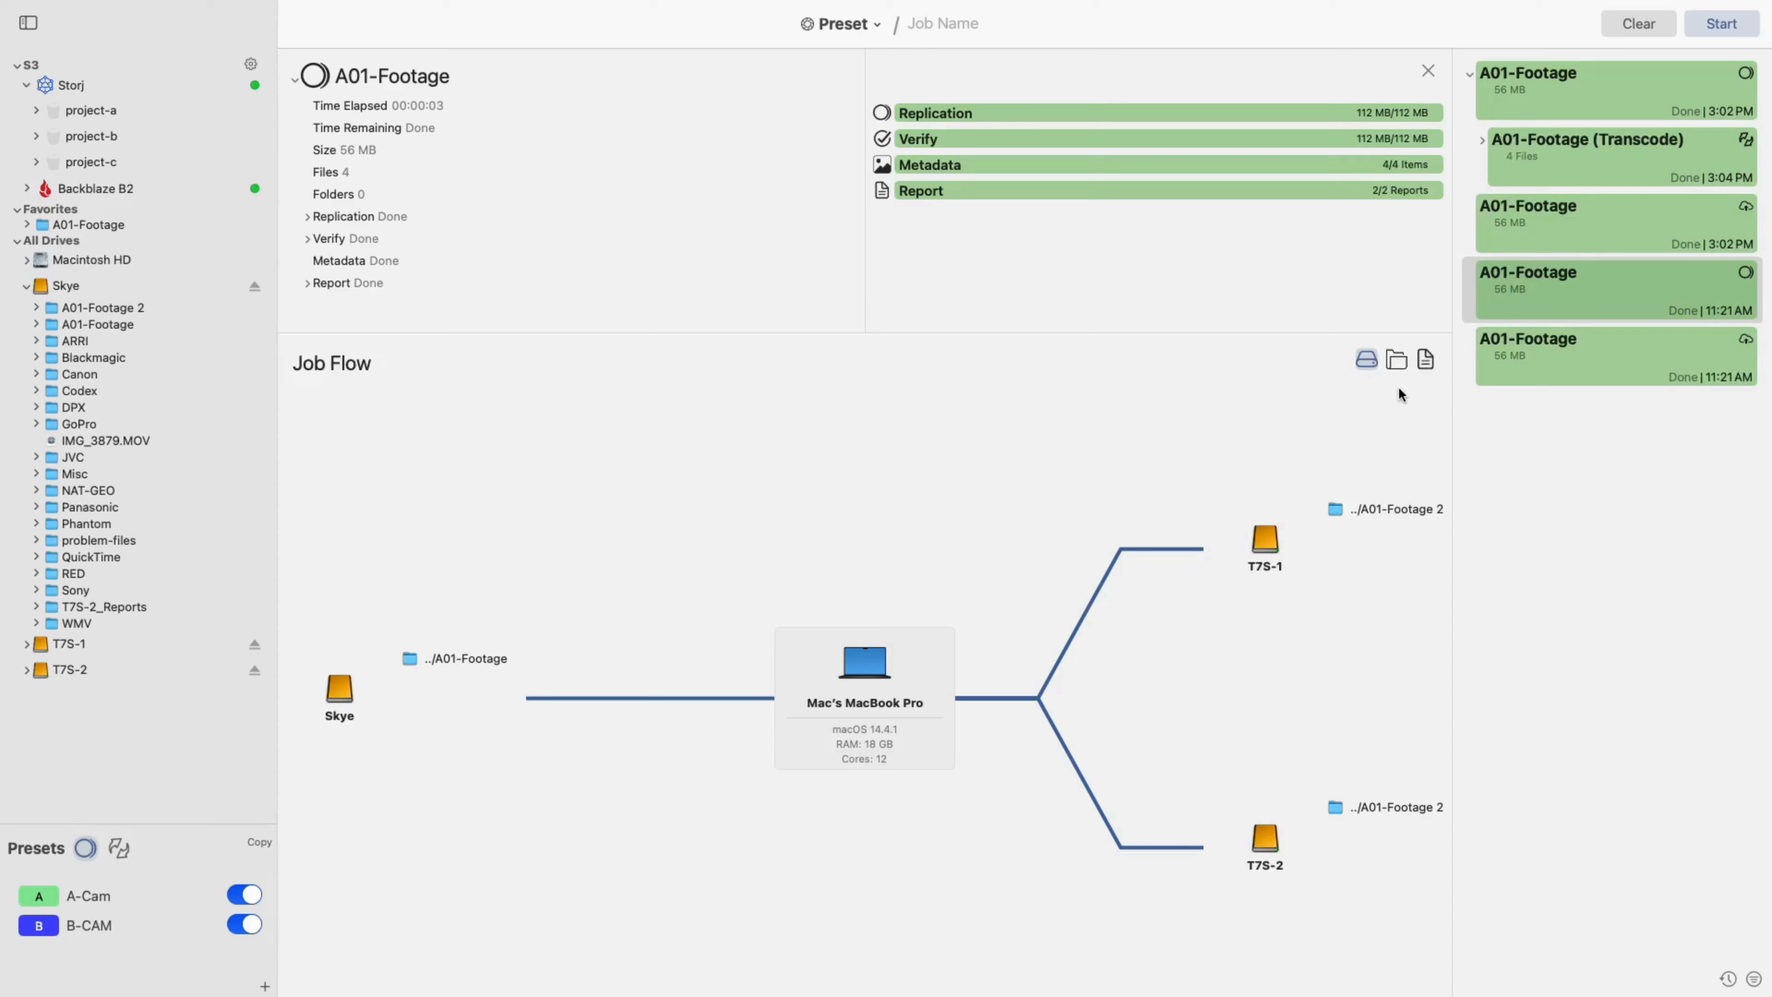
{"action": "left_click", "coordinate": [1394, 359]}
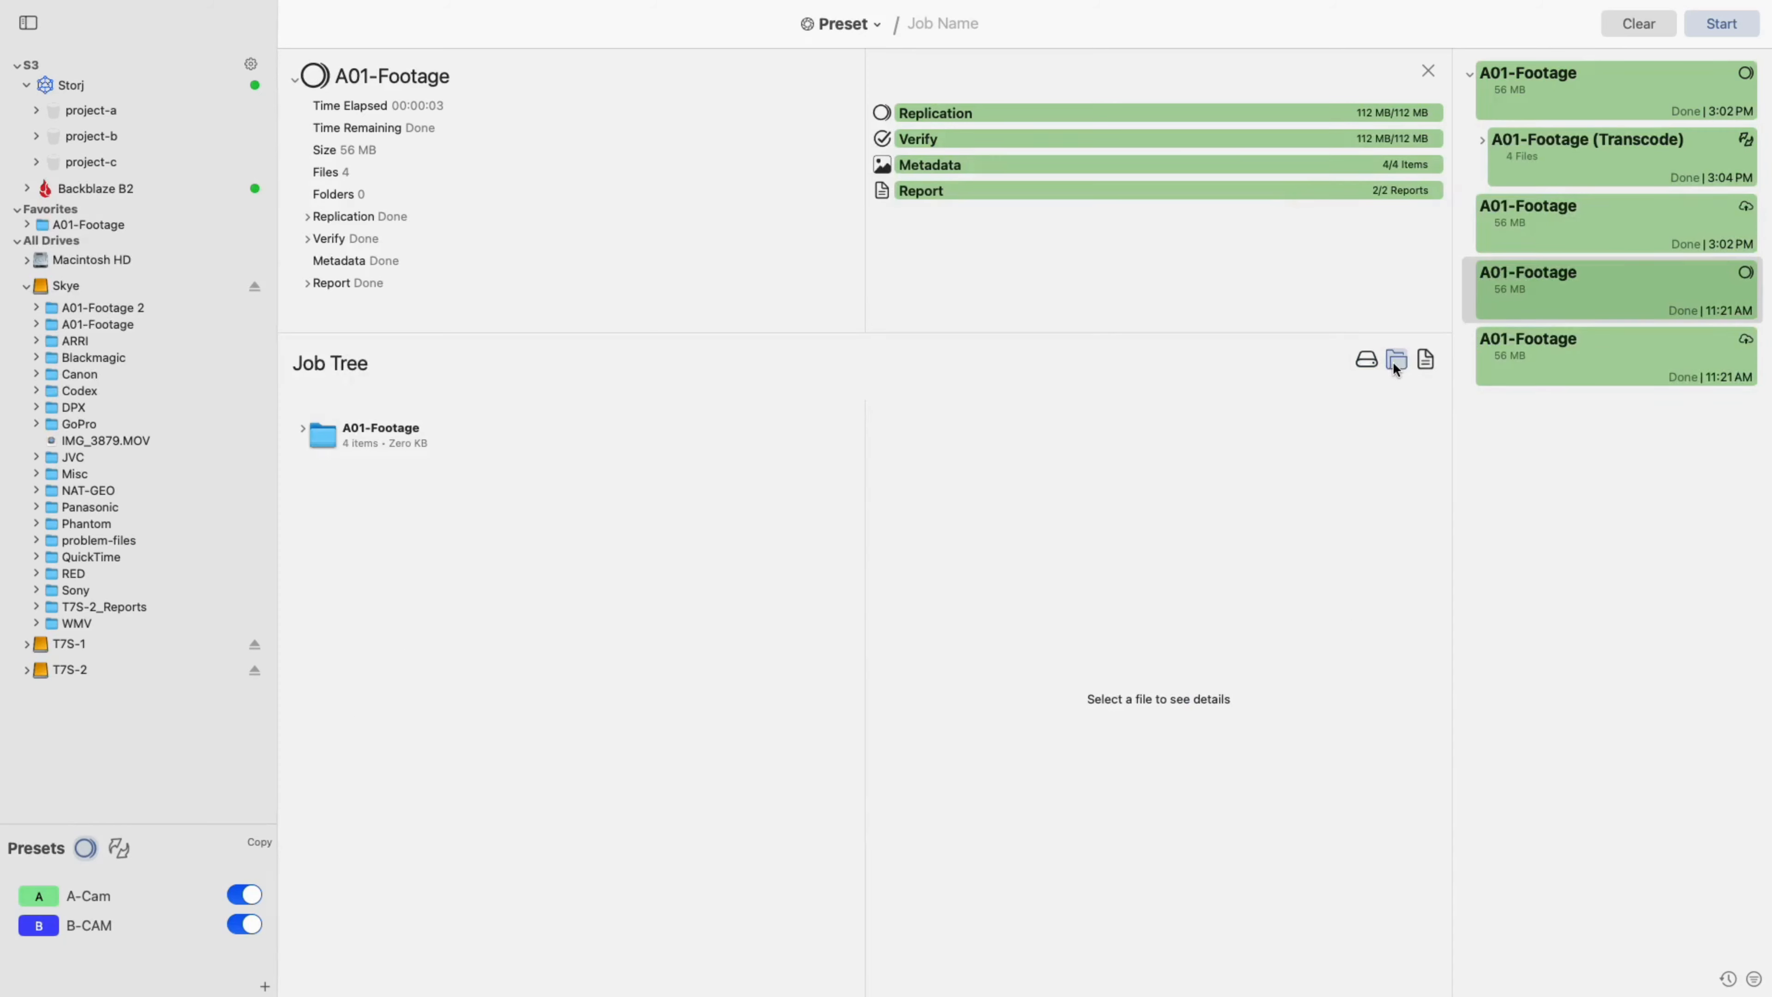
{"action": "mouse_move", "coordinate": [1410, 377]}
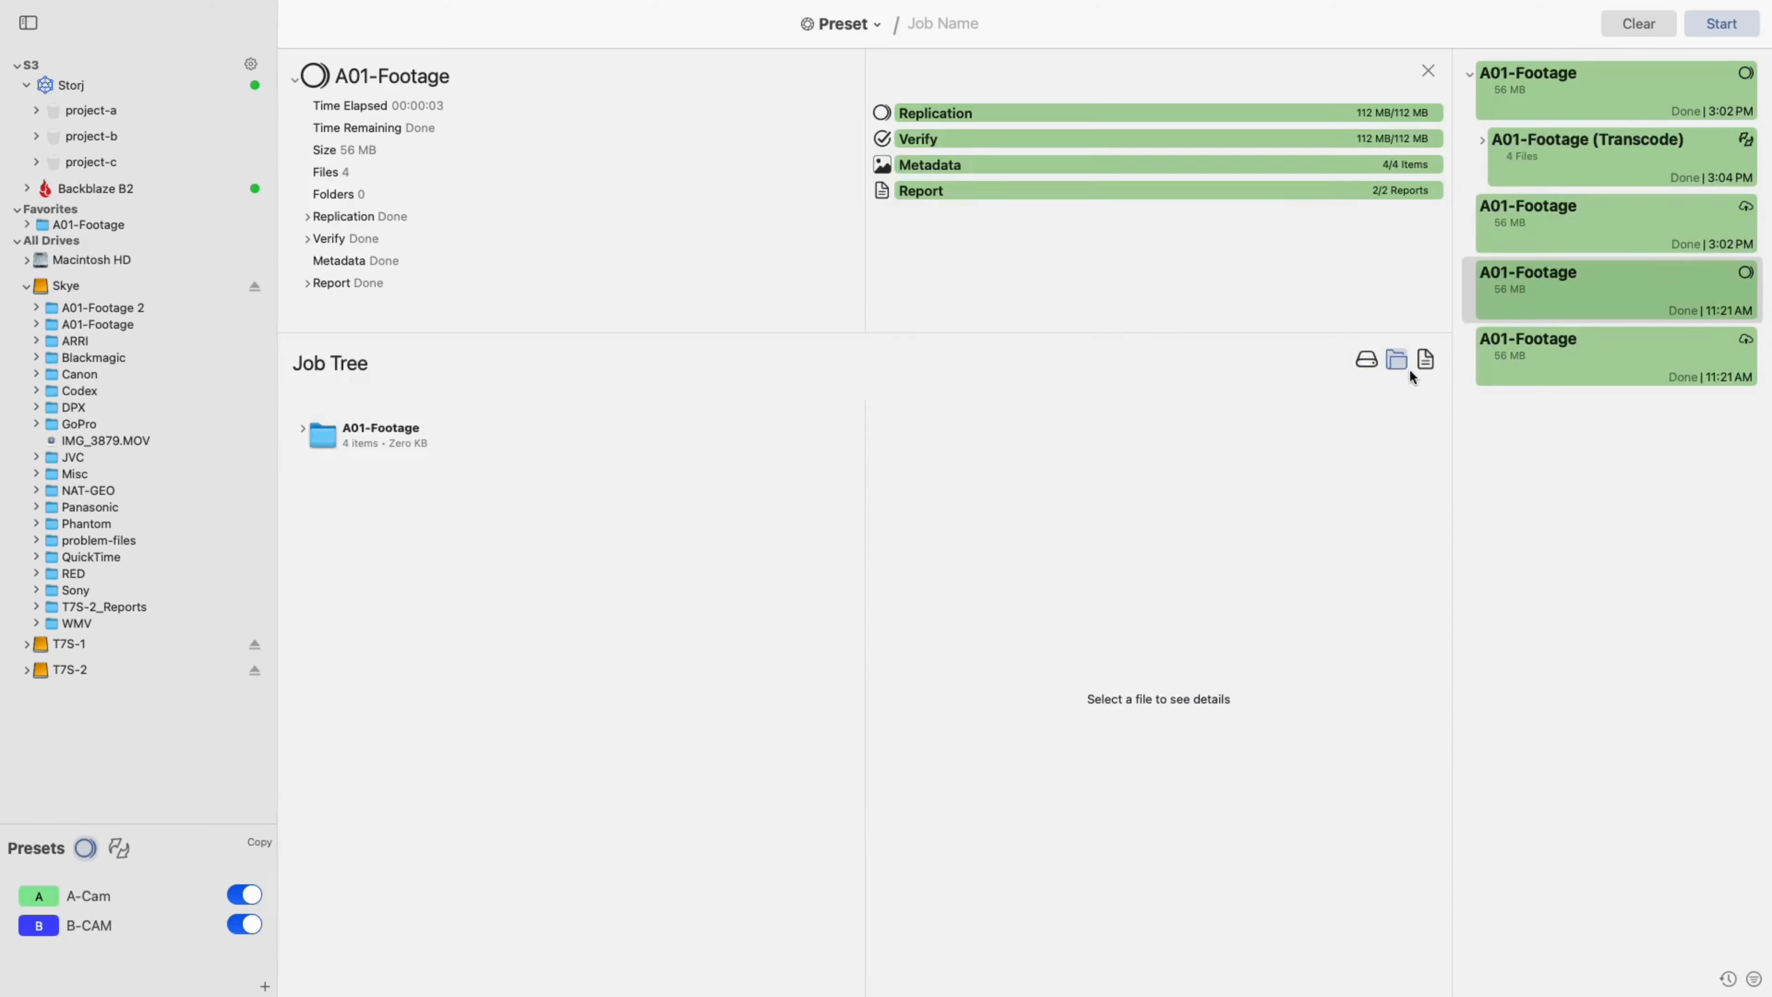
{"action": "left_click", "coordinate": [1425, 359]}
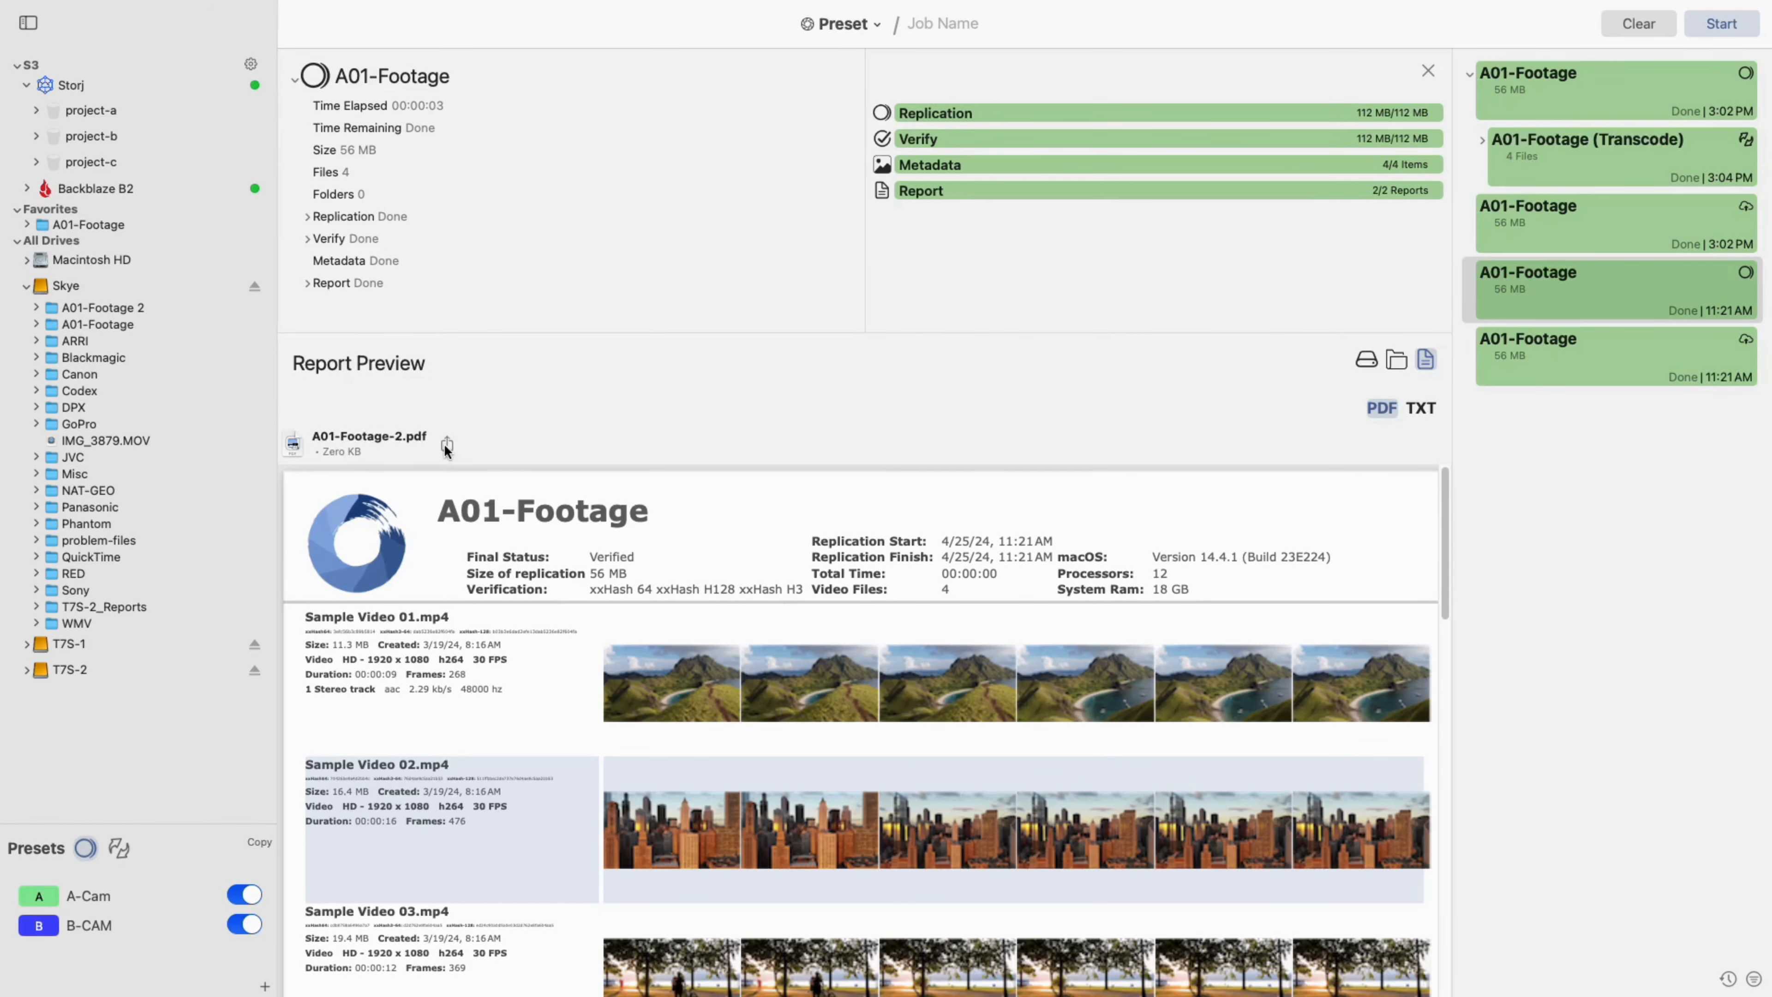
Step: Dismiss the report preview and job details, returning to the main window
{"action": "left_click", "coordinate": [444, 443]}
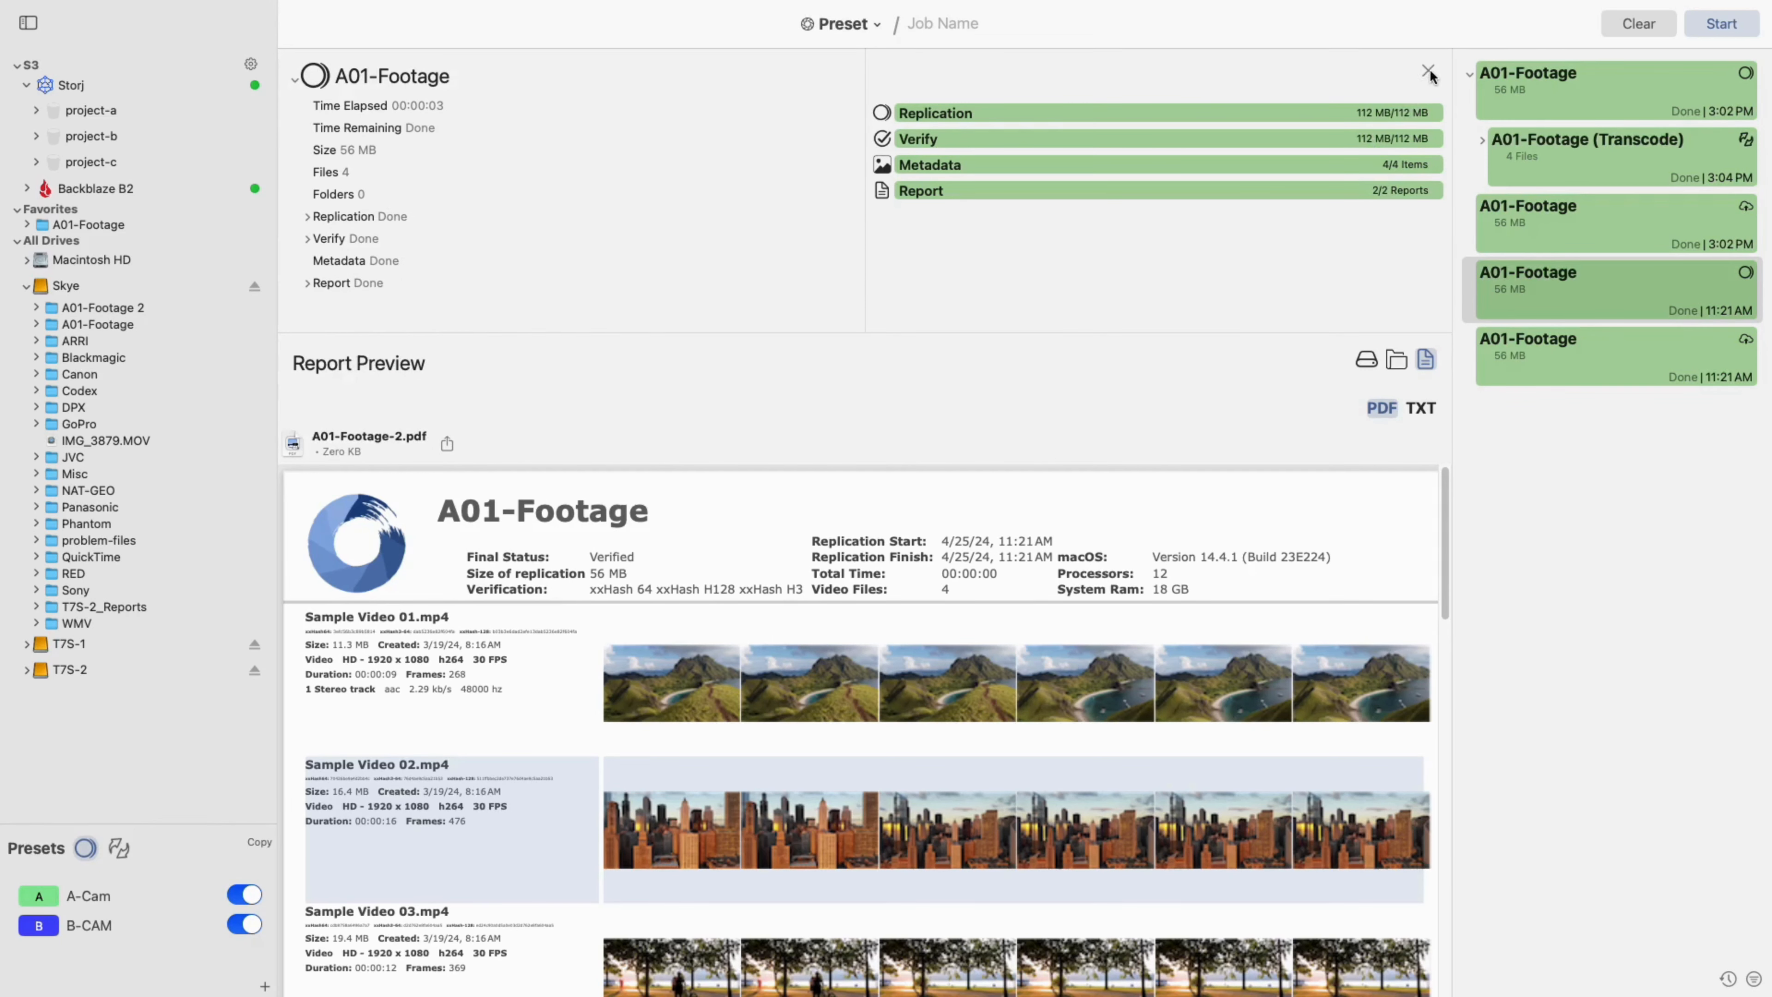
{"action": "left_click", "coordinate": [1428, 72]}
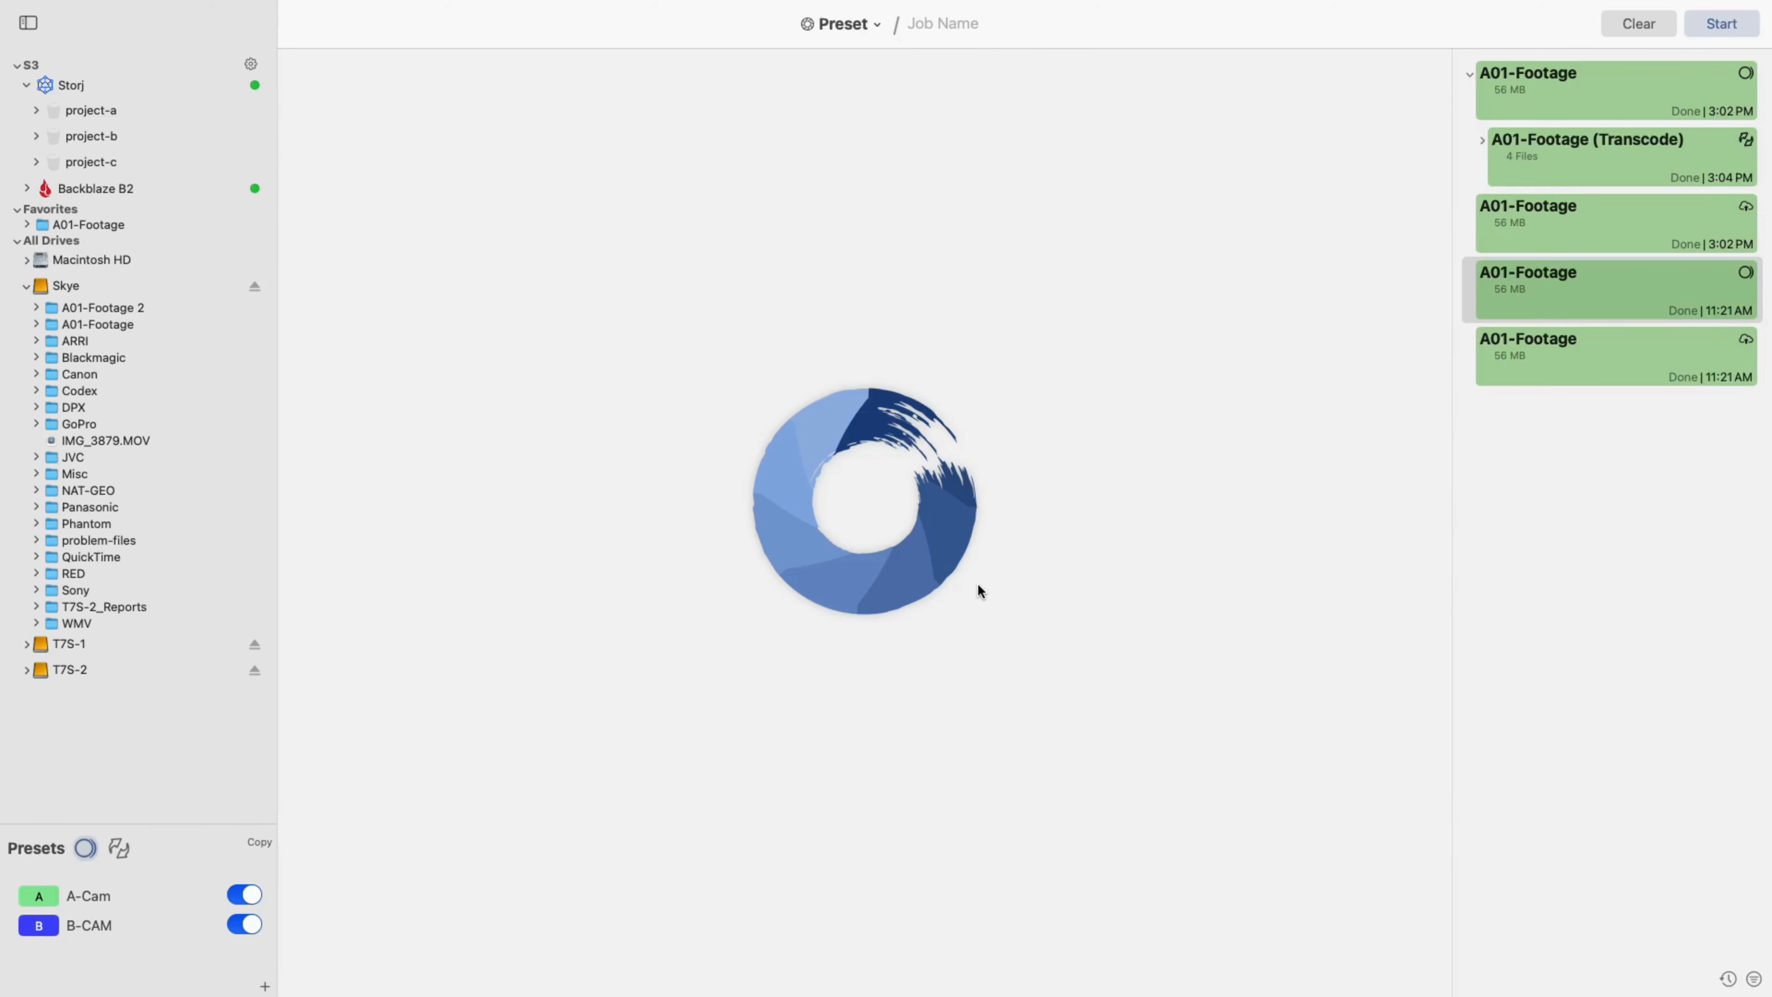
{"action": "mouse_move", "coordinate": [1489, 6]}
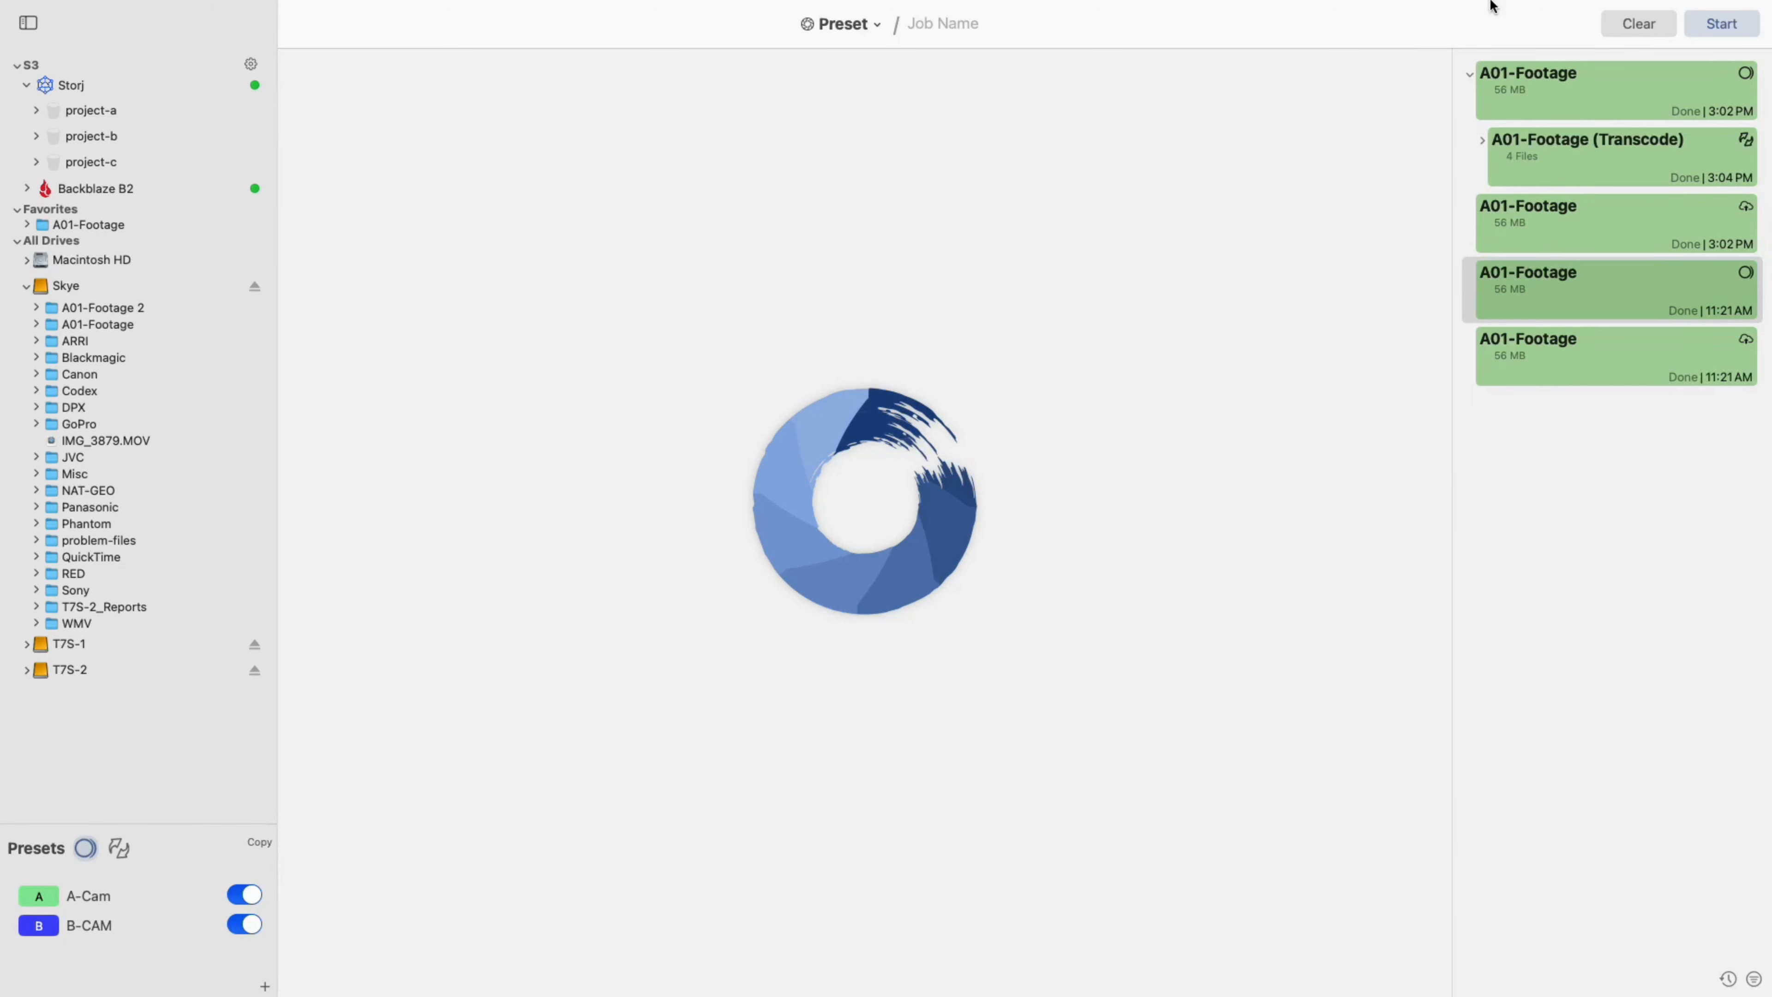